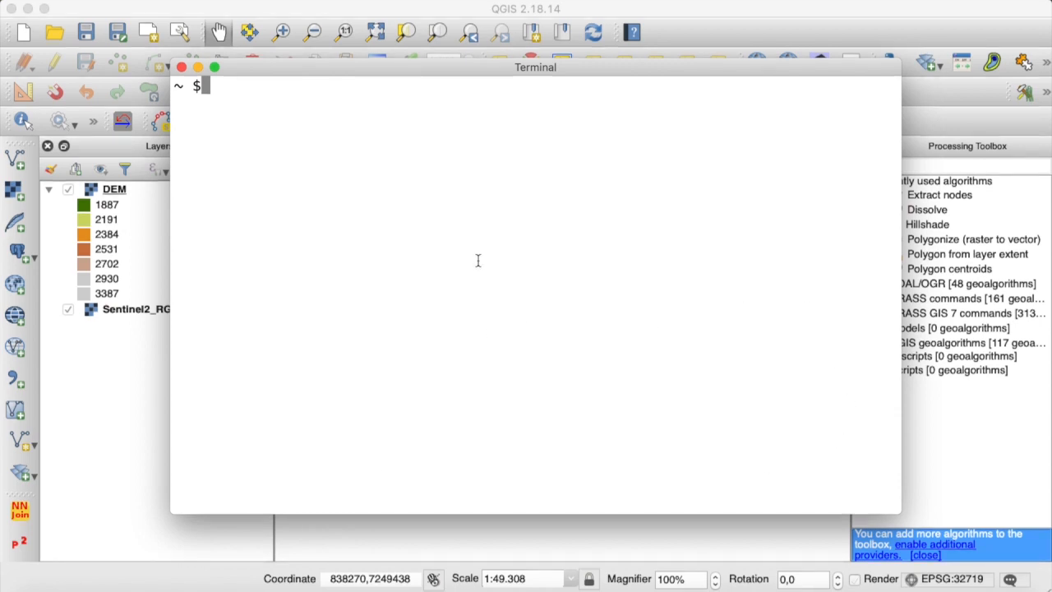
pyautogui.moveTo(700, 250)
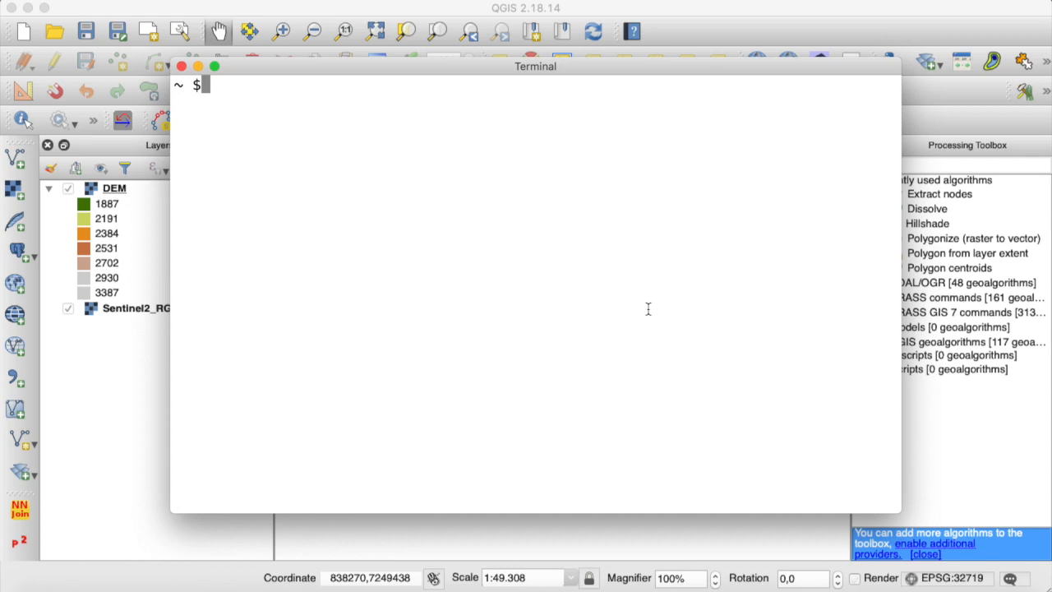
# Change directory into Volumes/Elements/gdalTutorial/
pyautogui.write('cd ..')
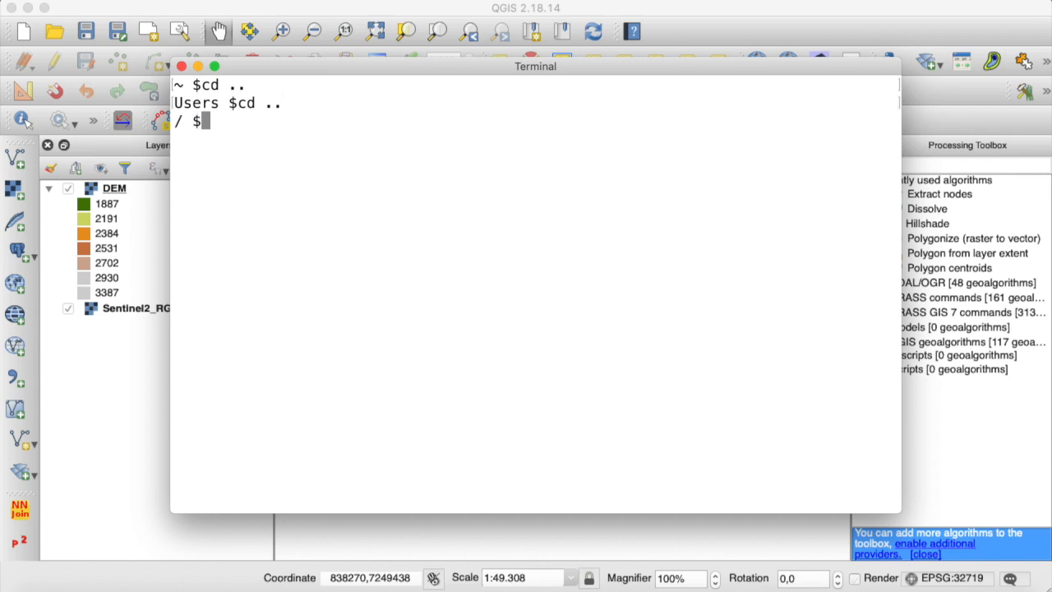
pyautogui.write('cd Volumes/')
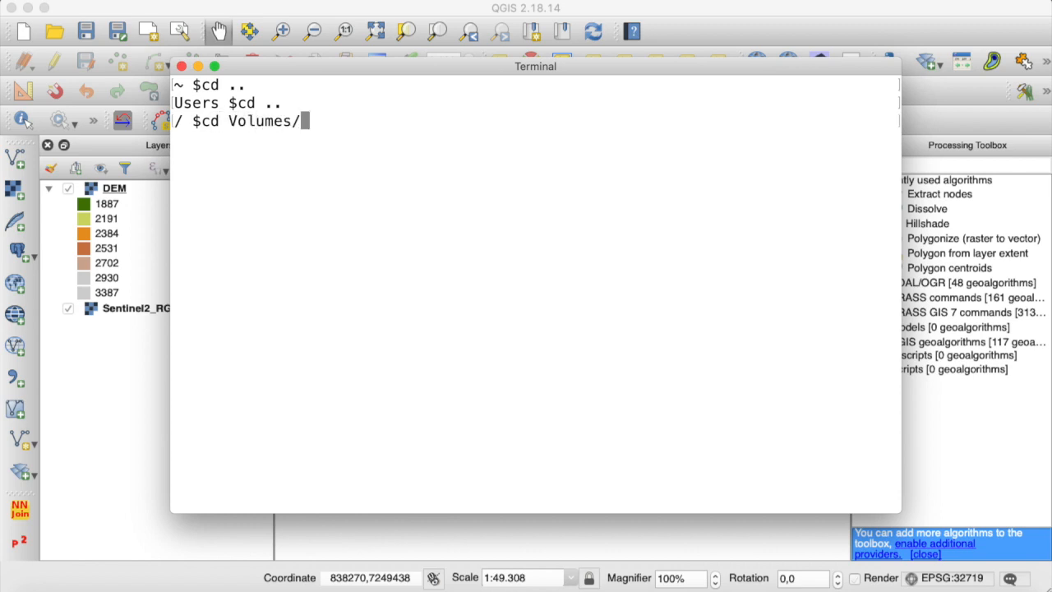
pyautogui.write('El')
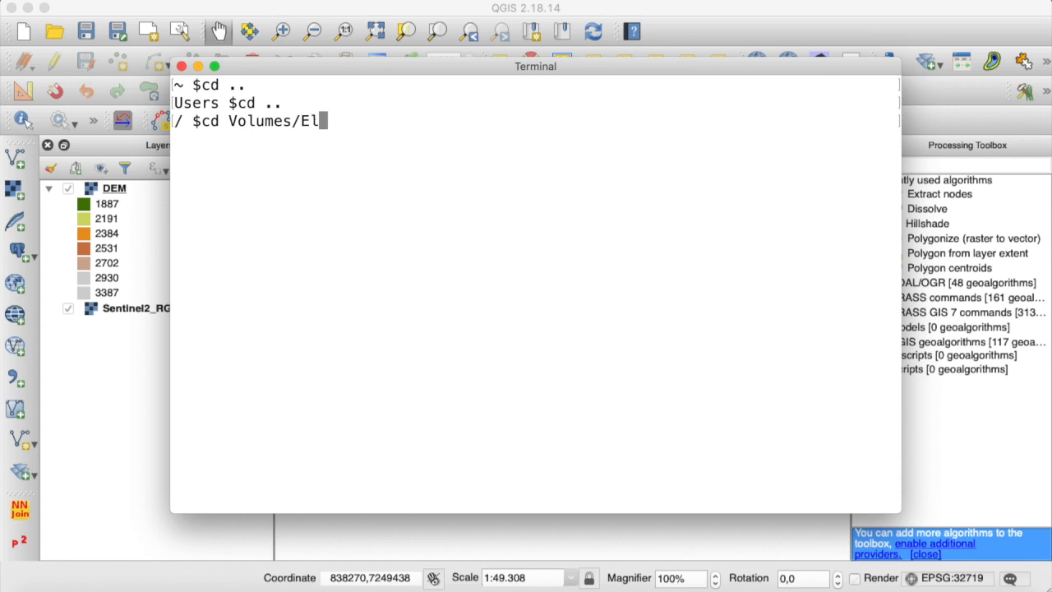
pyautogui.write('ments/g')
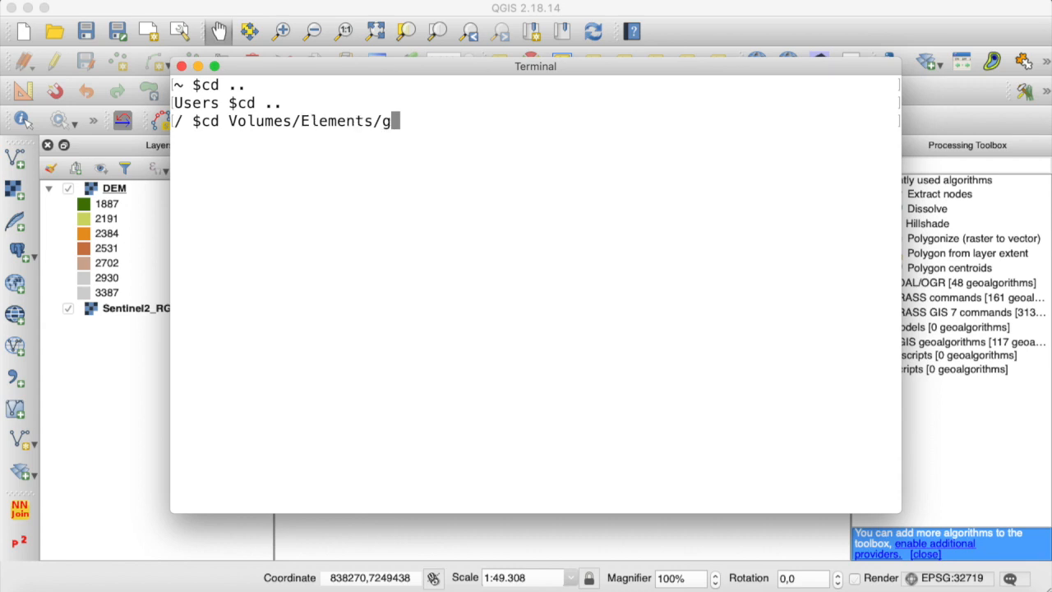
pyautogui.write('dalTutorial/')
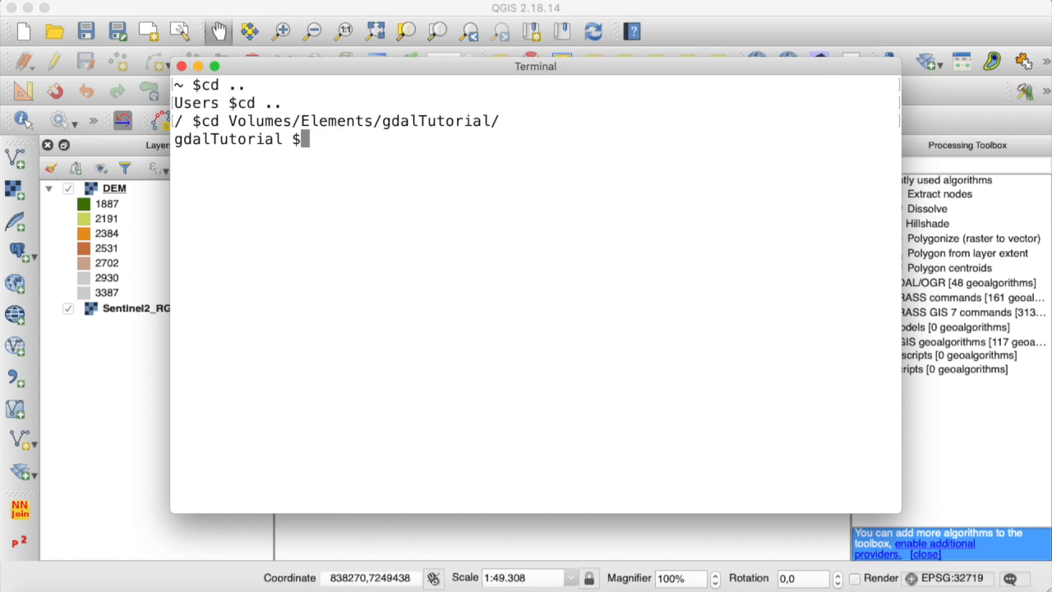
# Run python hello.py and bash hello.sh, each printing Hello!
pyautogui.write('p')
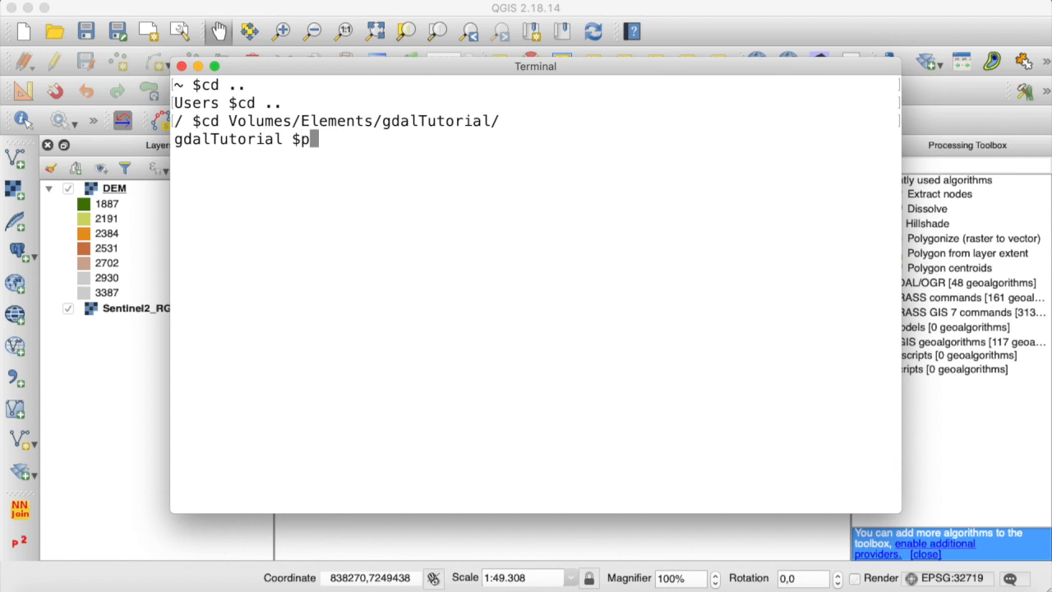
pyautogui.write('ython')
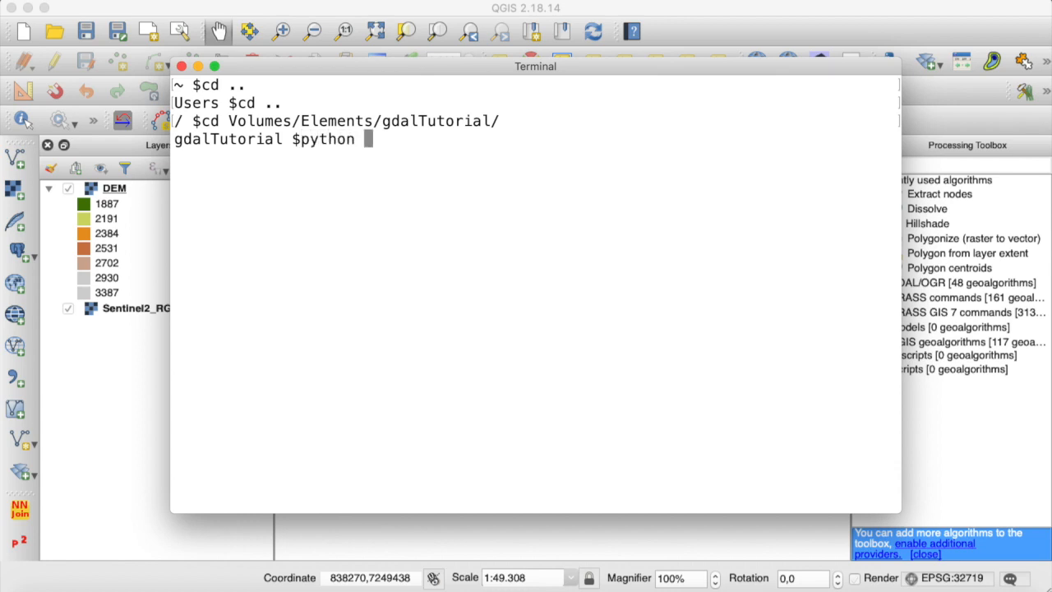
pyautogui.write('hello.py')
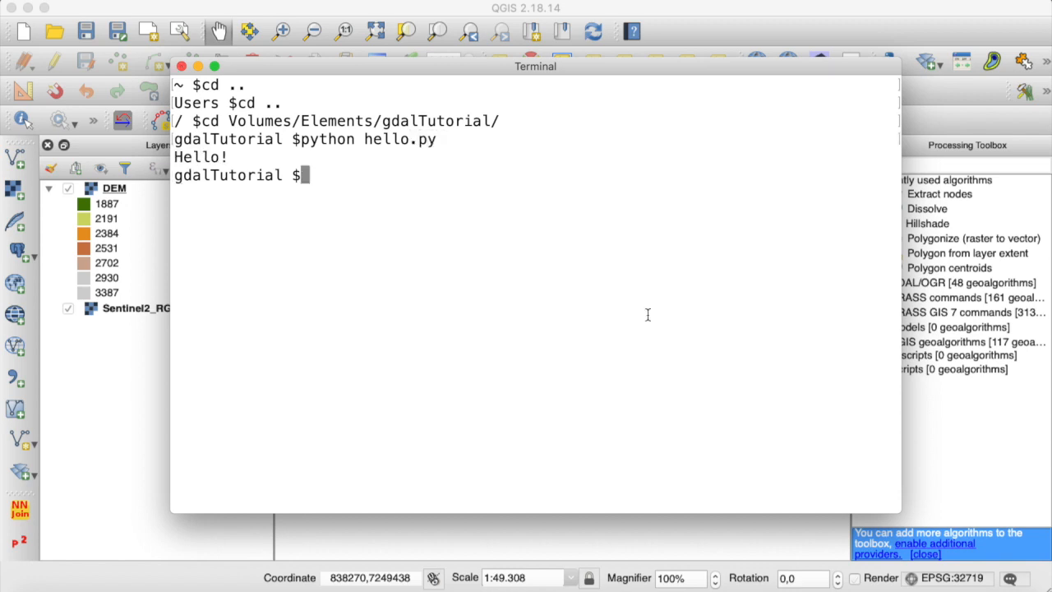
pyautogui.moveTo(345, 171)
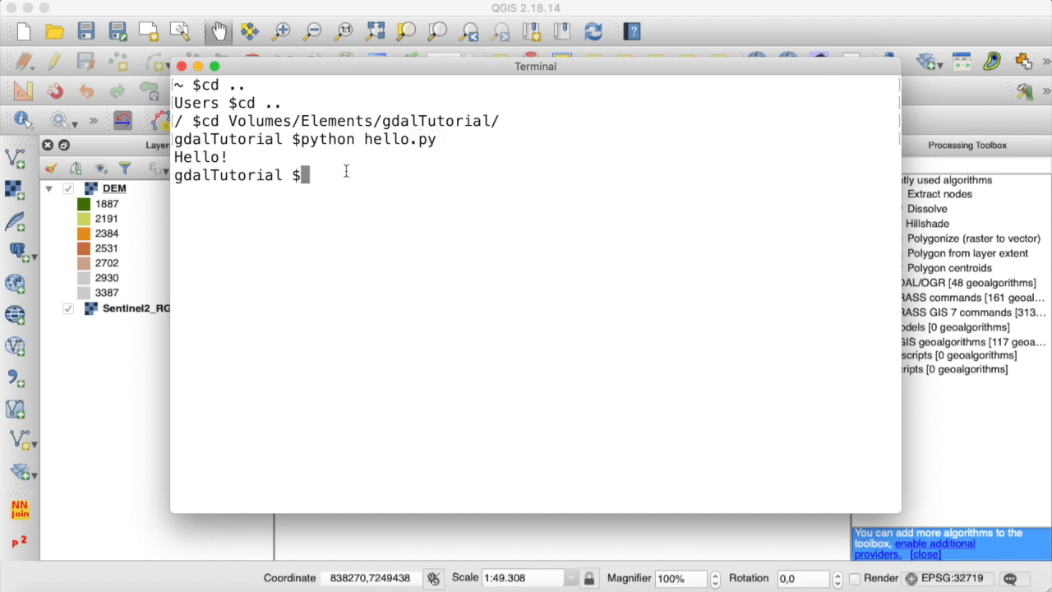
pyautogui.write('b')
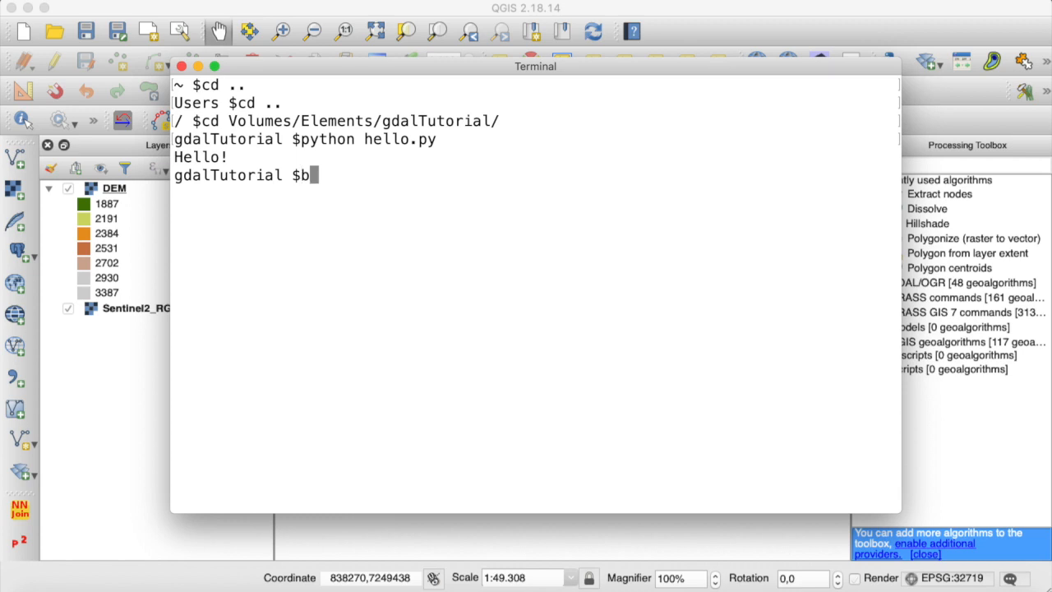
pyautogui.write('ash he')
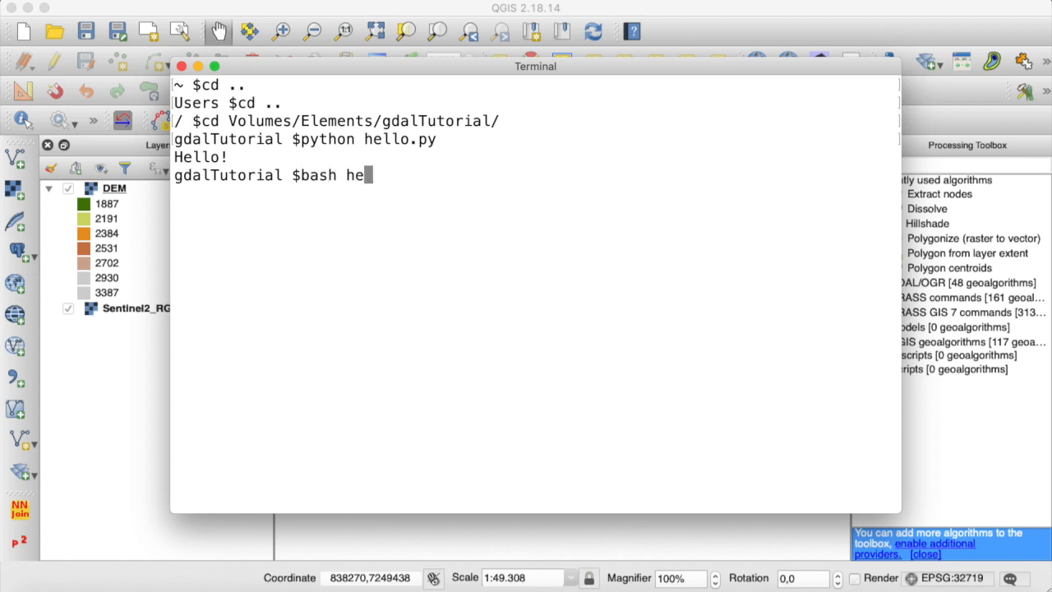
pyautogui.write('llo.sh')
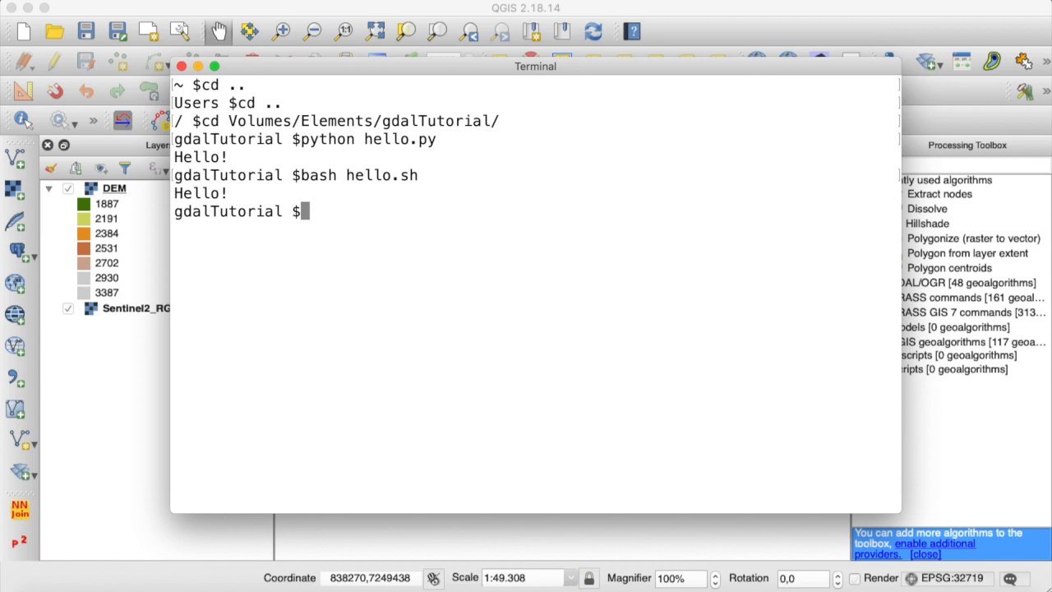
# Run gdalinfo --version, reporting GDAL 2.4.0 released 2018/12/14
pyautogui.write('gdalinfo --version')
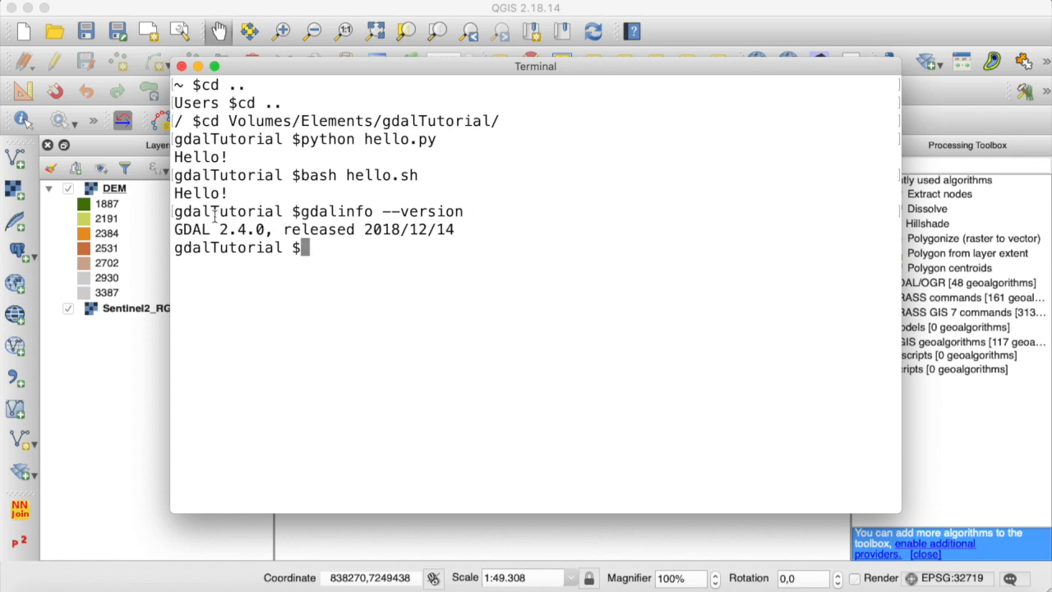
pyautogui.moveTo(397, 197)
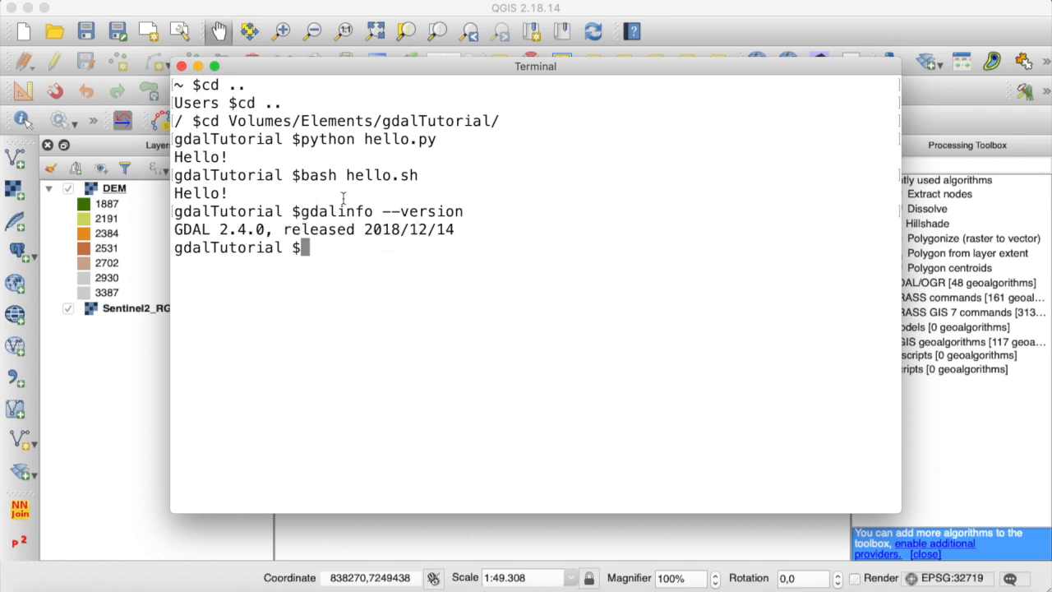
pyautogui.moveTo(419, 238)
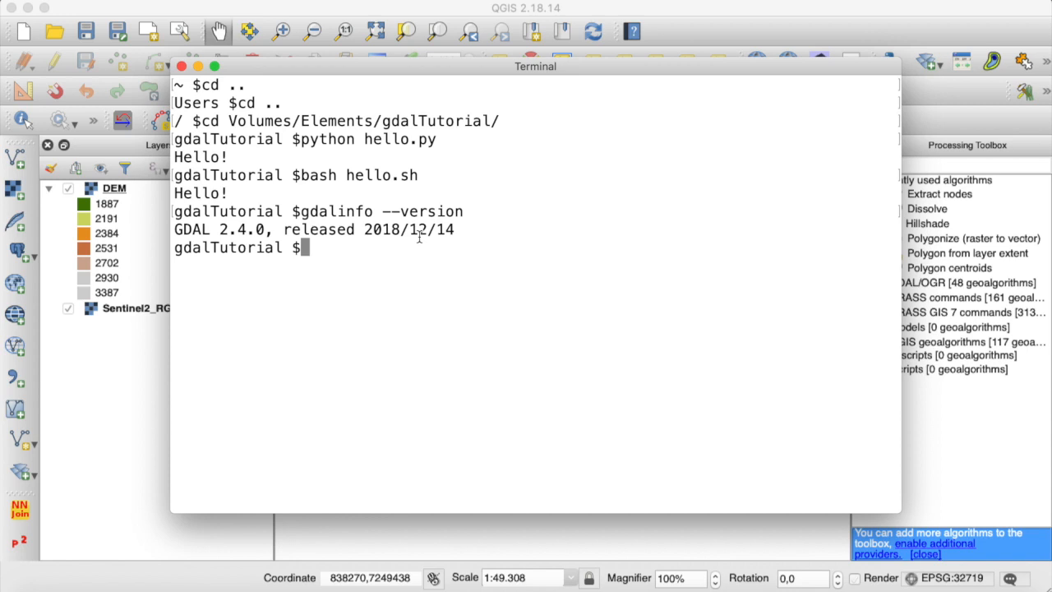
pyautogui.moveTo(365, 191)
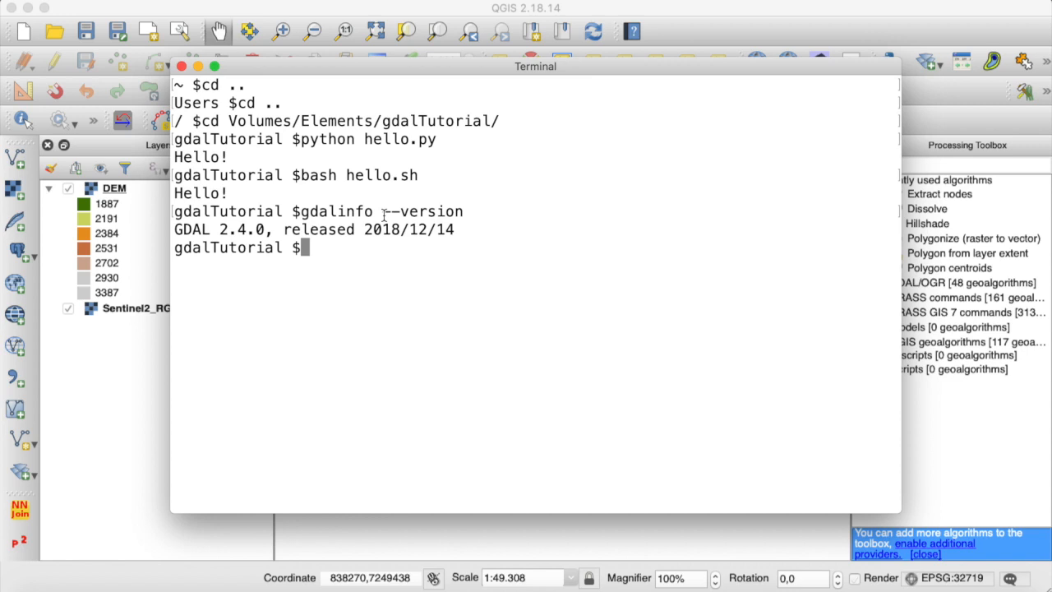
# Enter Tutorial2/ and list DEM.tif, the Sentinel-2 image and mask shapefile parts
pyautogui.write('cd Tutorial2/')
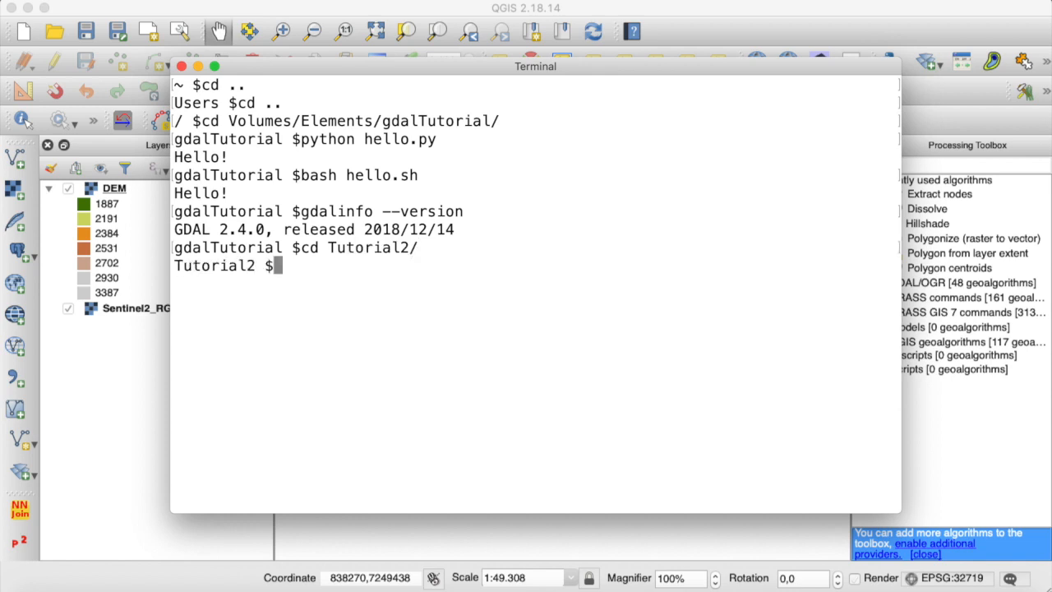
pyautogui.write('ls')
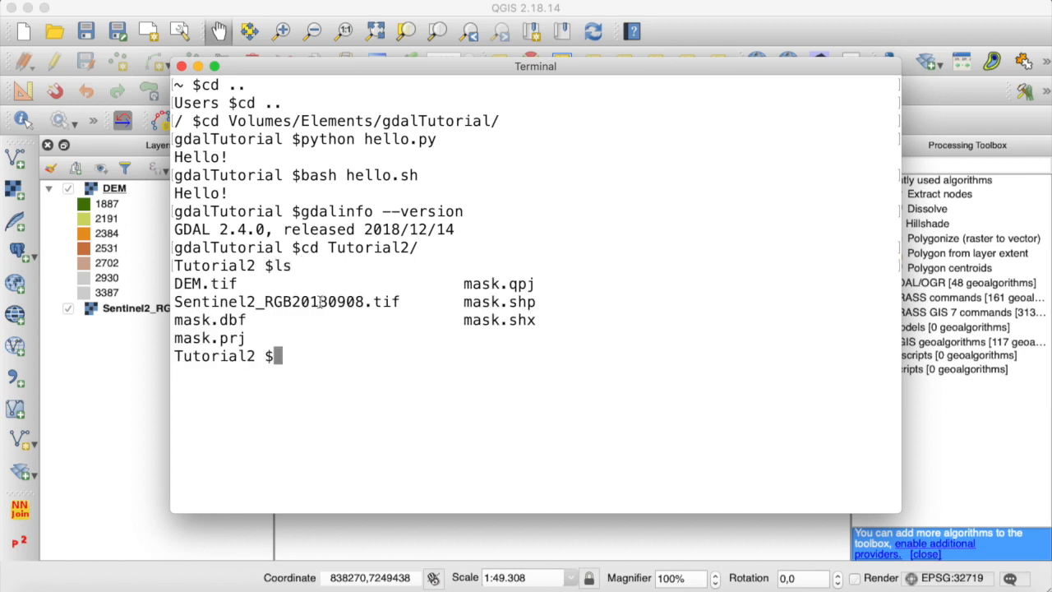
pyautogui.moveTo(256, 302)
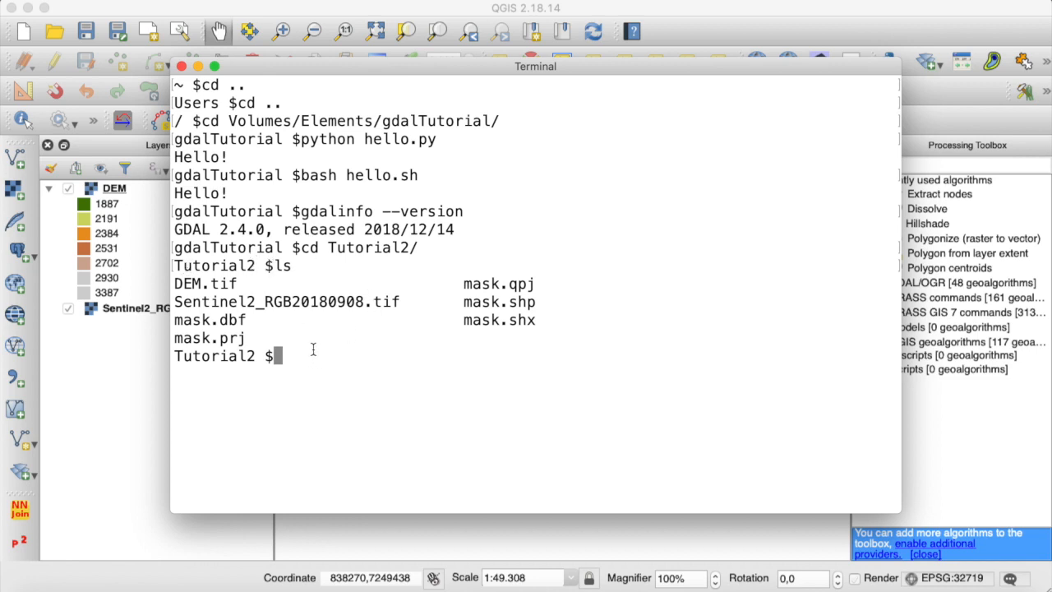
pyautogui.moveTo(293, 263)
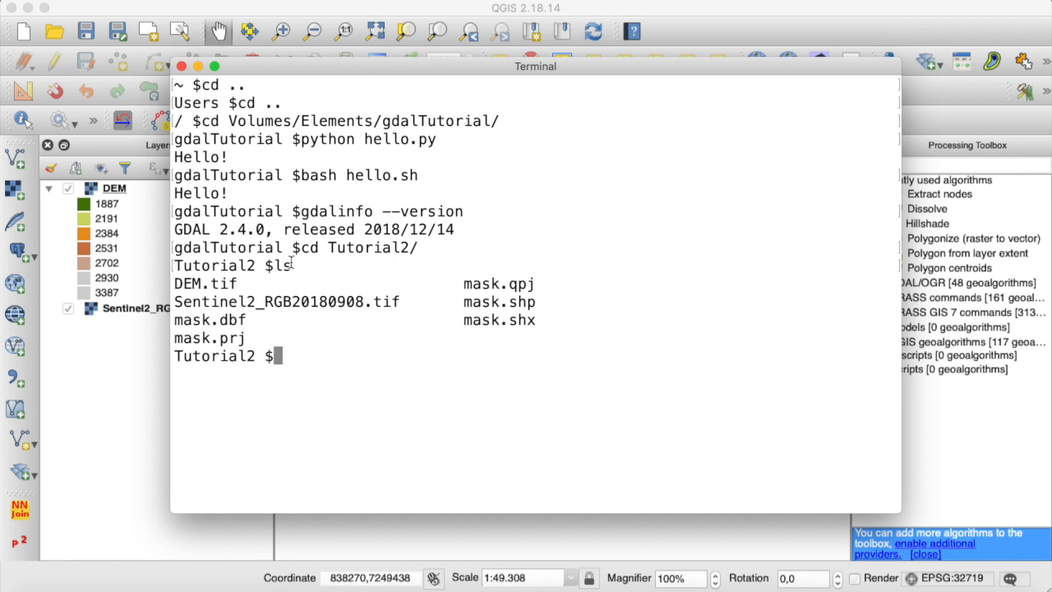
pyautogui.write('di')
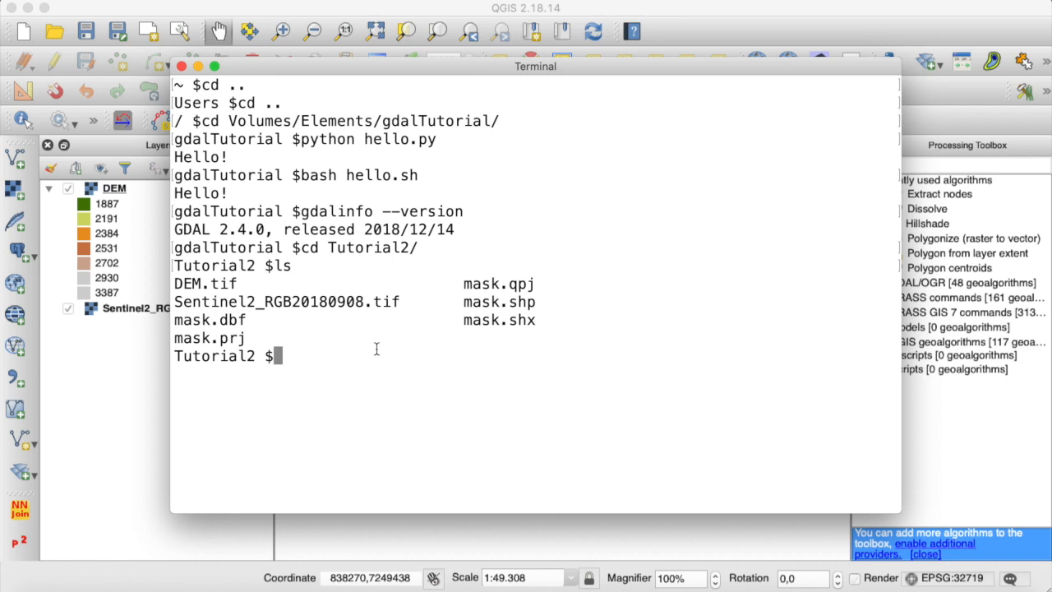
pyautogui.moveTo(398, 366)
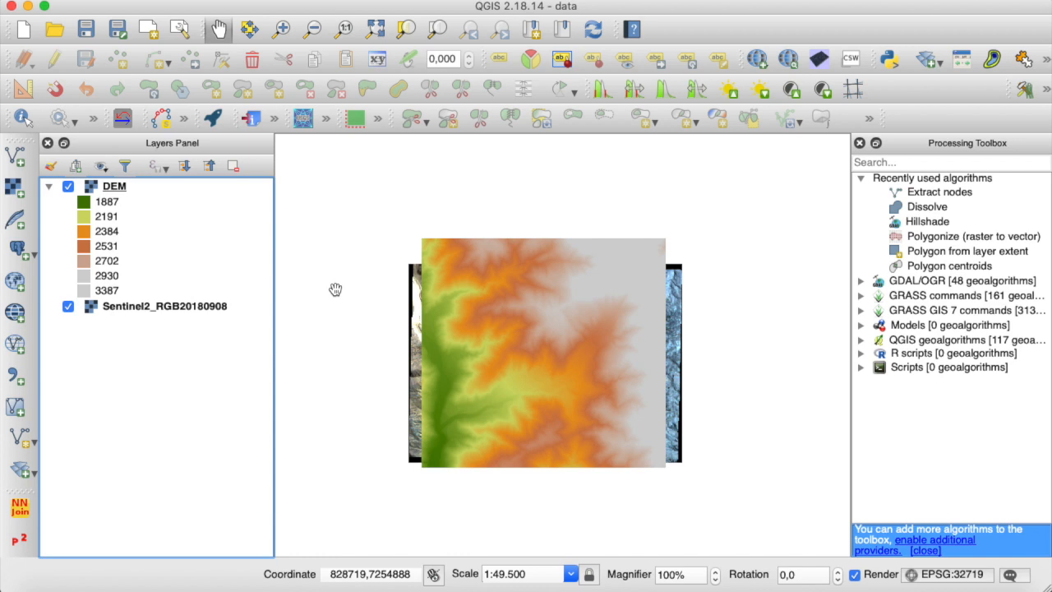
# Untick the DEM layer in QGIS so only the Sentinel-2 image shows, then return to Terminal
pyautogui.click(69, 184)
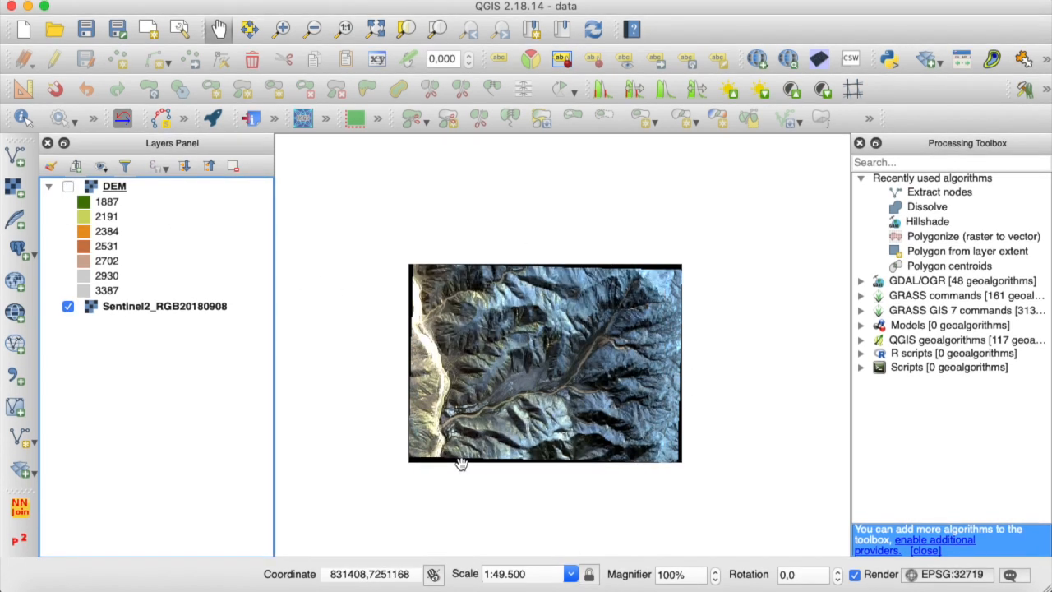
pyautogui.moveTo(460, 463); pyautogui.dragTo(672, 329)
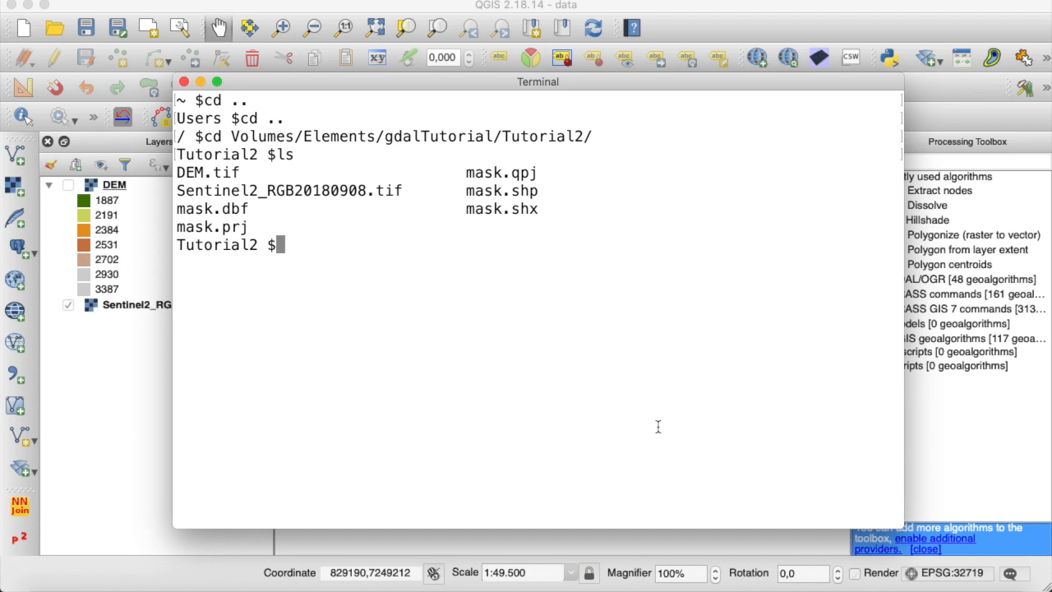
# Run gdalinfo DEM.tif and read its UTM 19S projection, 5 m pixels and corner coordinates
pyautogui.write('gdali')
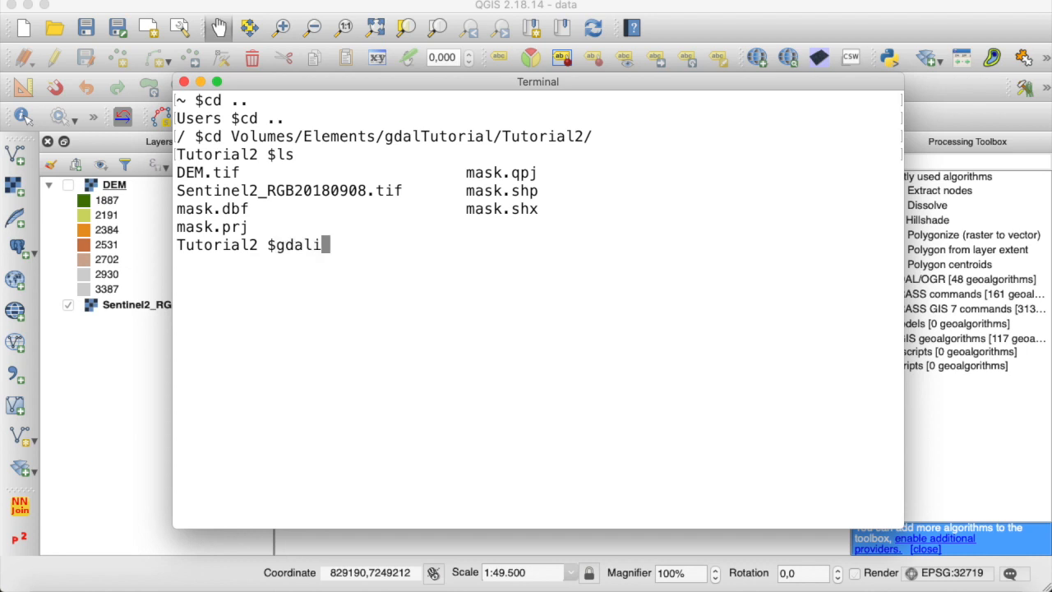
pyautogui.write('nfo')
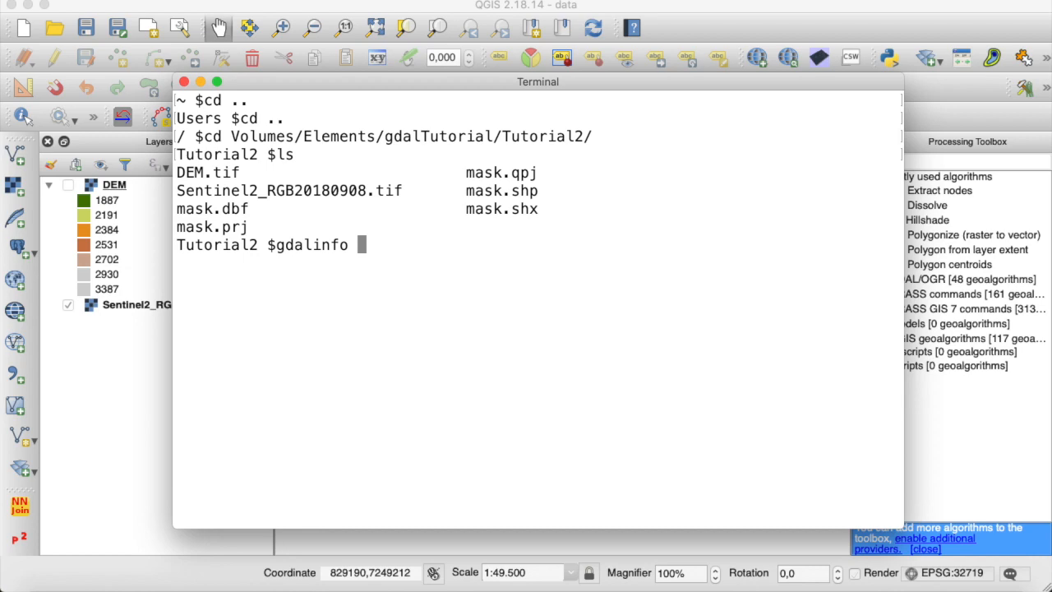
pyautogui.write('DEM.tif')
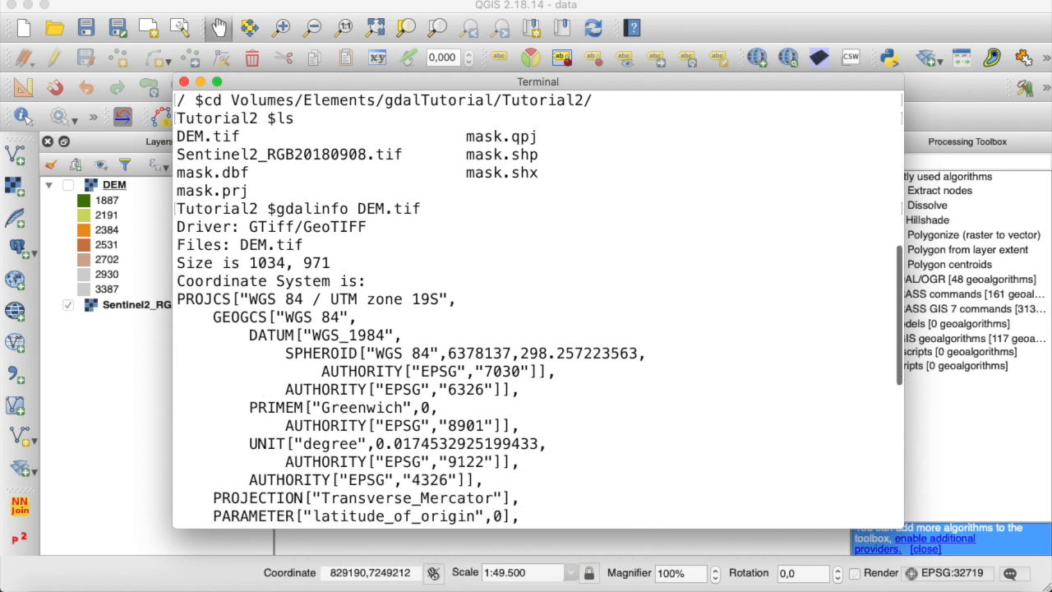
pyautogui.scroll(-3)
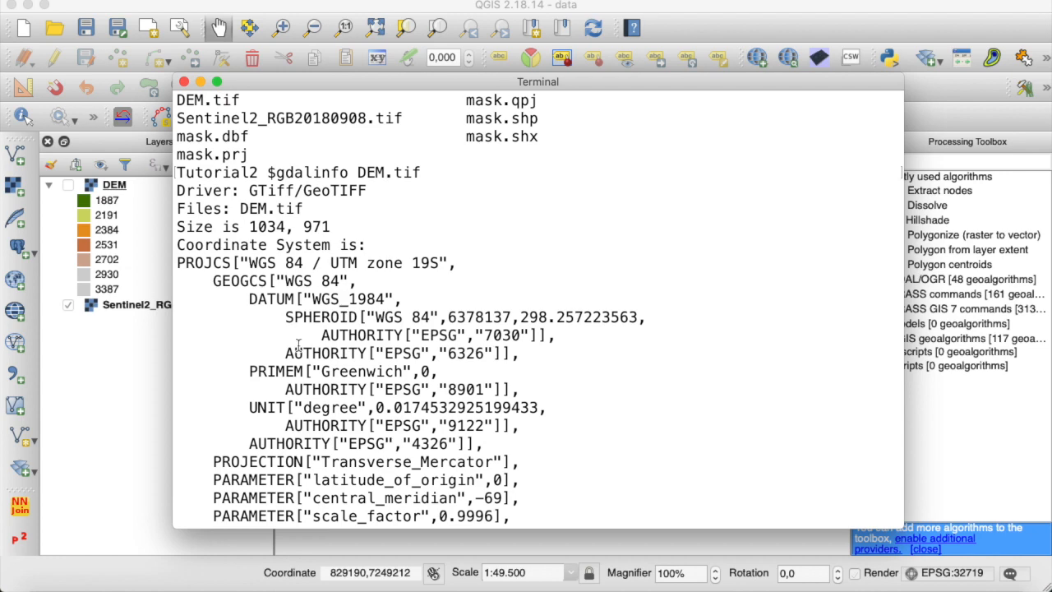
pyautogui.scroll(-3)
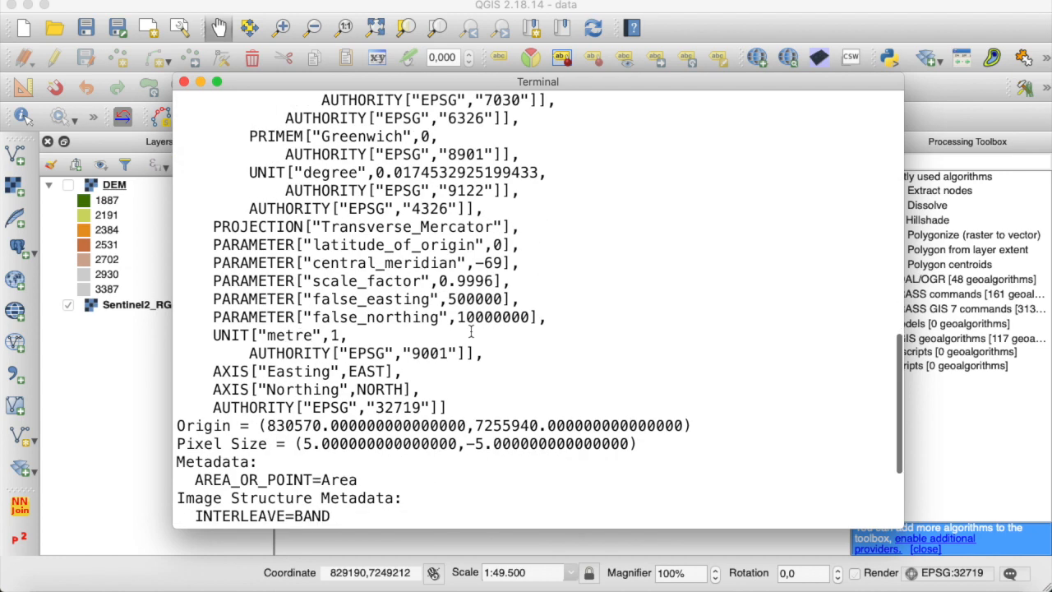
pyautogui.scroll(-3)
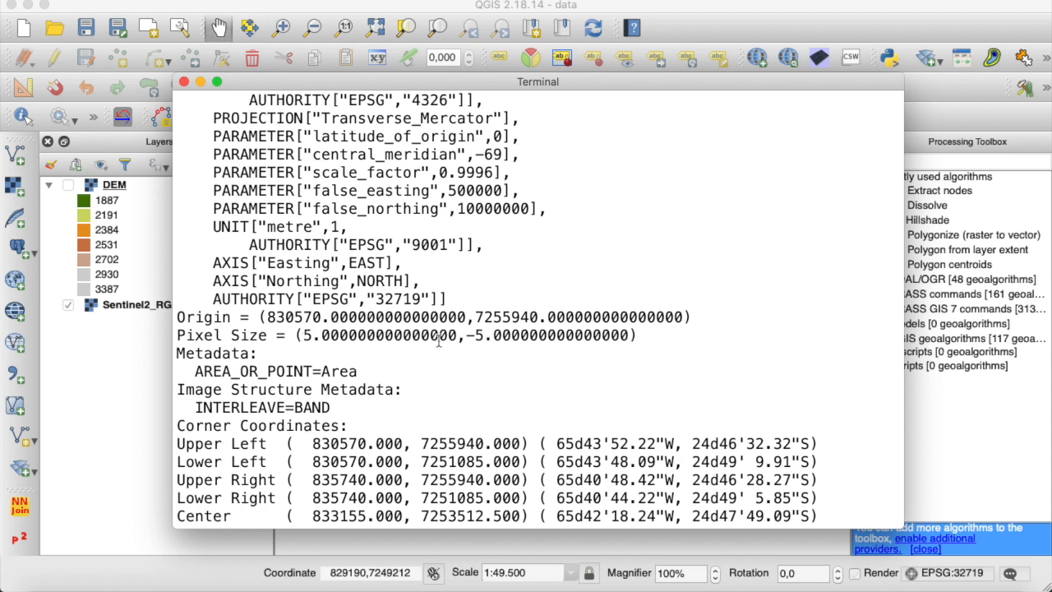
pyautogui.scroll(-3)
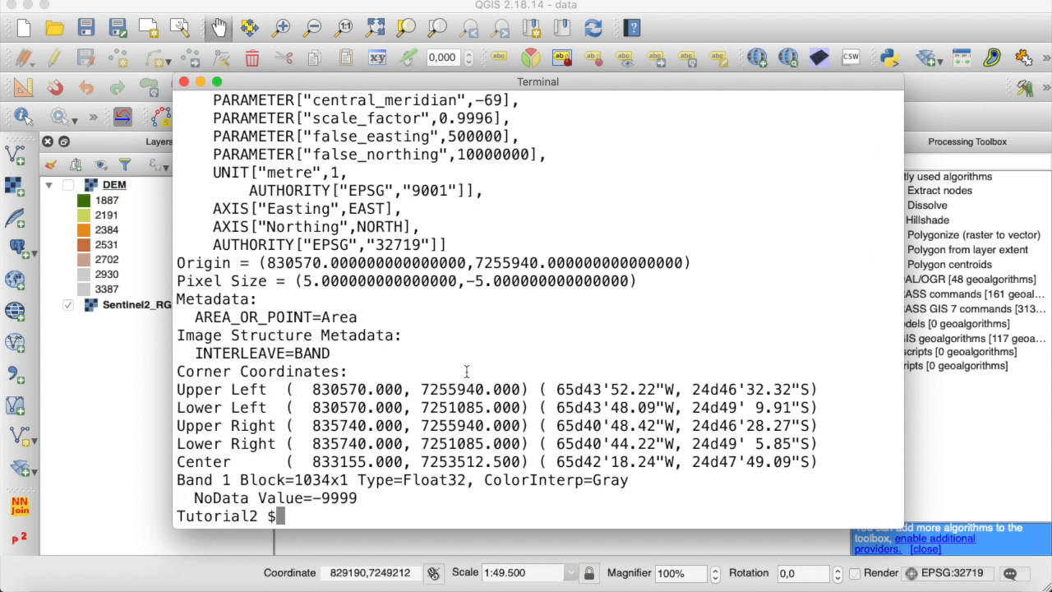
pyautogui.moveTo(315, 480)
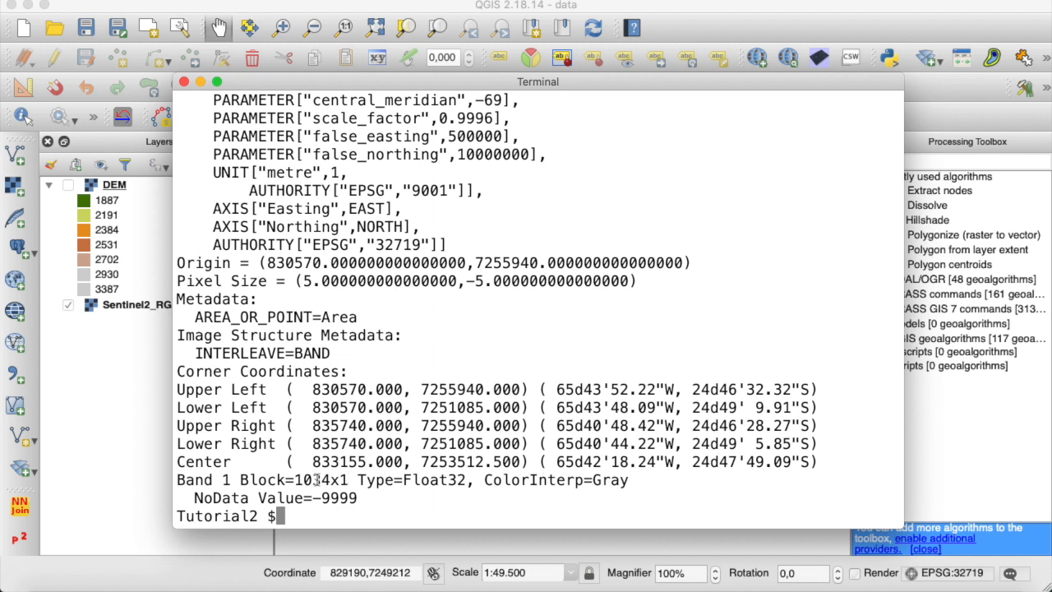
pyautogui.moveTo(253, 479)
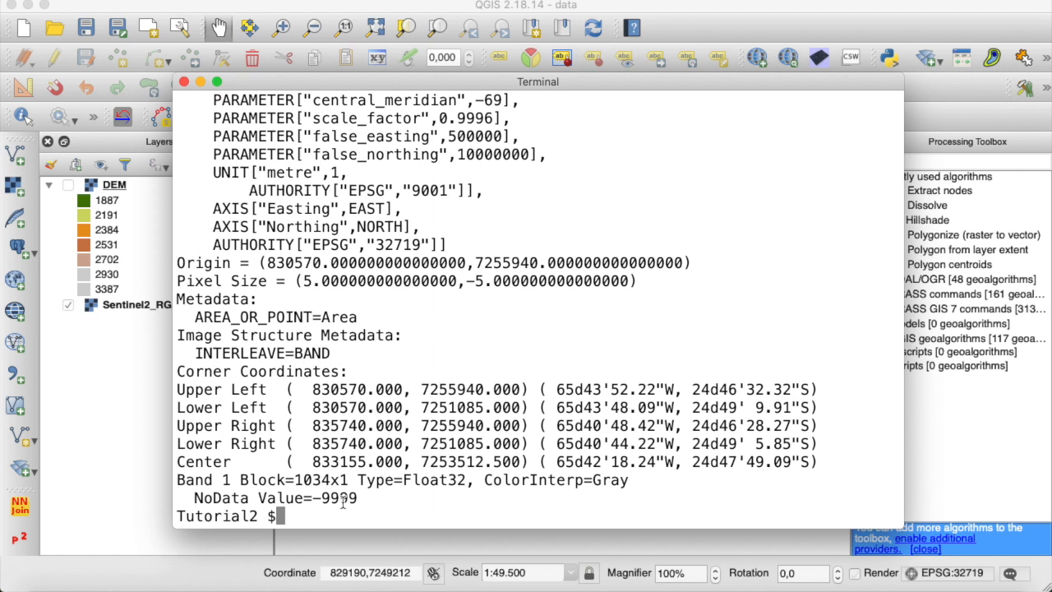
# Run gdalinfo DEM.tif -stats: min 1885.93, max 3388.01, mean 2548.31
pyautogui.write('gdalinfo DEM.tif')
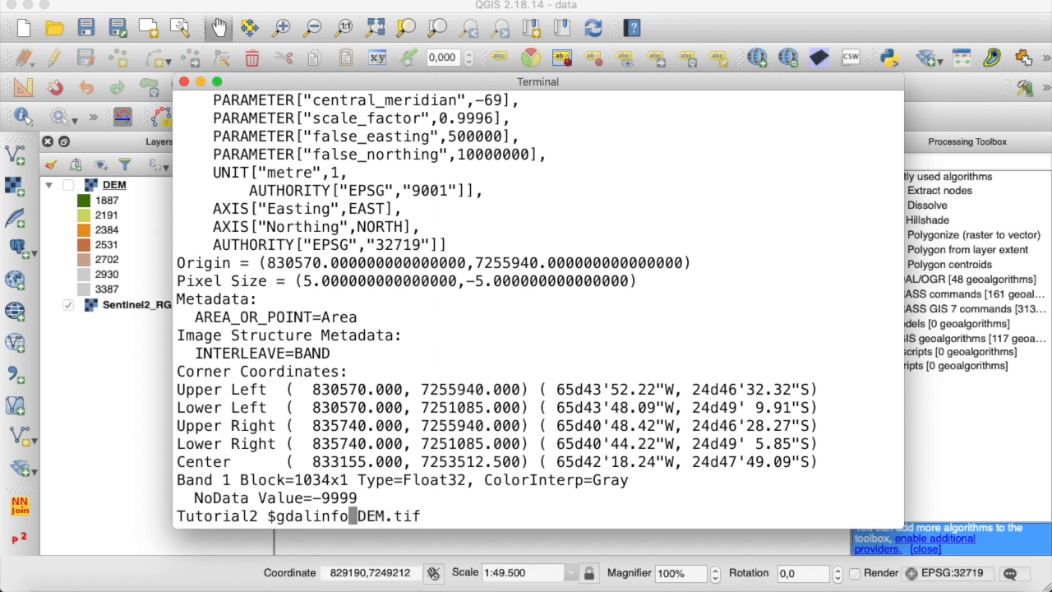
pyautogui.write('-stat')
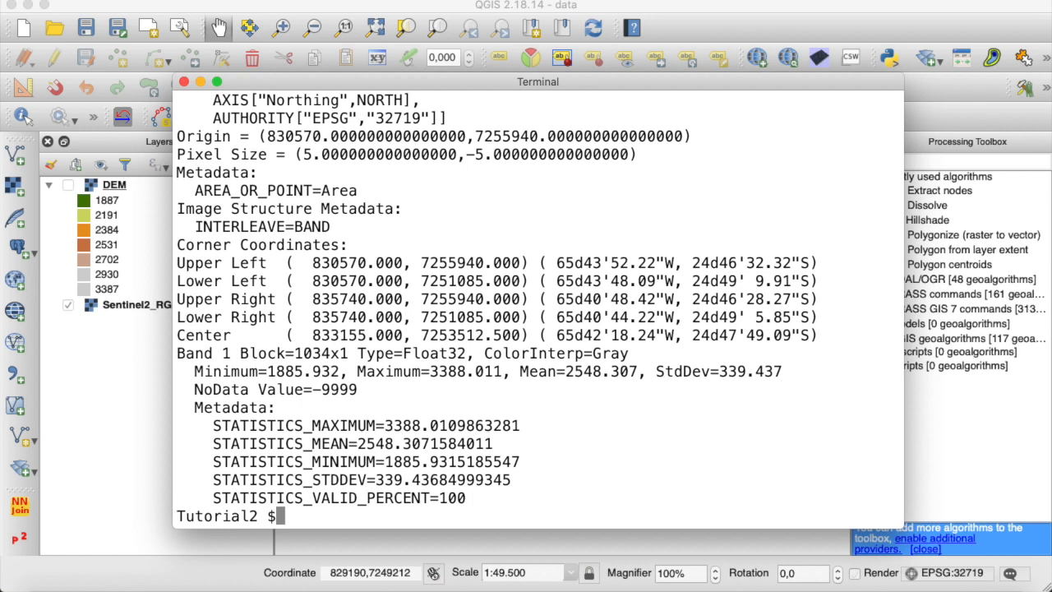
# Run gdalinfo on the Sentinel-2 image: bands B2, B3, B4 at 10 m, then start a gdal_edit.py command
pyautogui.write('gdalinfo Se')
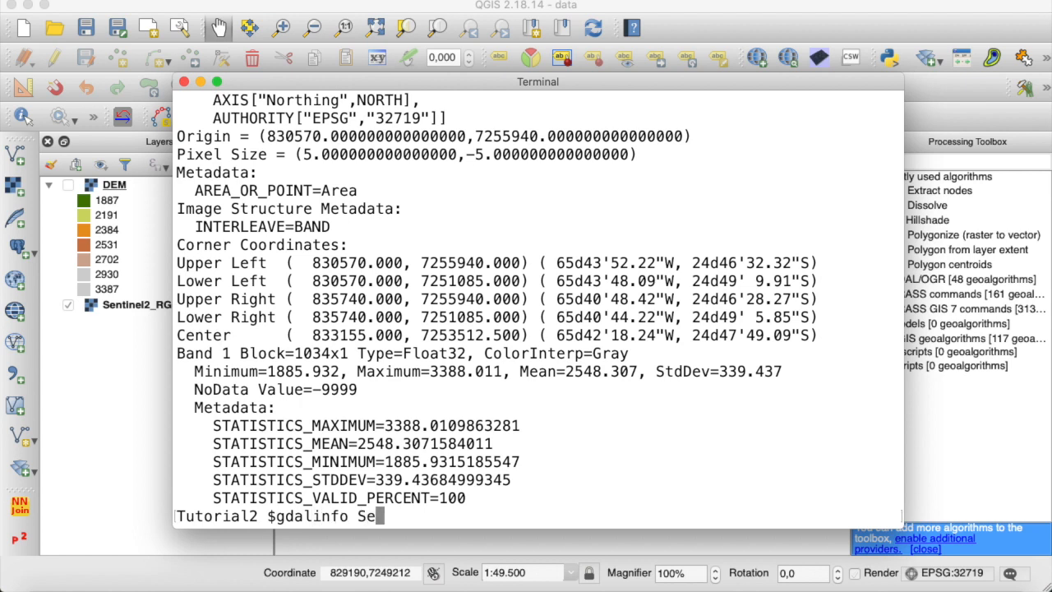
pyautogui.press('Return')
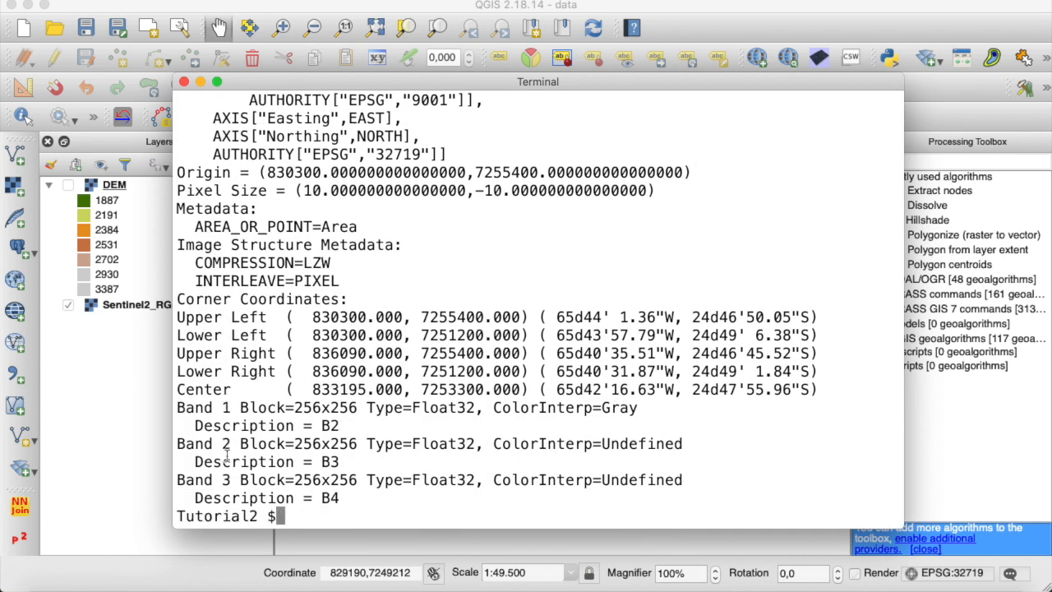
pyautogui.moveTo(352, 431)
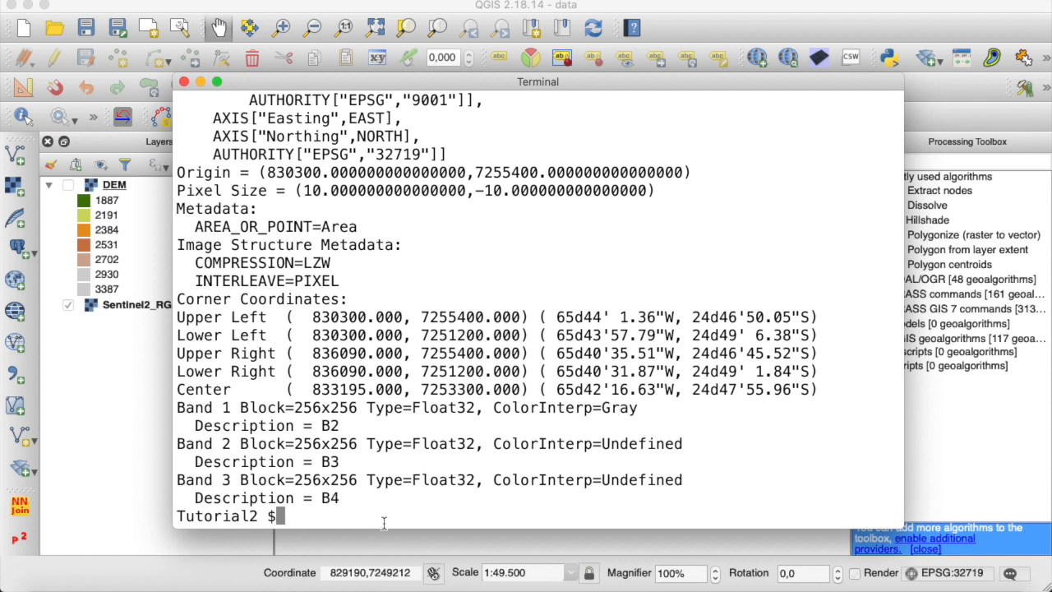
pyautogui.moveTo(624, 408)
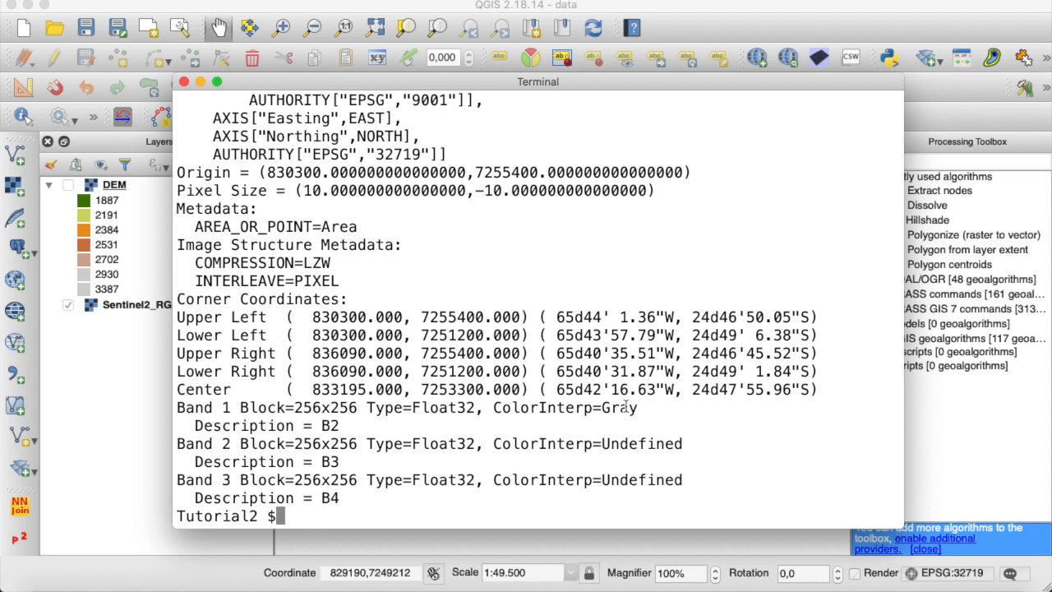
pyautogui.moveTo(691, 454)
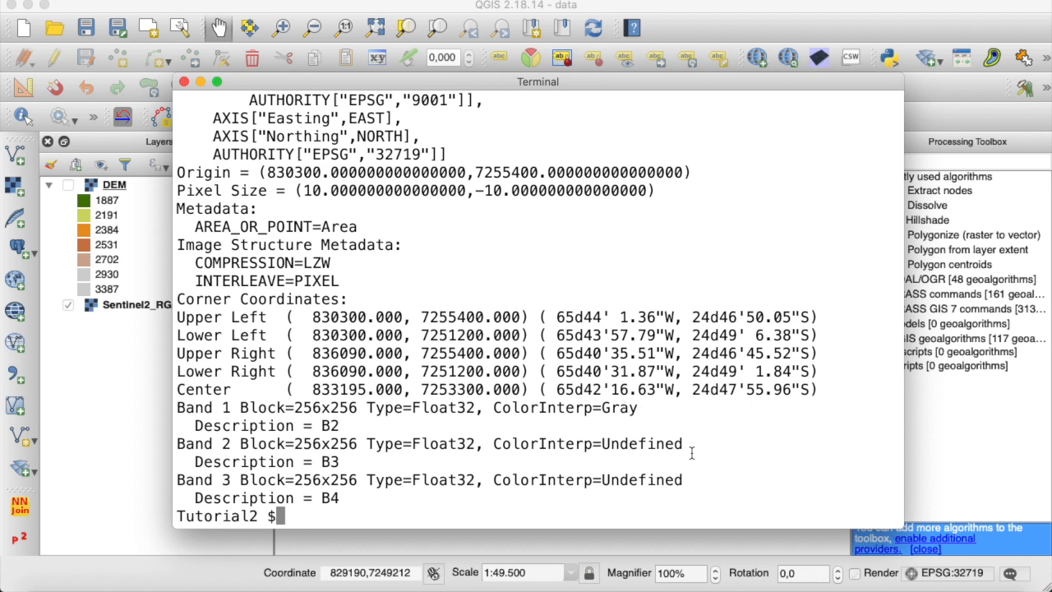
pyautogui.moveTo(320, 427)
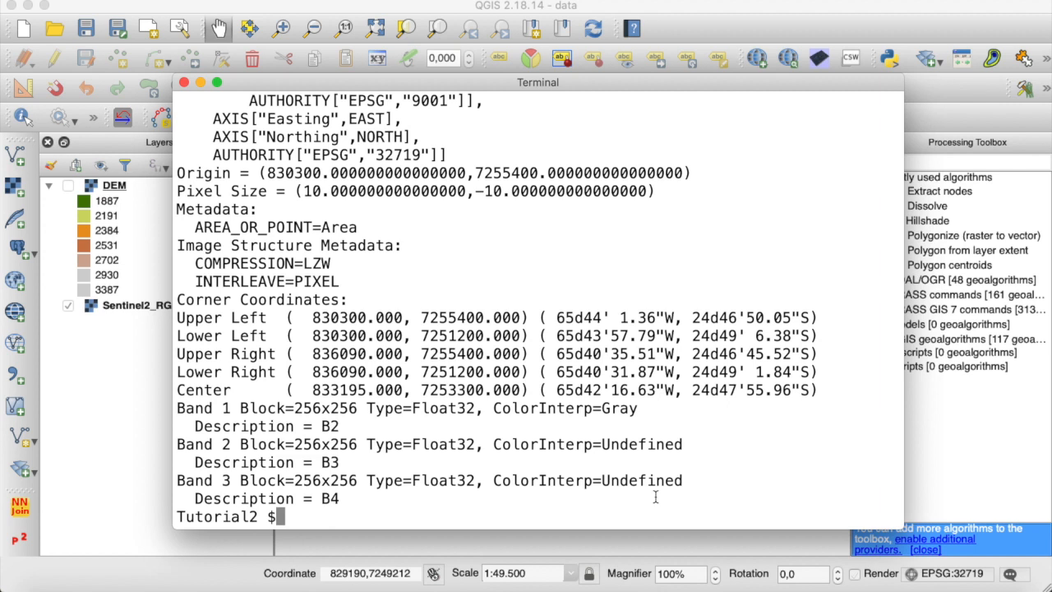
pyautogui.write('g')
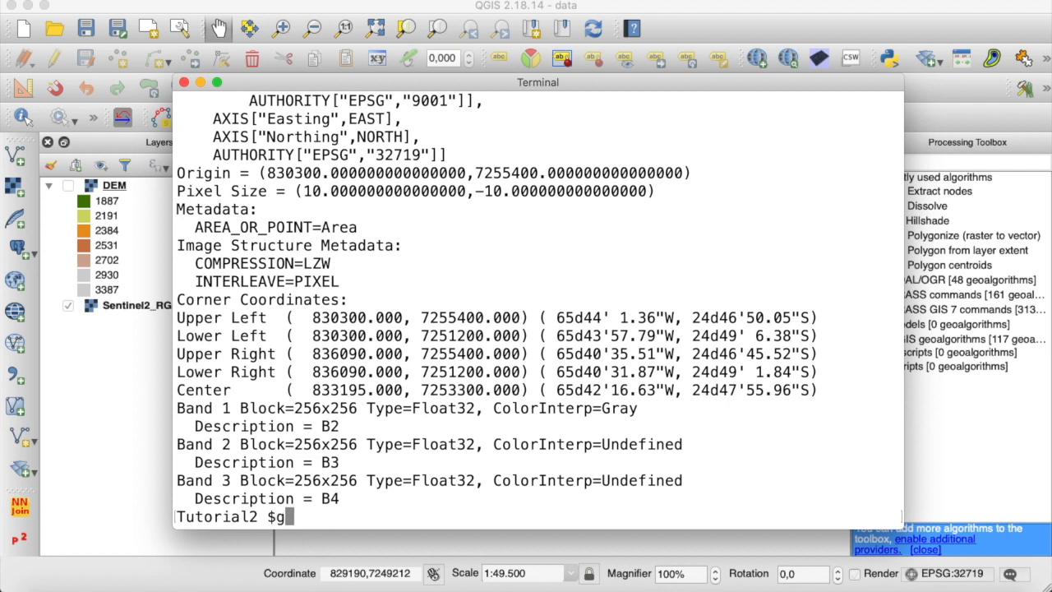
pyautogui.write('dal_edit.py')
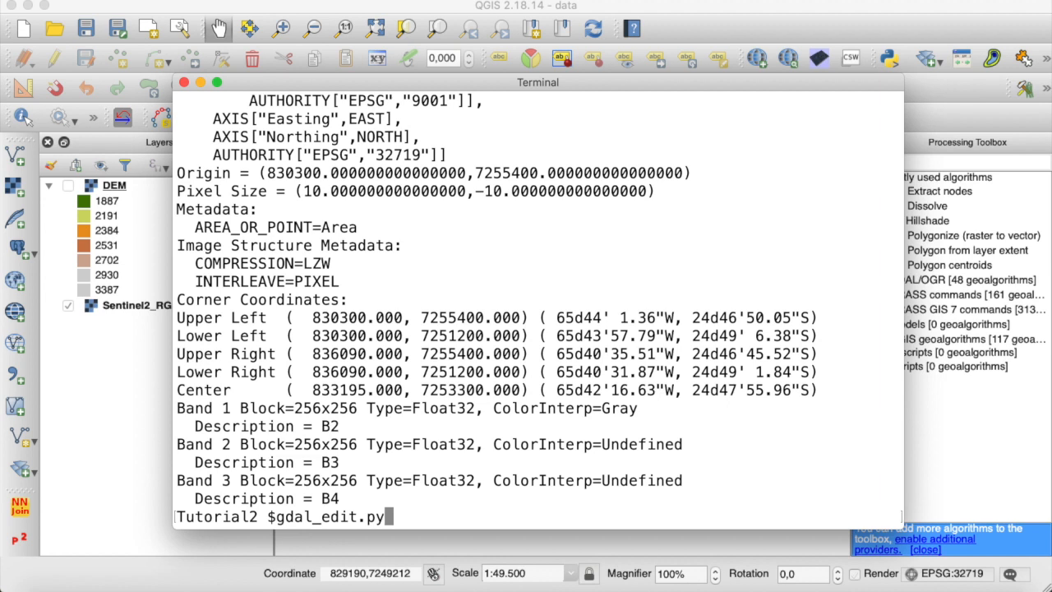
# Run gdal_edit.py -colorinterp_1 blue -colorinterp_2 green -colorinterp_3 red on Sentinel2_RGB20180908.tif and verify with gdalinfo
pyautogui.write('-colo')
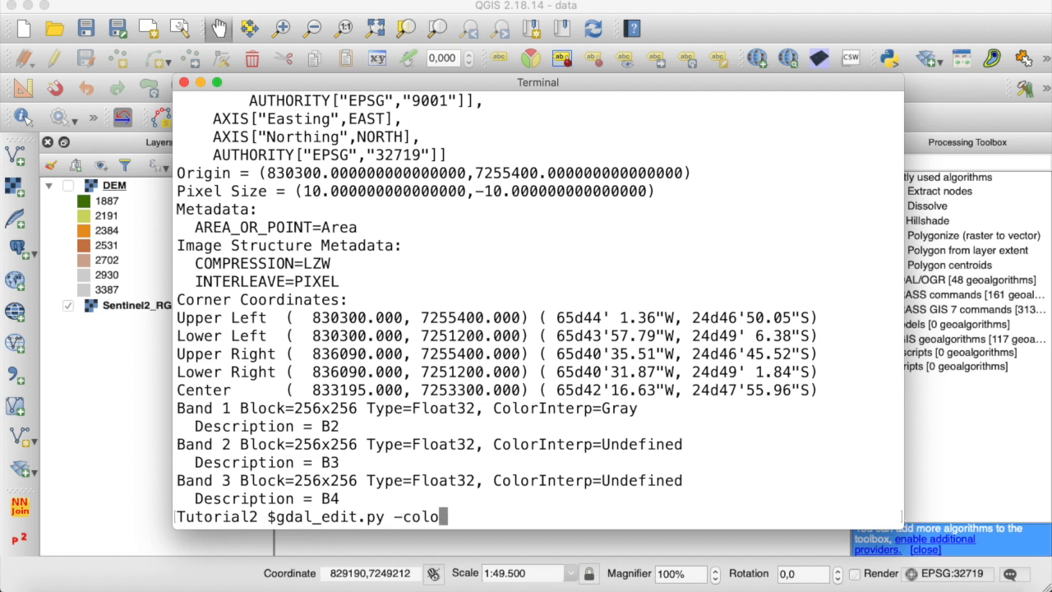
pyautogui.write('rinet')
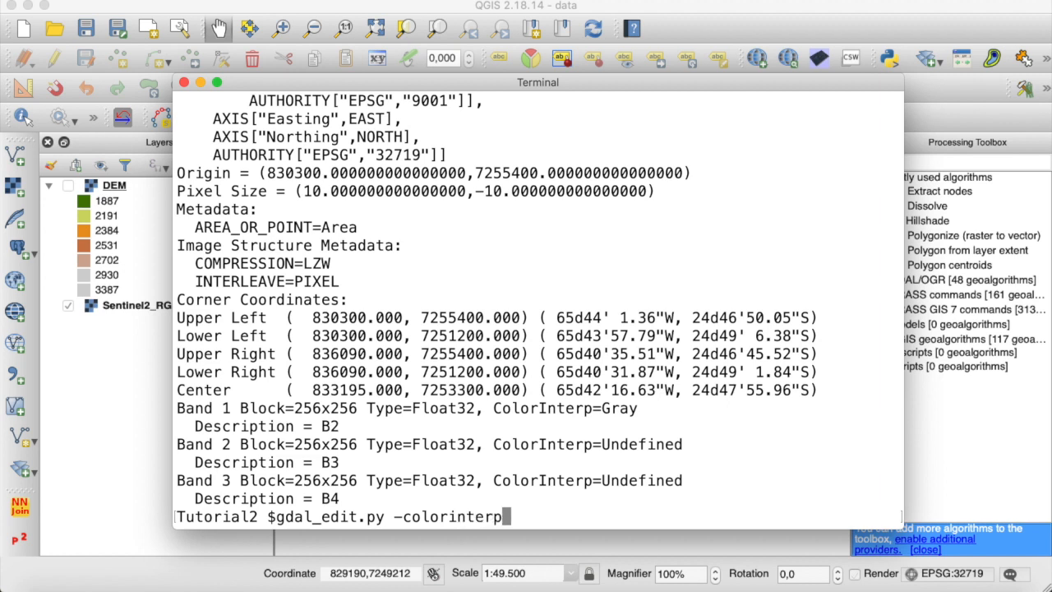
pyautogui.write('_1')
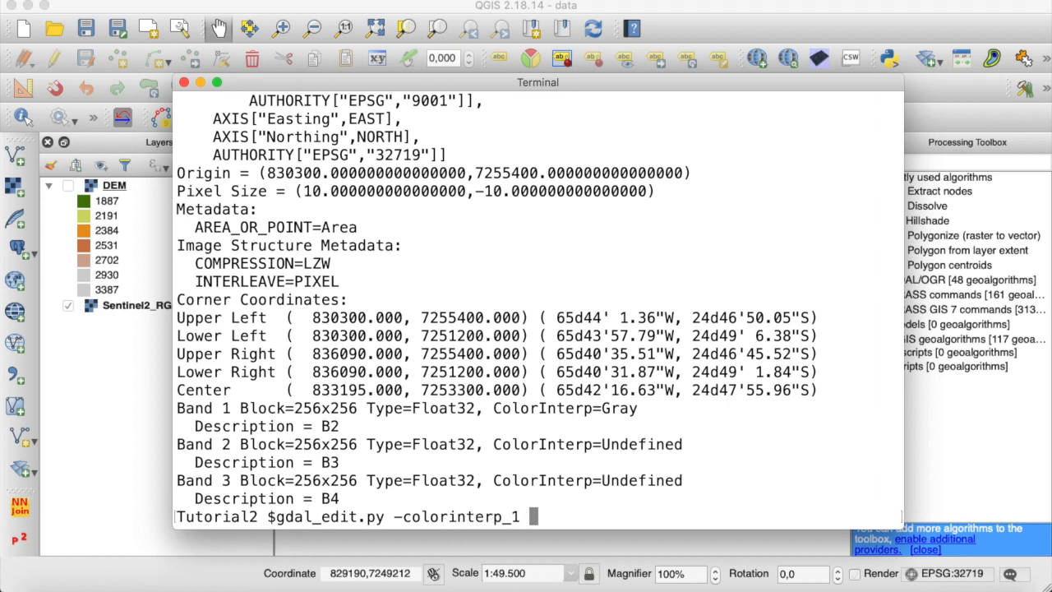
pyautogui.write('blue')
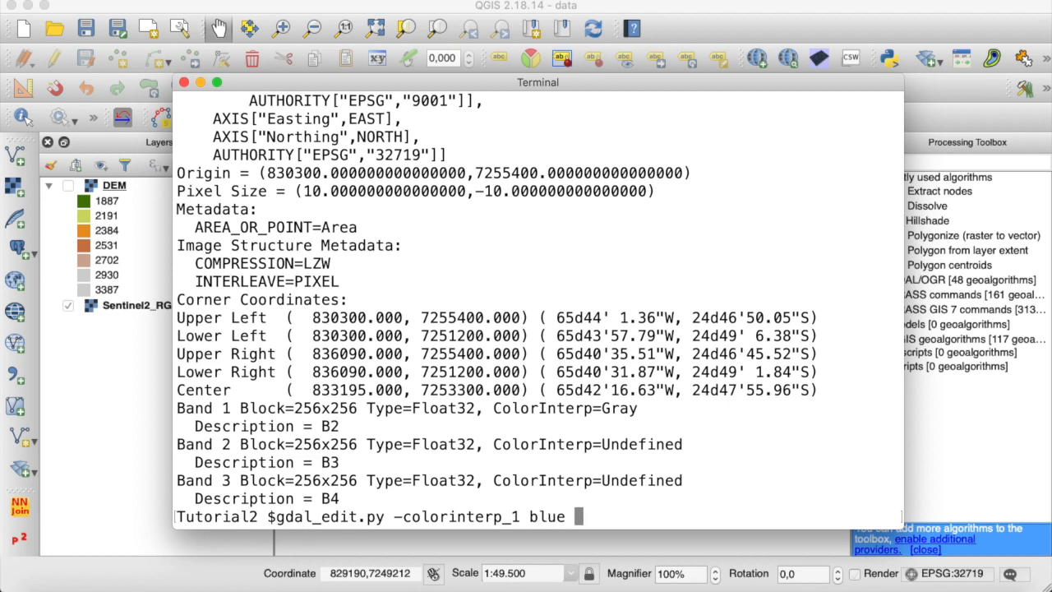
pyautogui.write('-colorinterp_2 green -colorinterp_3 red')
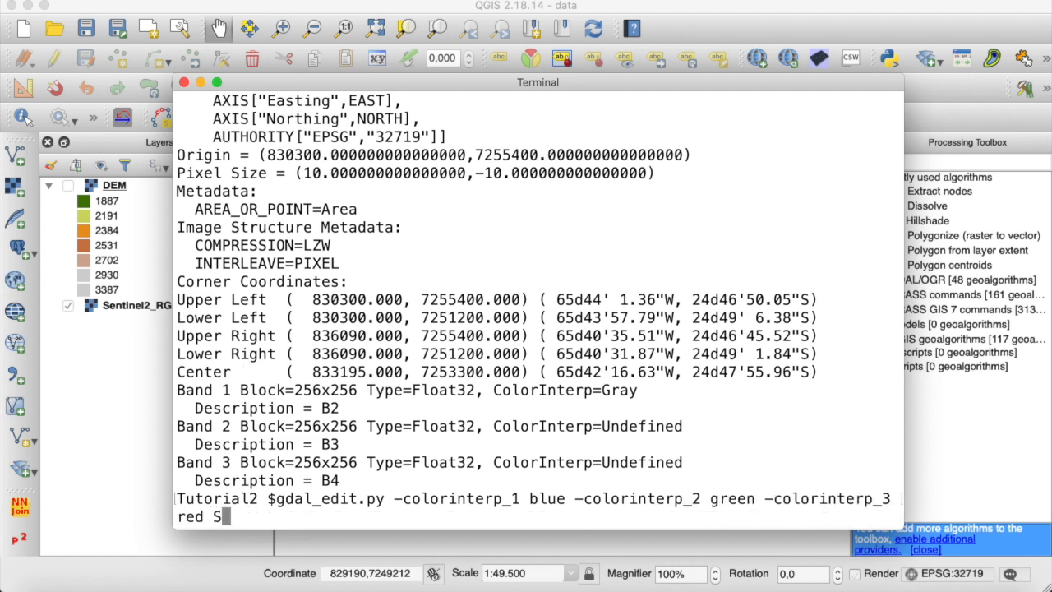
pyautogui.write('Sentinel2_RGB20180908.tif')
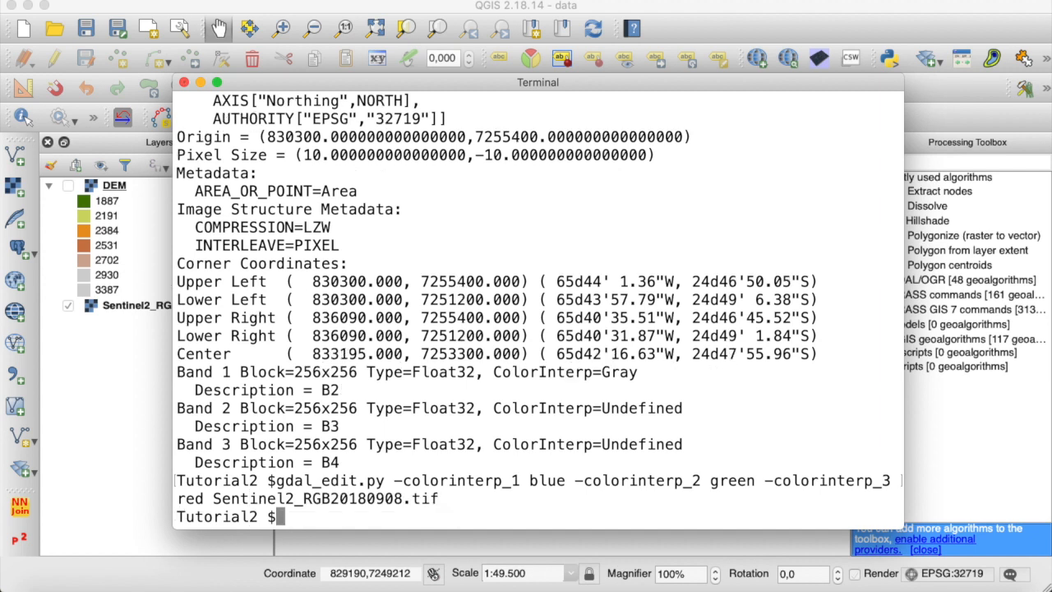
pyautogui.write('gdali')
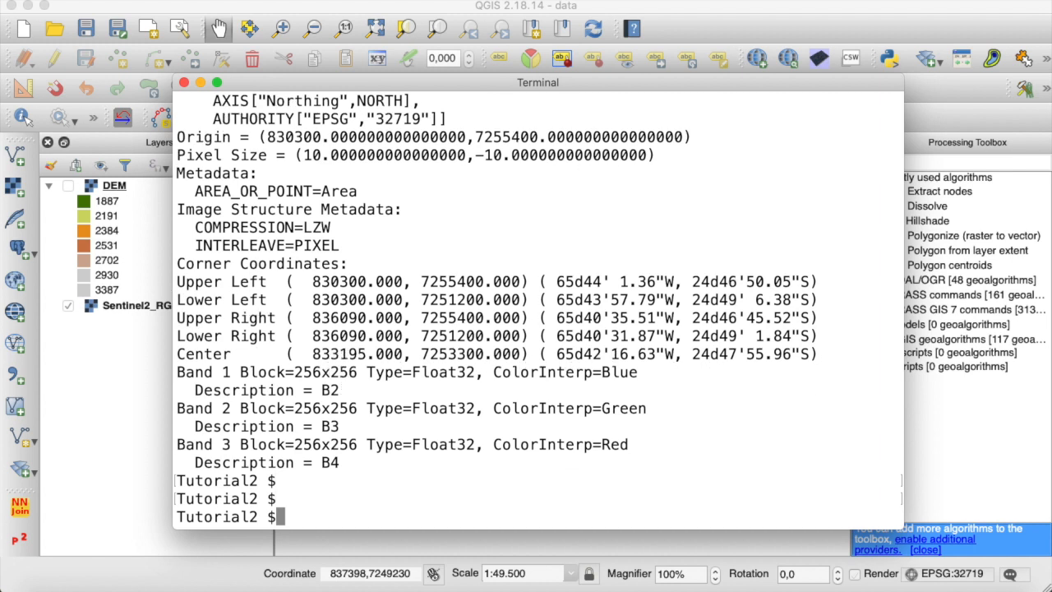
# Type a template 'gdal_translate -o1 -o2 -o3 5 -o4 4 5 input.tif output.tif' command
pyautogui.write('gdal')
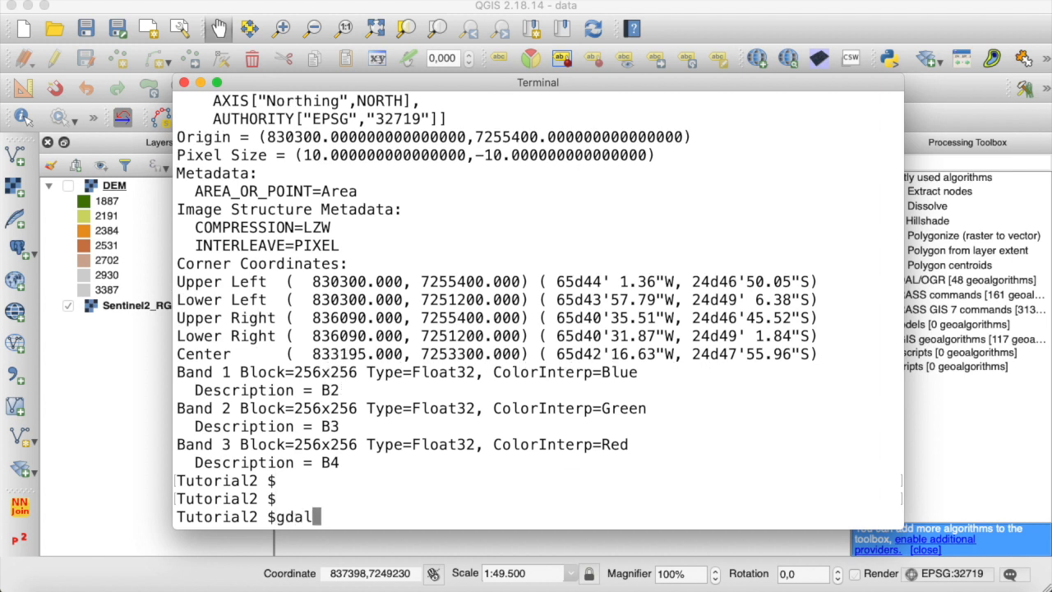
pyautogui.write('_translate')
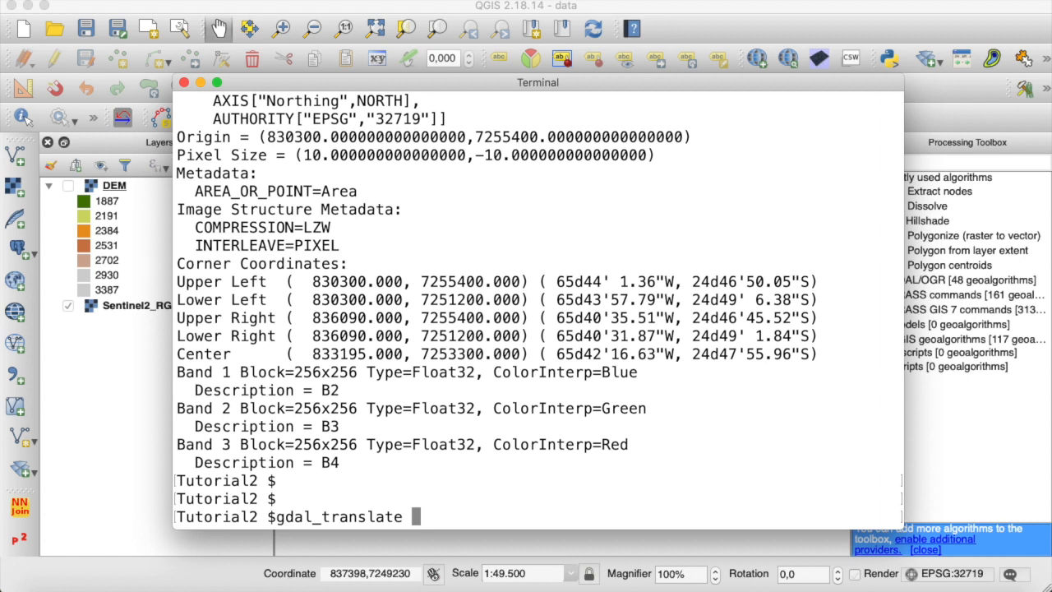
pyautogui.write('-o1 -o2 -o')
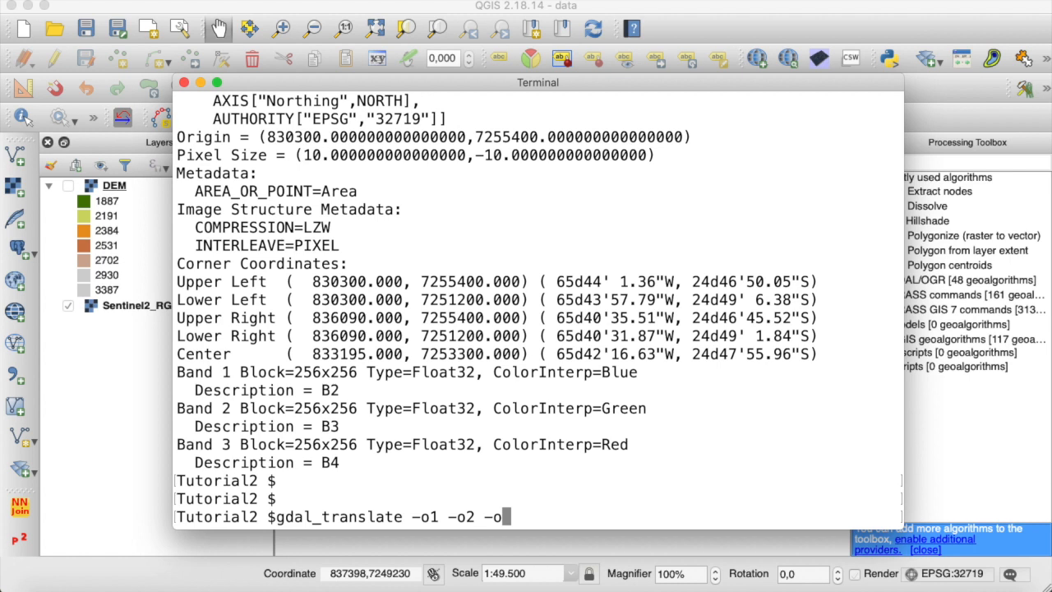
pyautogui.write('3')
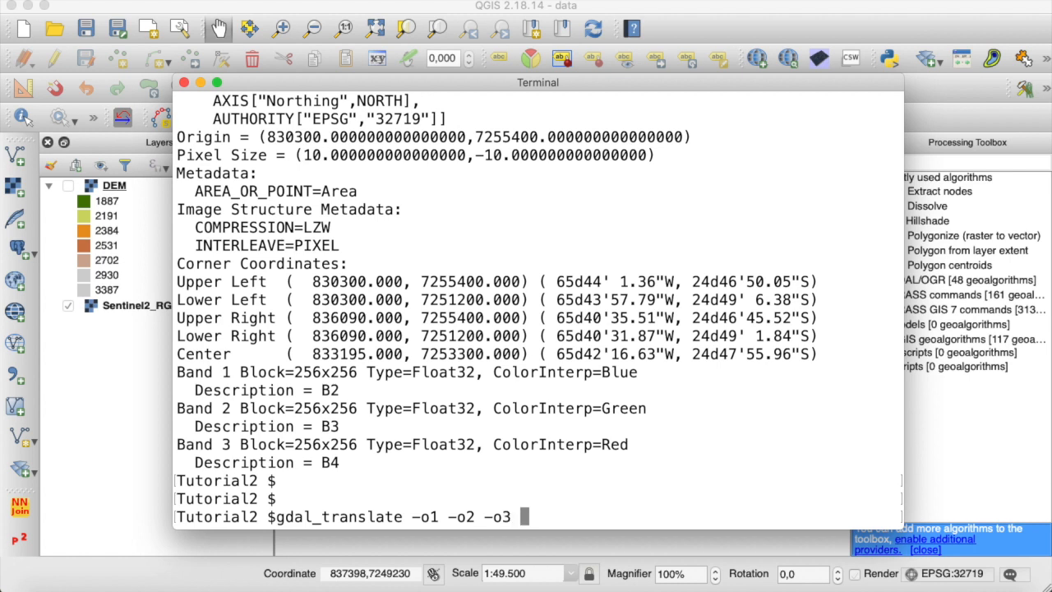
pyautogui.write('5')
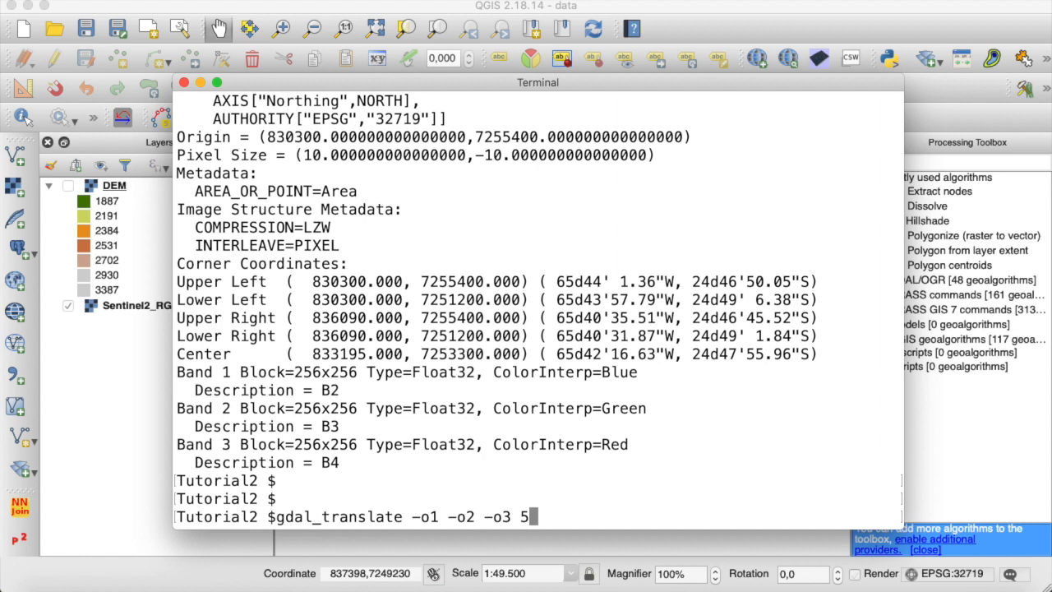
pyautogui.write('-o4 4 5')
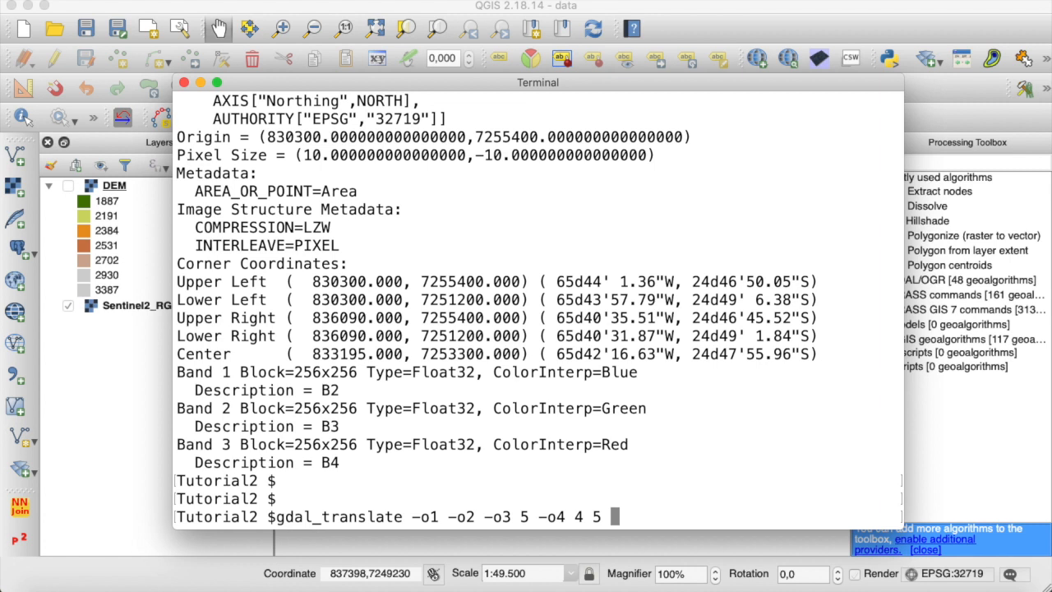
pyautogui.write('input')
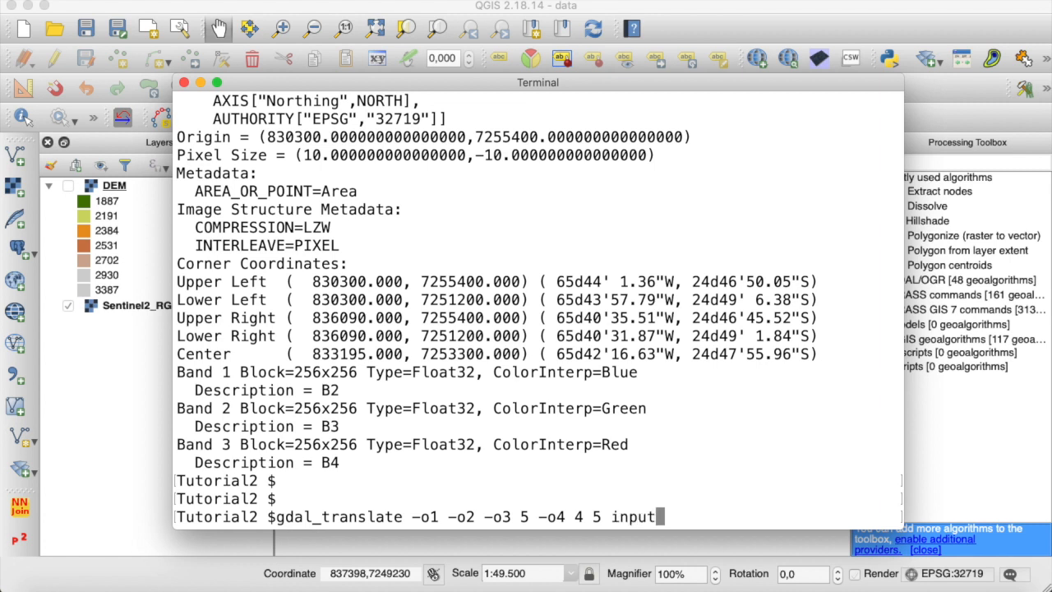
pyautogui.write('.tif')
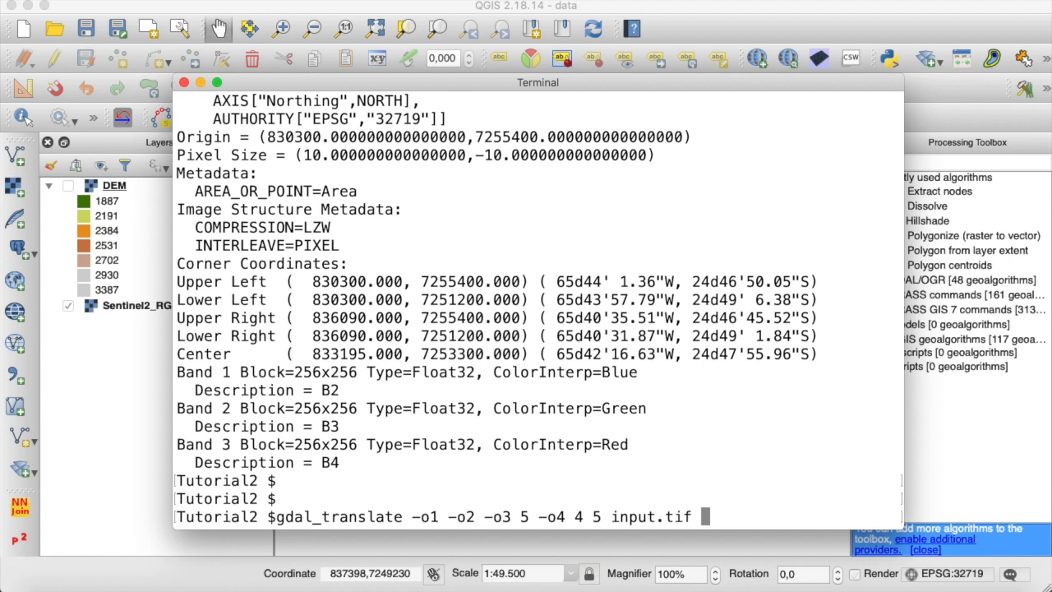
pyautogui.write('outpu')
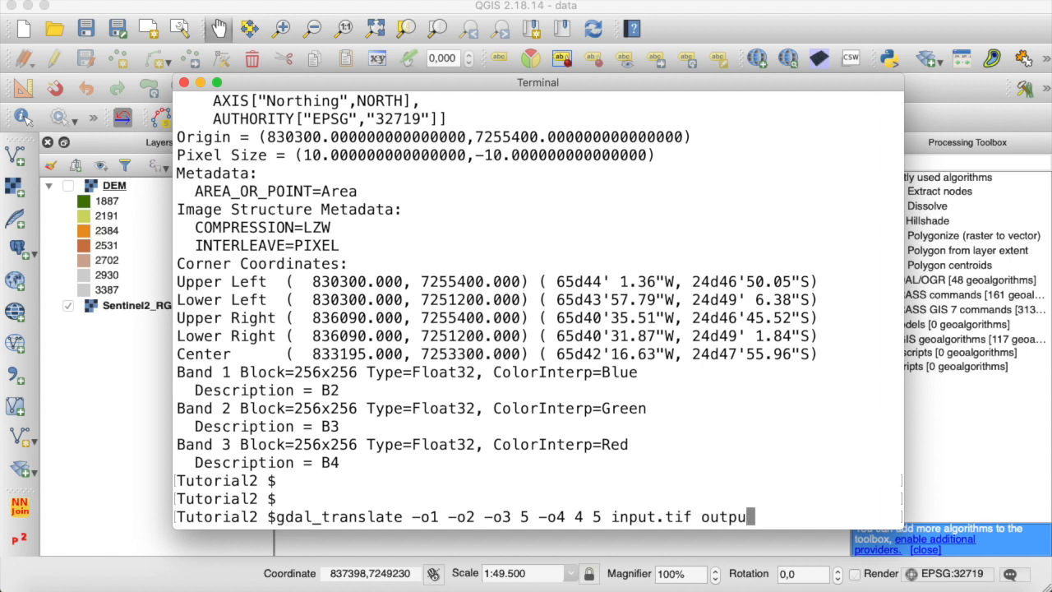
pyautogui.write('t.tif')
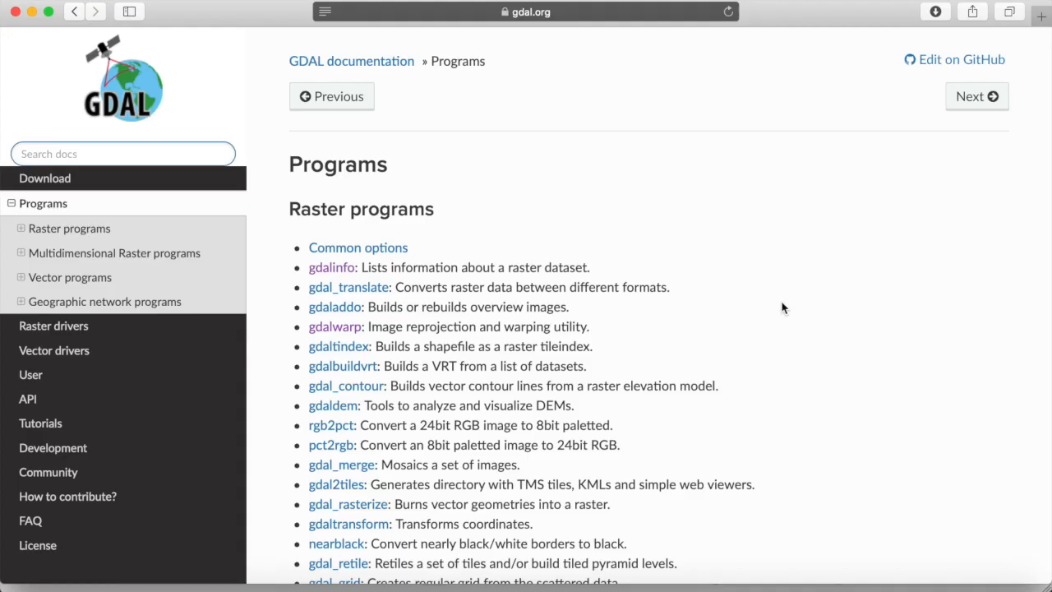
pyautogui.moveTo(654, 128)
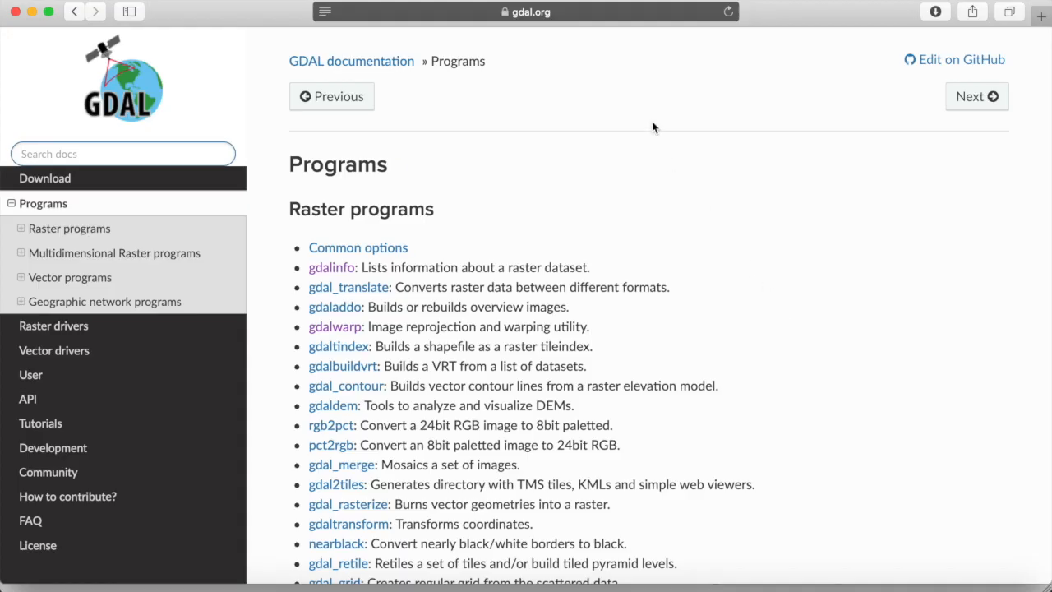
pyautogui.moveTo(814, 285)
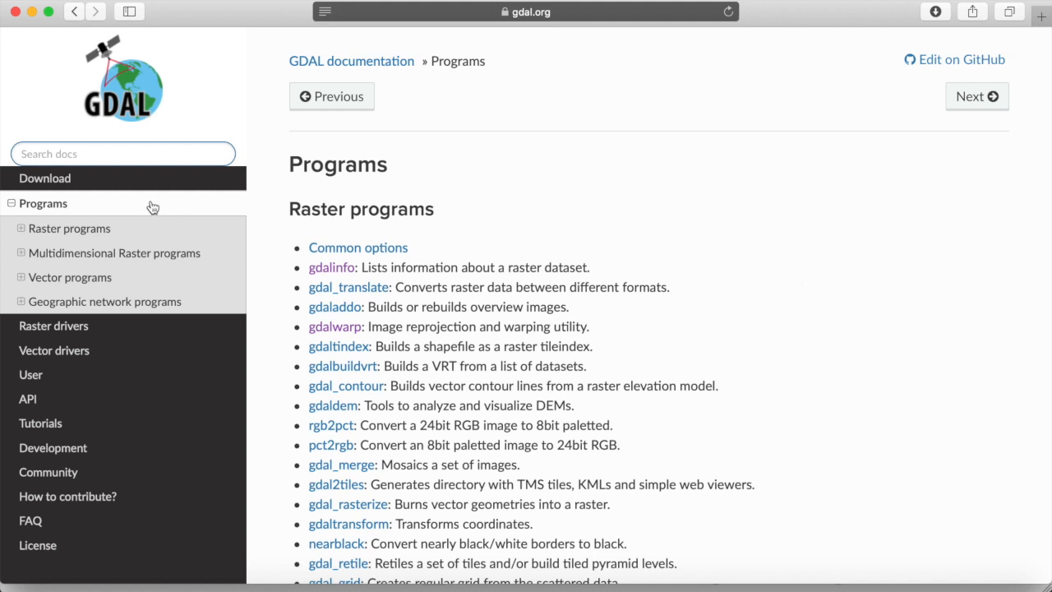
pyautogui.moveTo(363, 271)
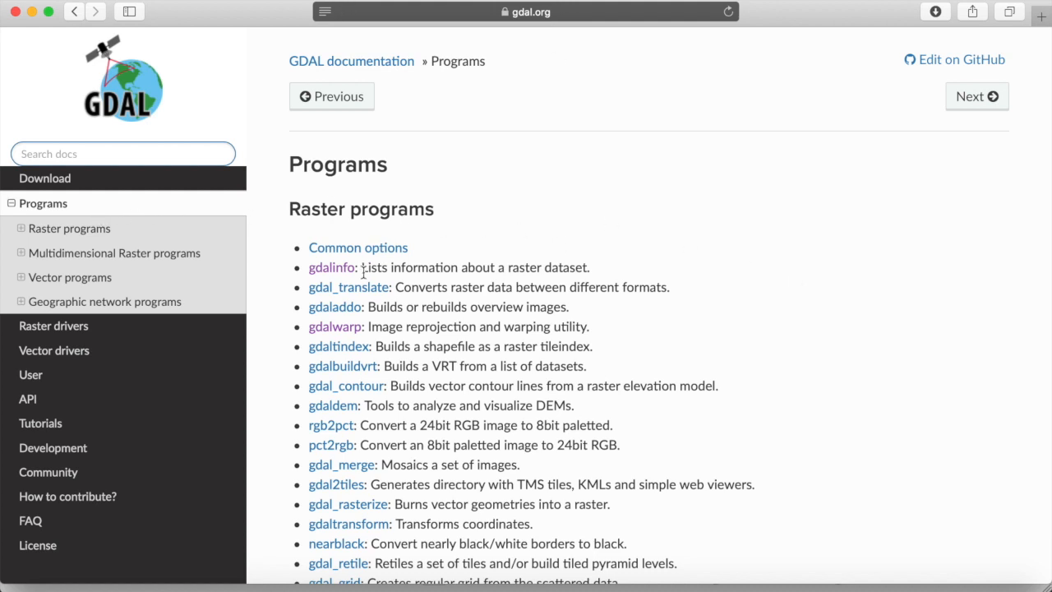
# Read the gdal_translate options (-if, -of, -b, -mask, -expand), then go to the Raster drivers table
pyautogui.click(349, 286)
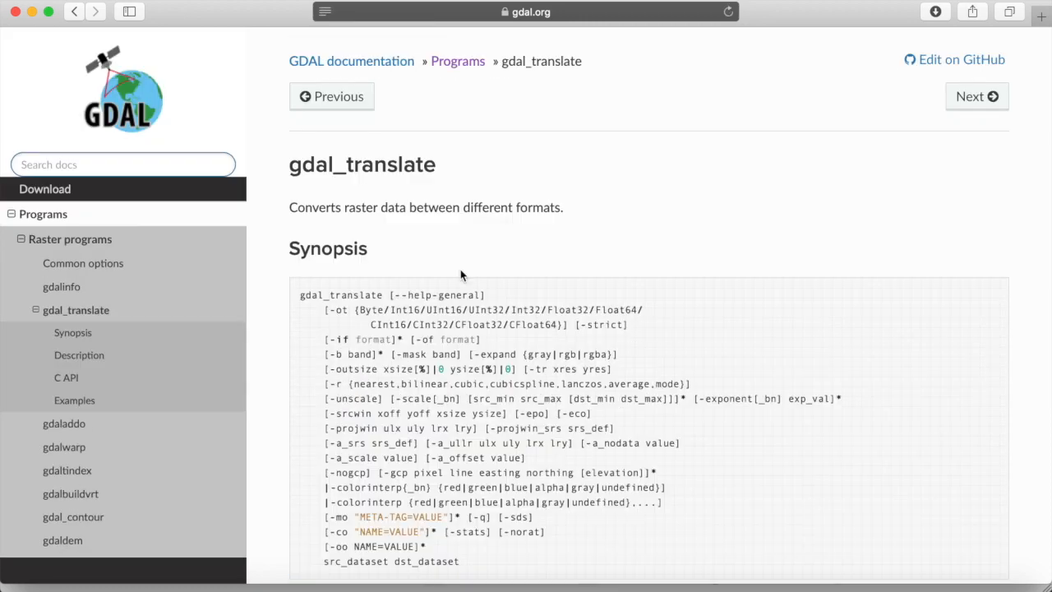
pyautogui.moveTo(332, 253)
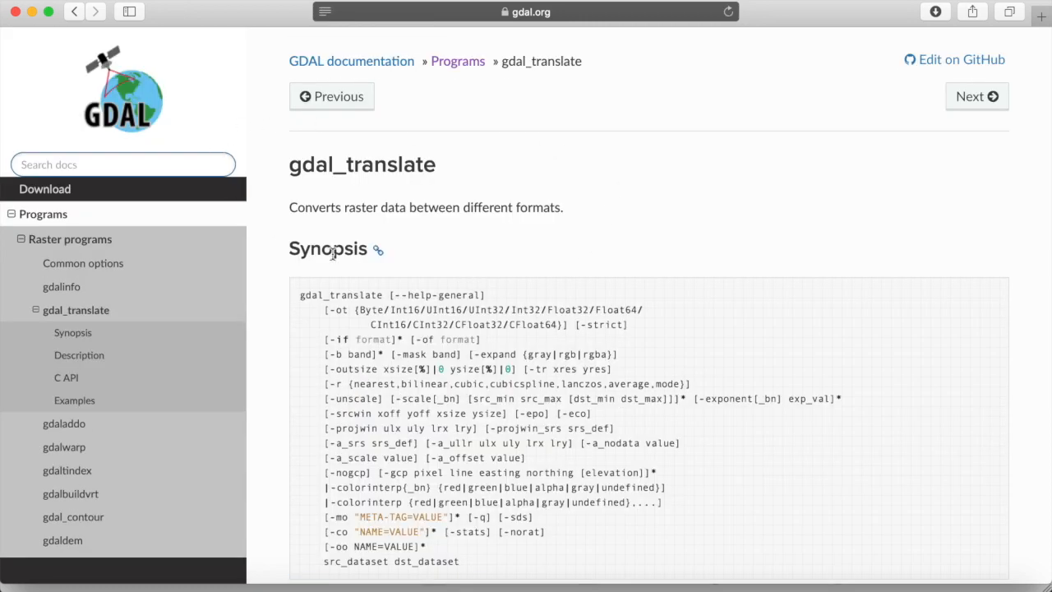
pyautogui.scroll(-3)
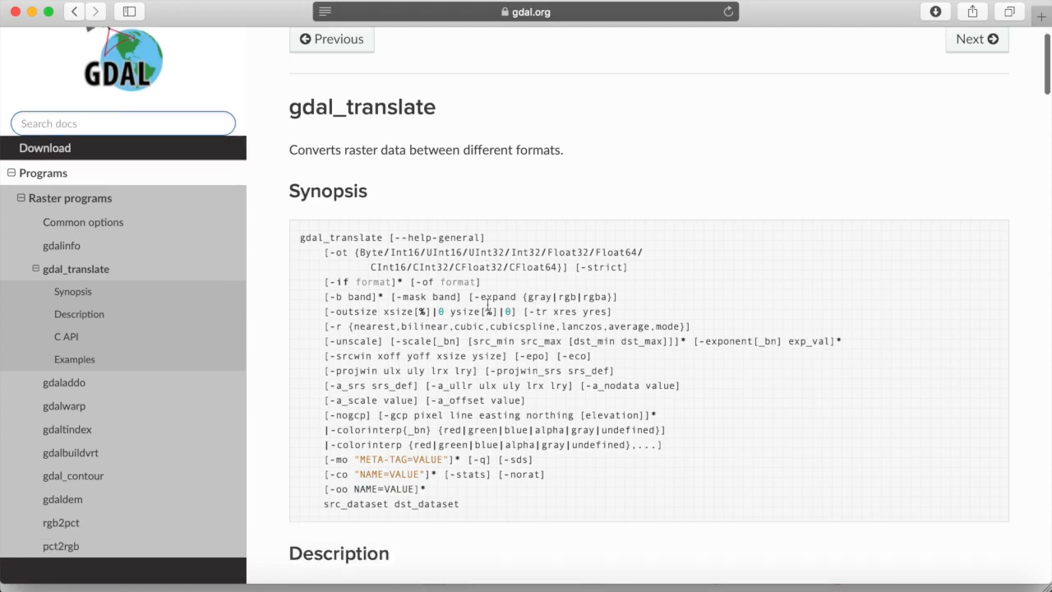
pyautogui.scroll(-3)
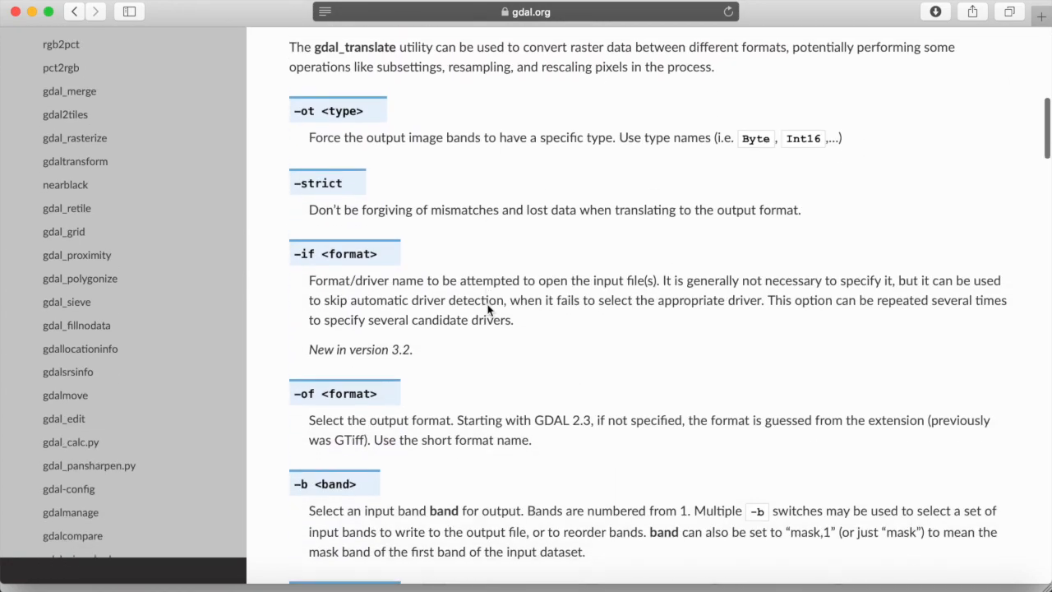
pyautogui.scroll(-3)
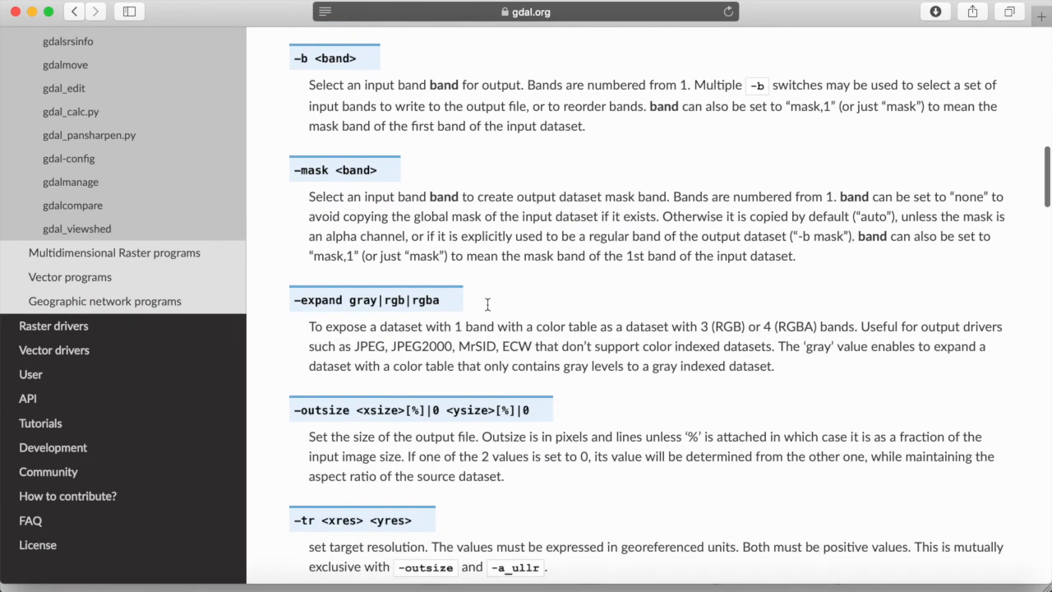
pyautogui.scroll(-3)
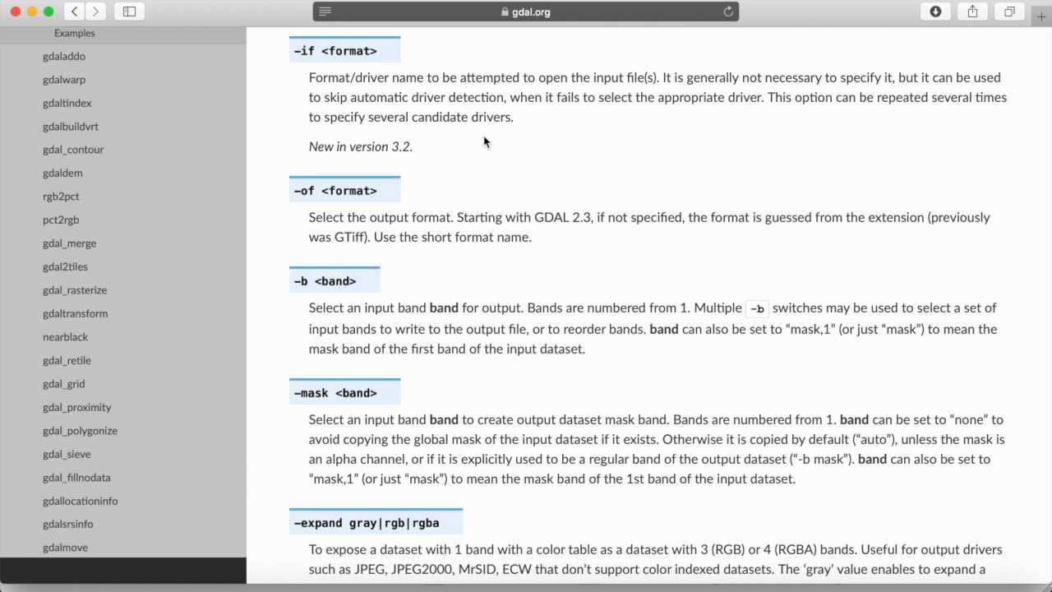
pyautogui.moveTo(319, 190)
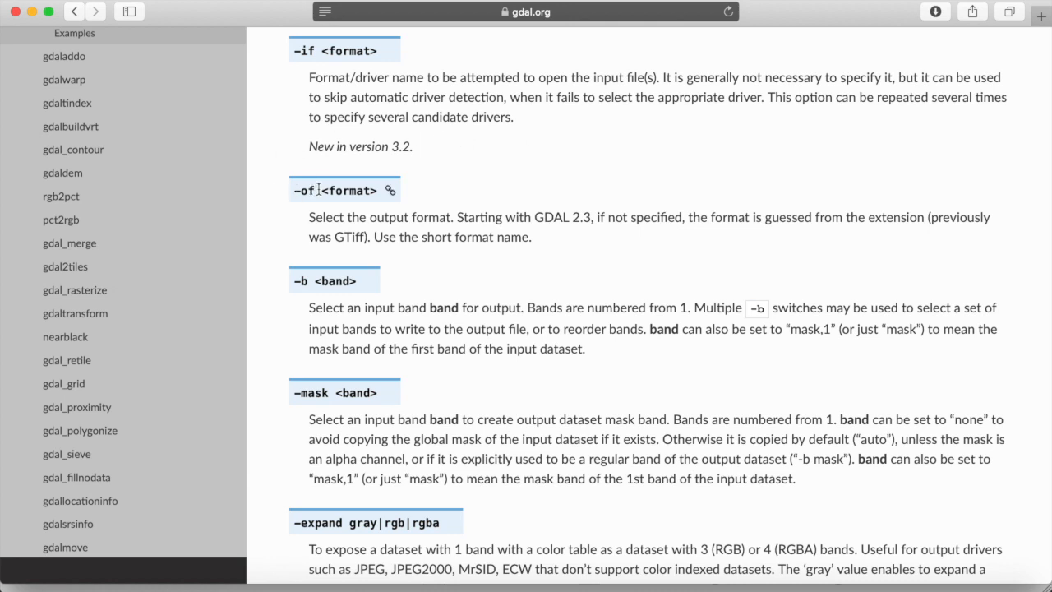
pyautogui.moveTo(382, 196)
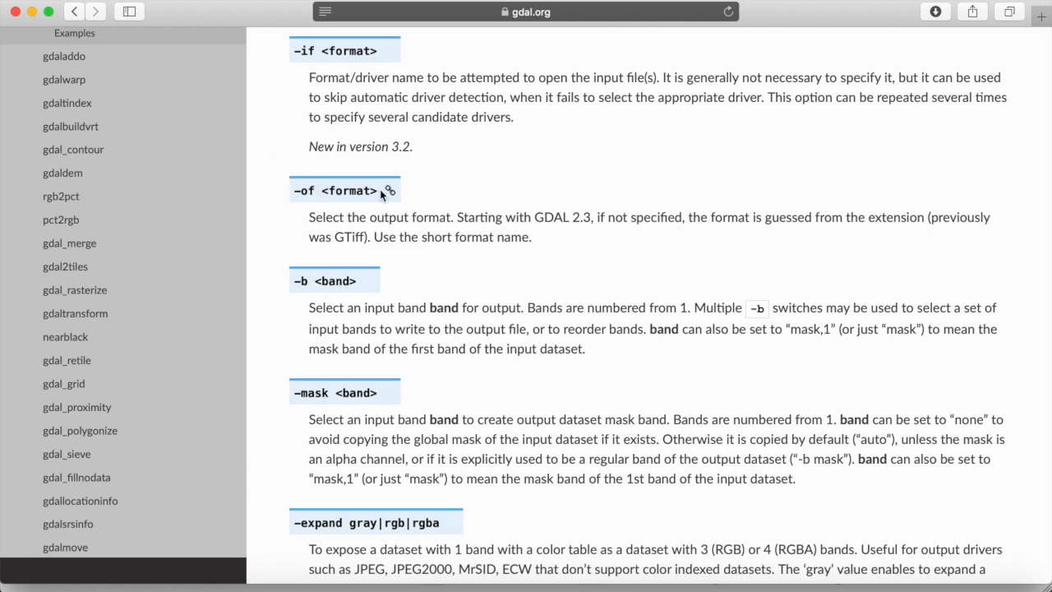
pyautogui.scroll(-3)
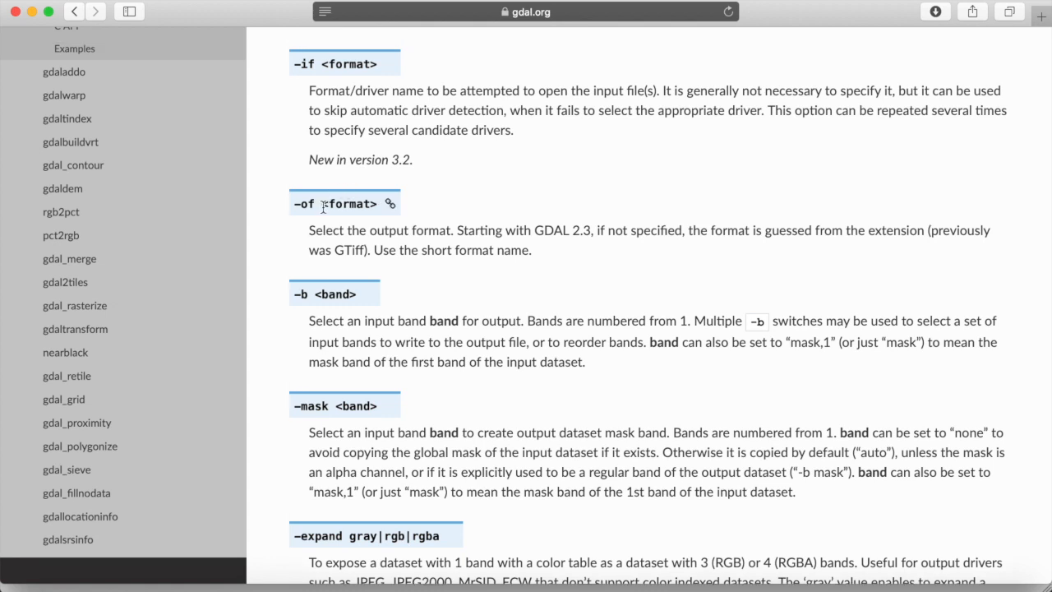
pyautogui.moveTo(325, 200)
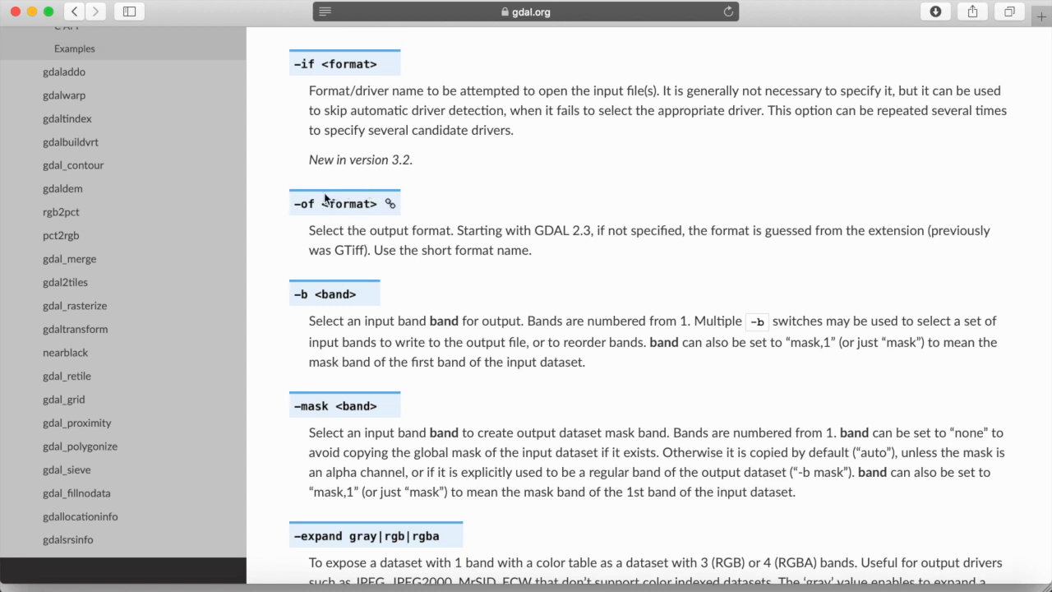
pyautogui.scroll(-3)
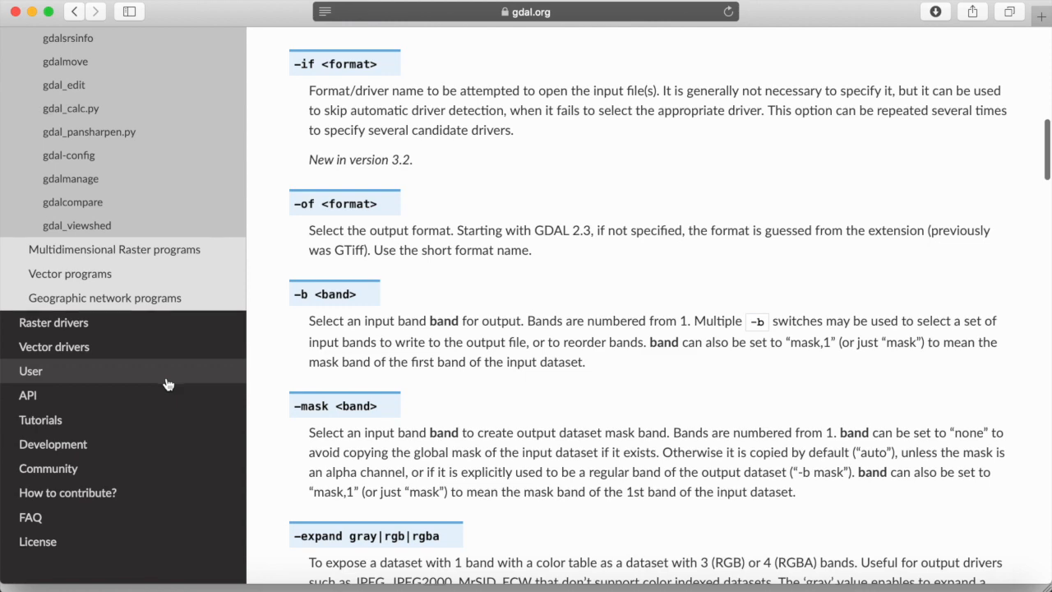
pyautogui.click(53, 320)
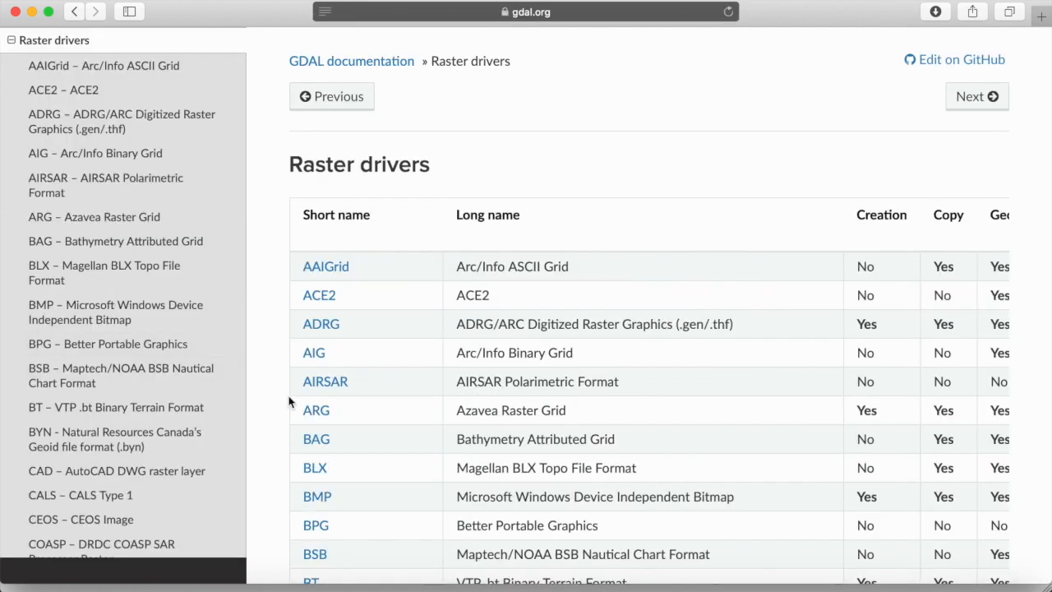
pyautogui.scroll(-3)
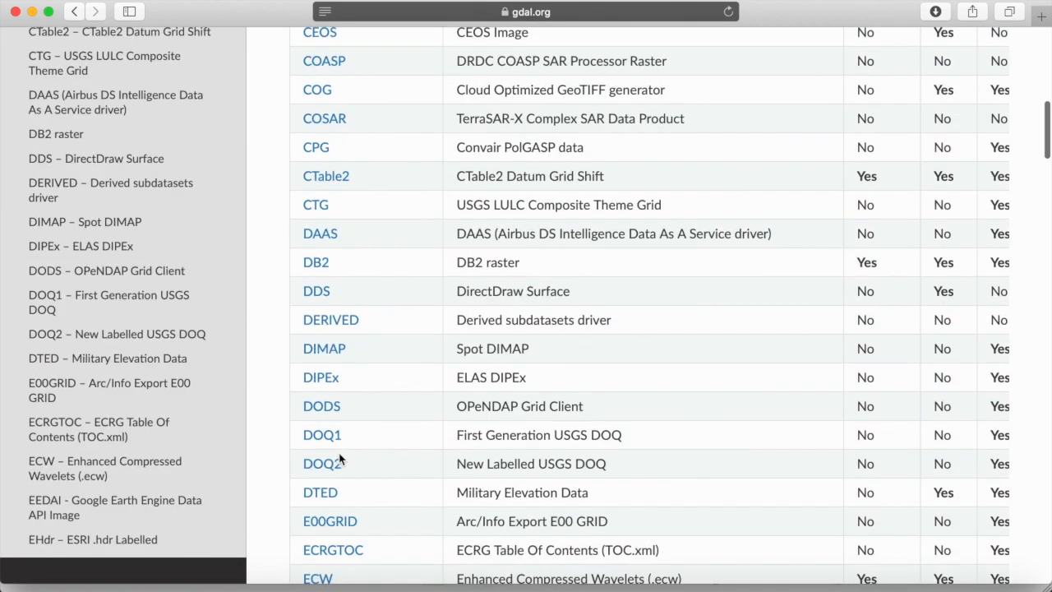
pyautogui.scroll(-3)
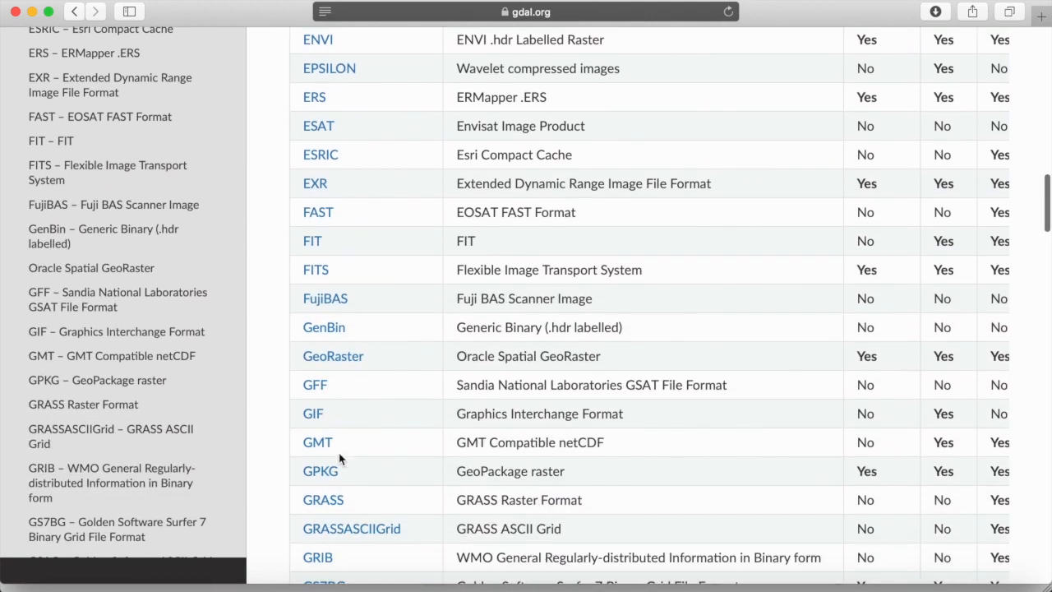
pyautogui.scroll(-3)
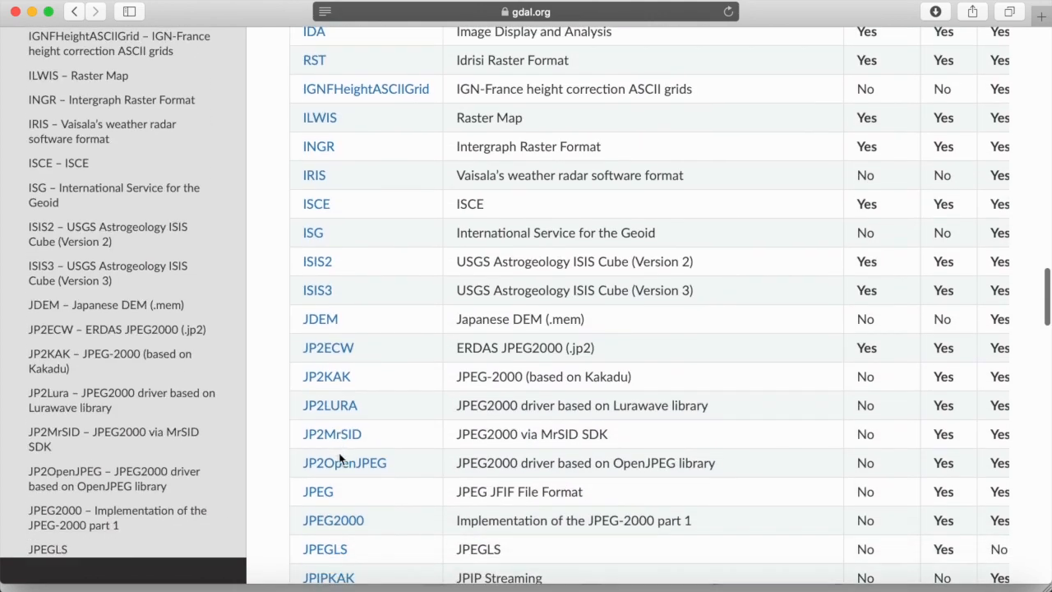
pyautogui.scroll(-3)
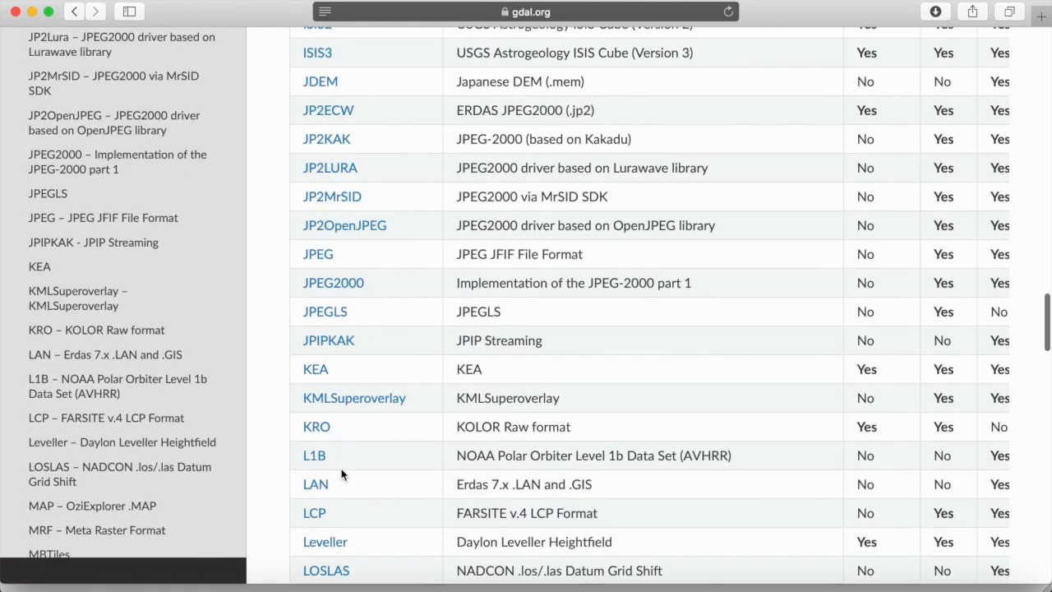
pyautogui.scroll(-3)
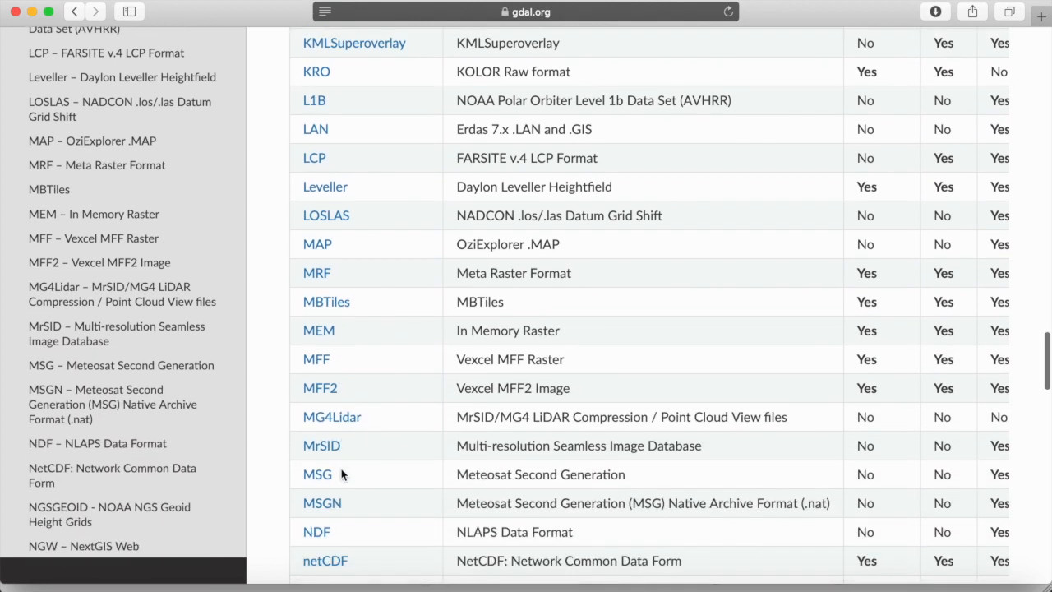
pyautogui.moveTo(322, 355)
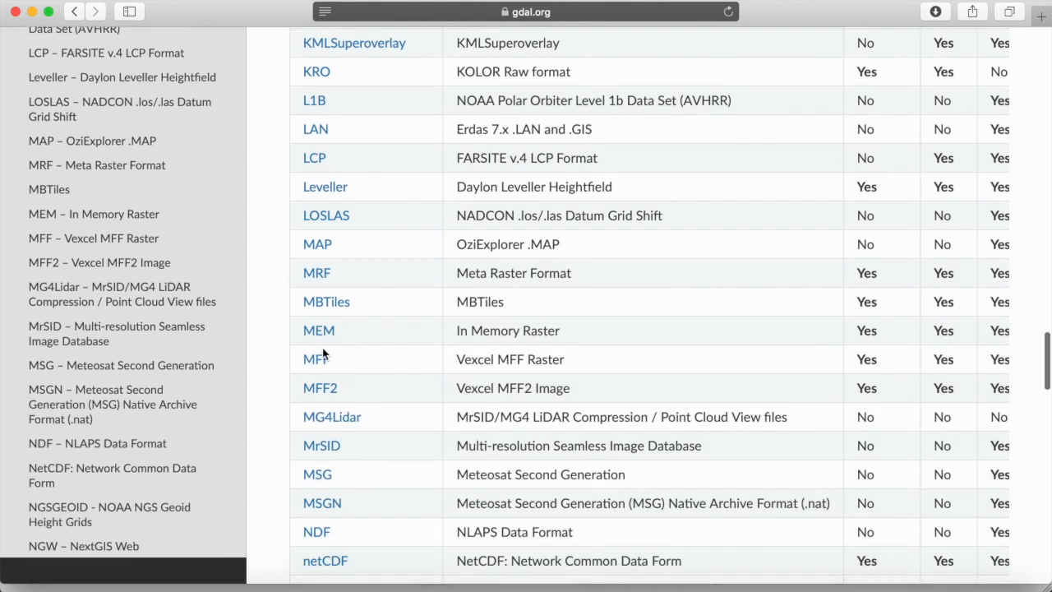
pyautogui.scroll(-3)
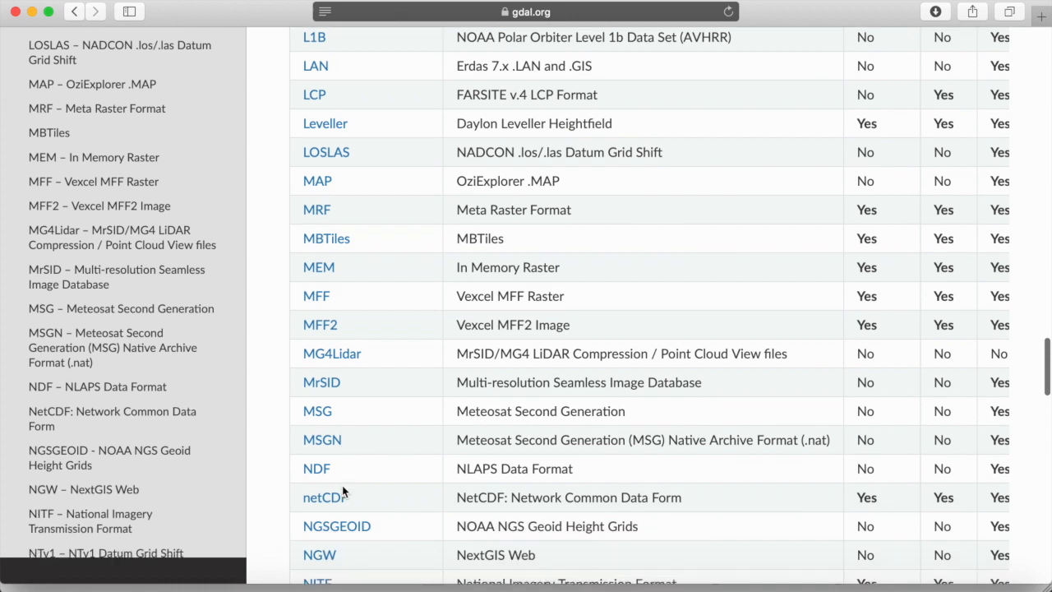
pyautogui.scroll(-3)
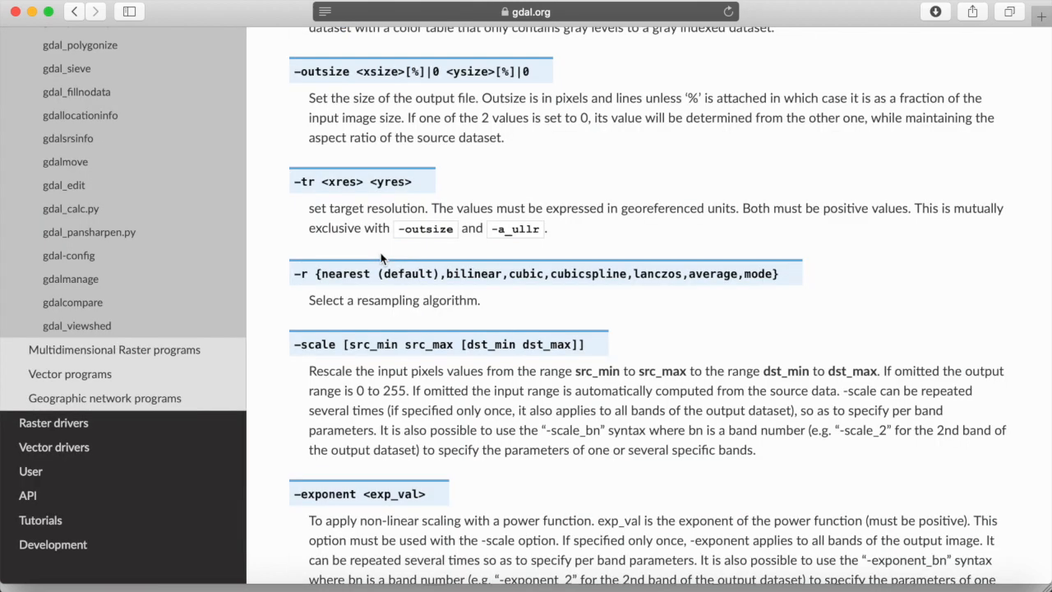
pyautogui.moveTo(391, 244)
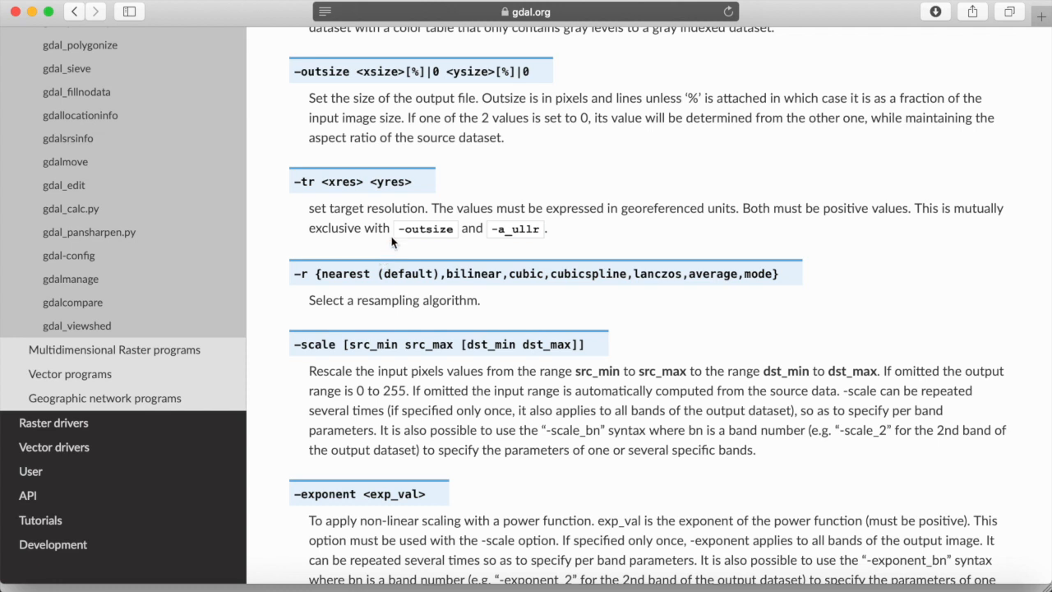
pyautogui.moveTo(309, 177)
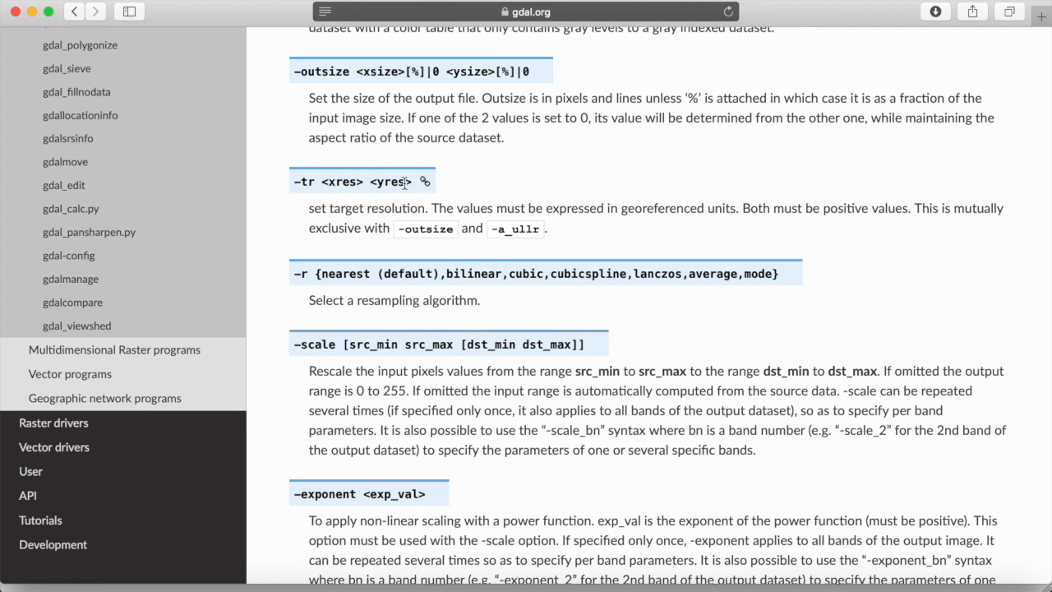
pyautogui.moveTo(381, 173)
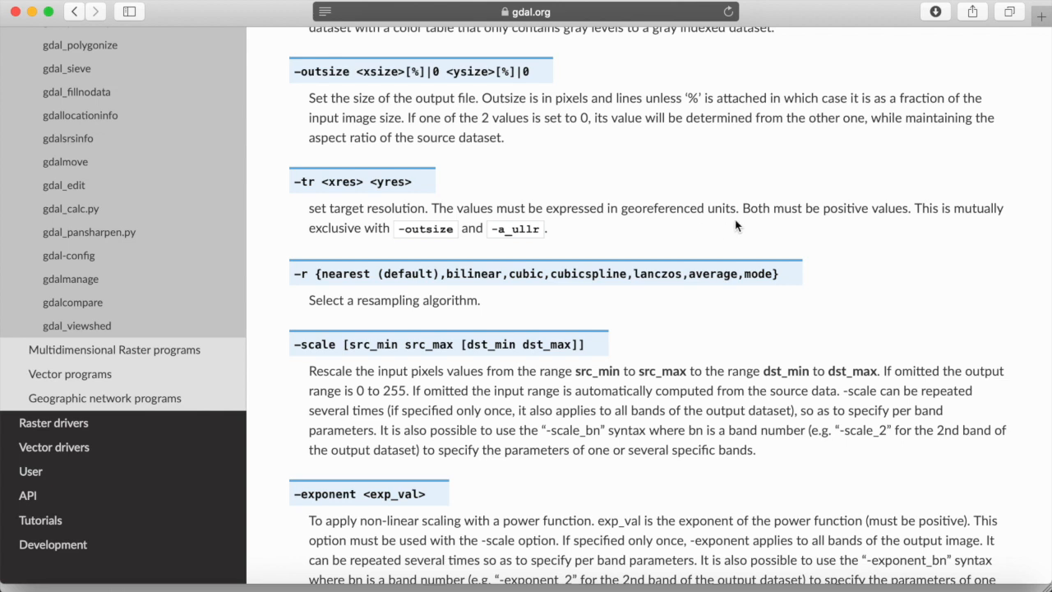
pyautogui.moveTo(726, 223)
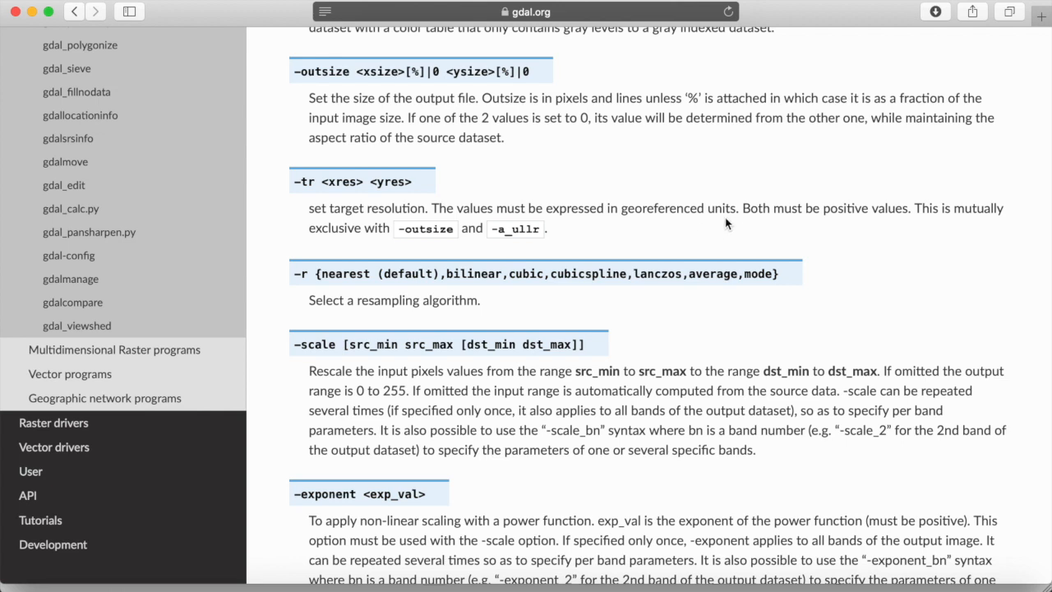
pyautogui.moveTo(392, 327)
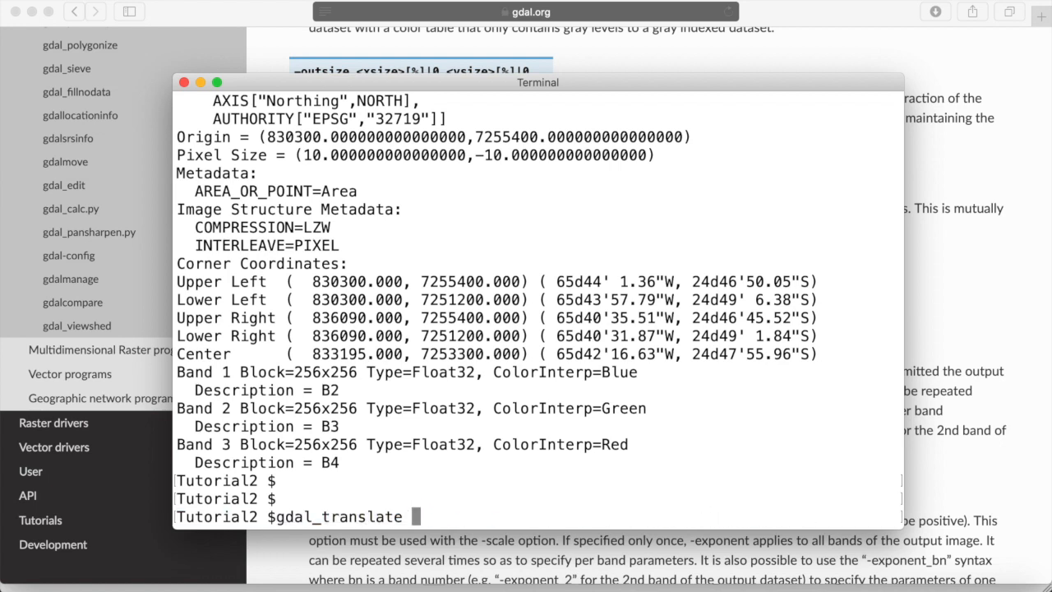
# Resample DEM.tif to 10 m pixels with gdal_translate -of ENVI -tr 10 10, writing DEM_10m.bil
pyautogui.write('-of')
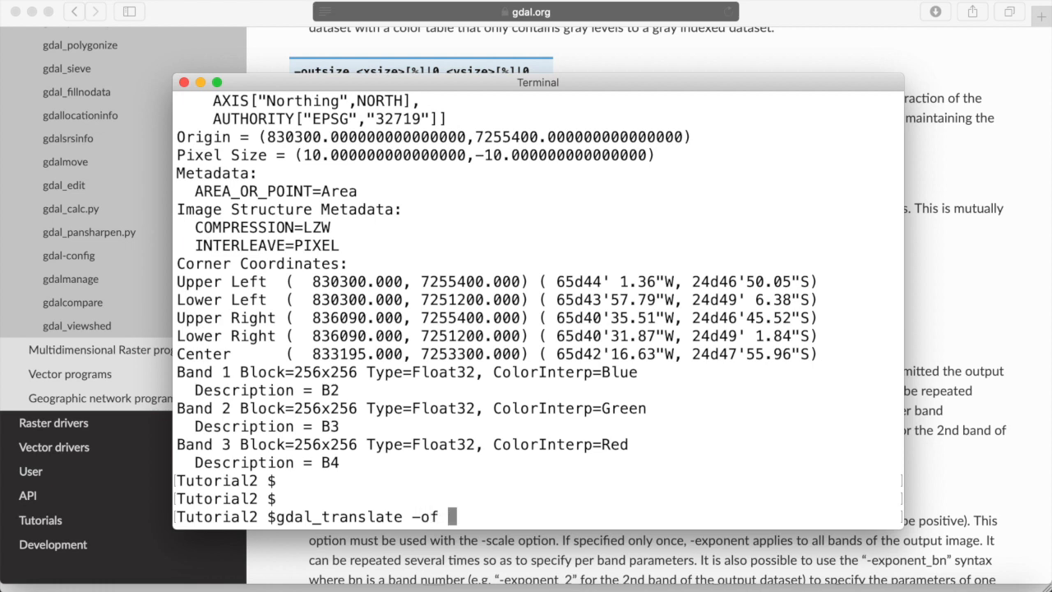
pyautogui.write('EN')
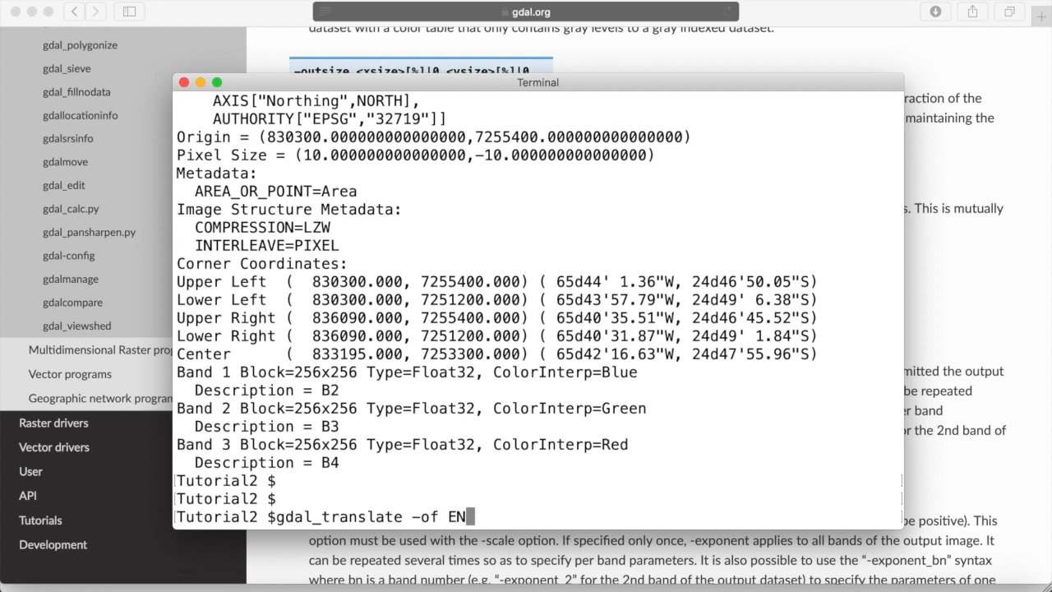
pyautogui.write('VI')
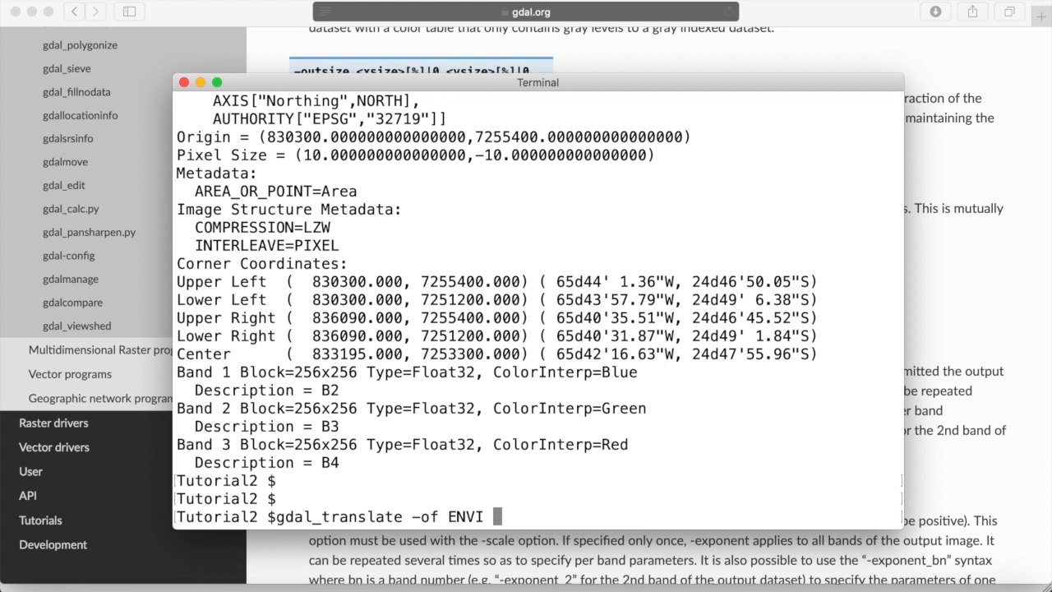
pyautogui.write('-tr')
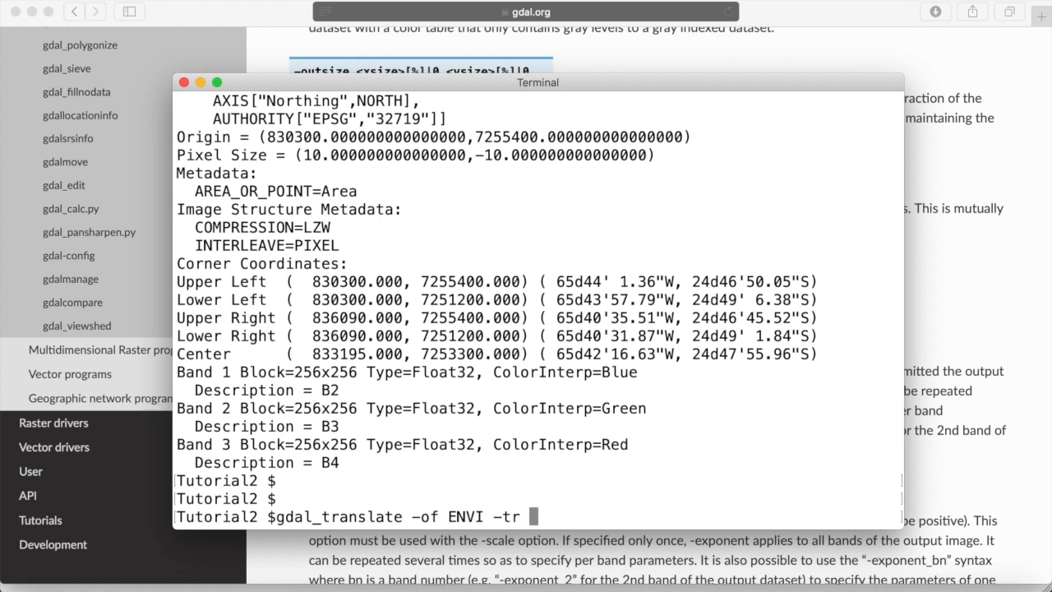
pyautogui.write('10 10')
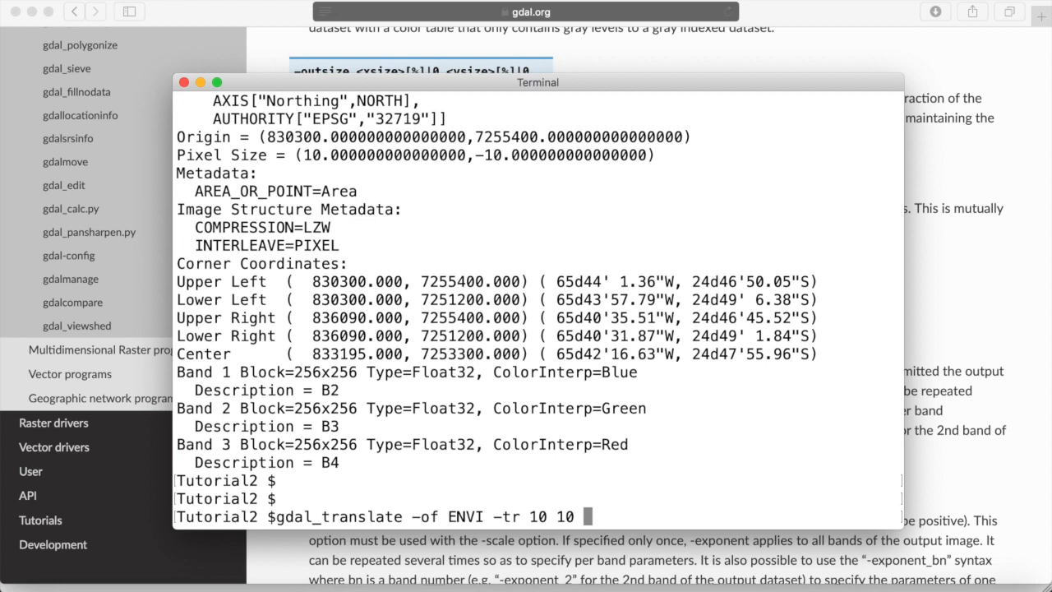
pyautogui.write('DEM')
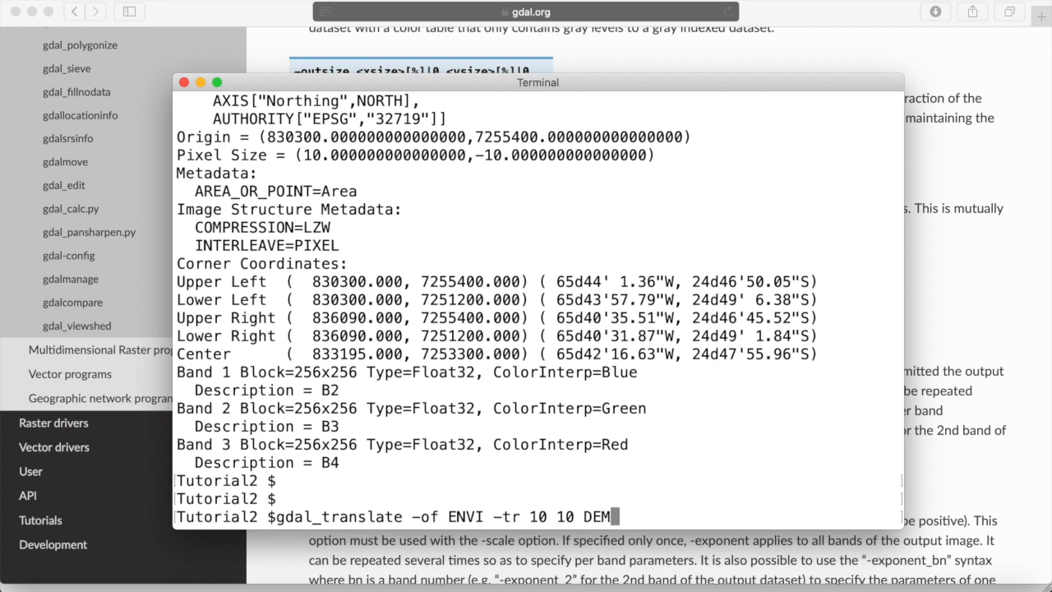
pyautogui.write('.tif D')
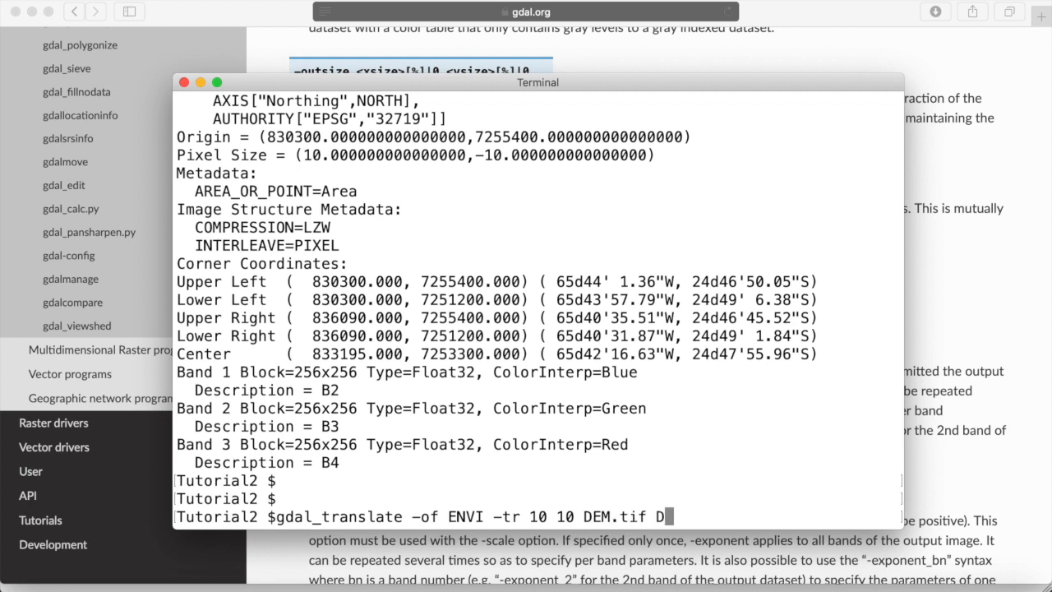
pyautogui.write('EM_10m')
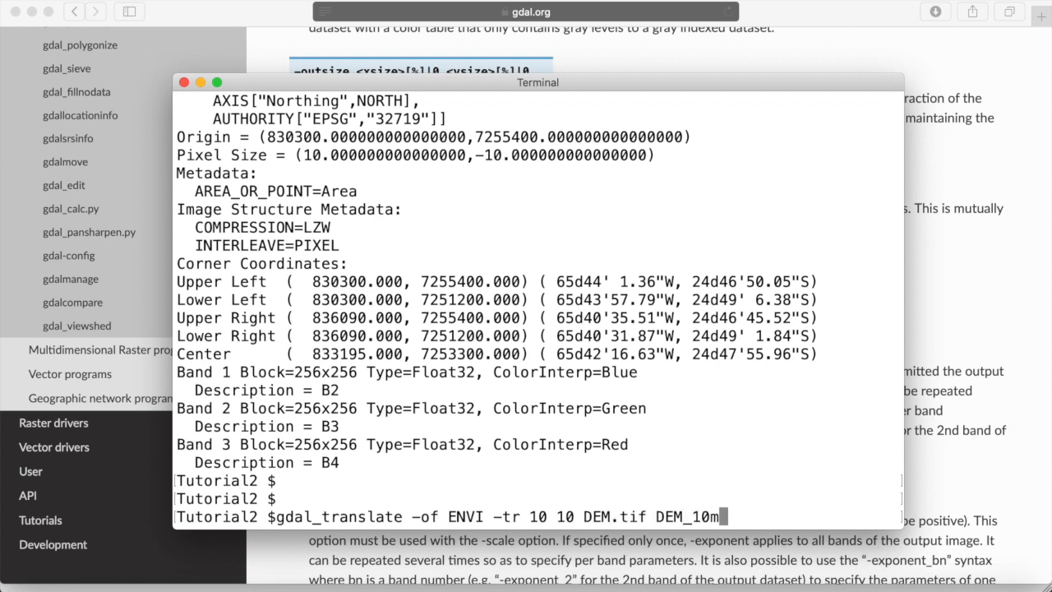
pyautogui.write('.')
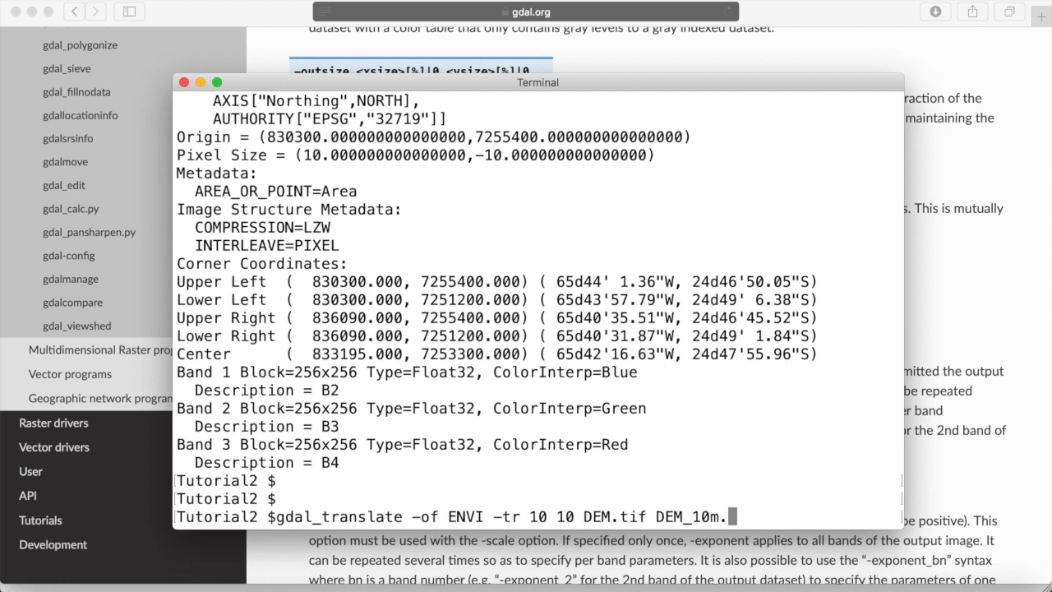
pyautogui.write('bil')
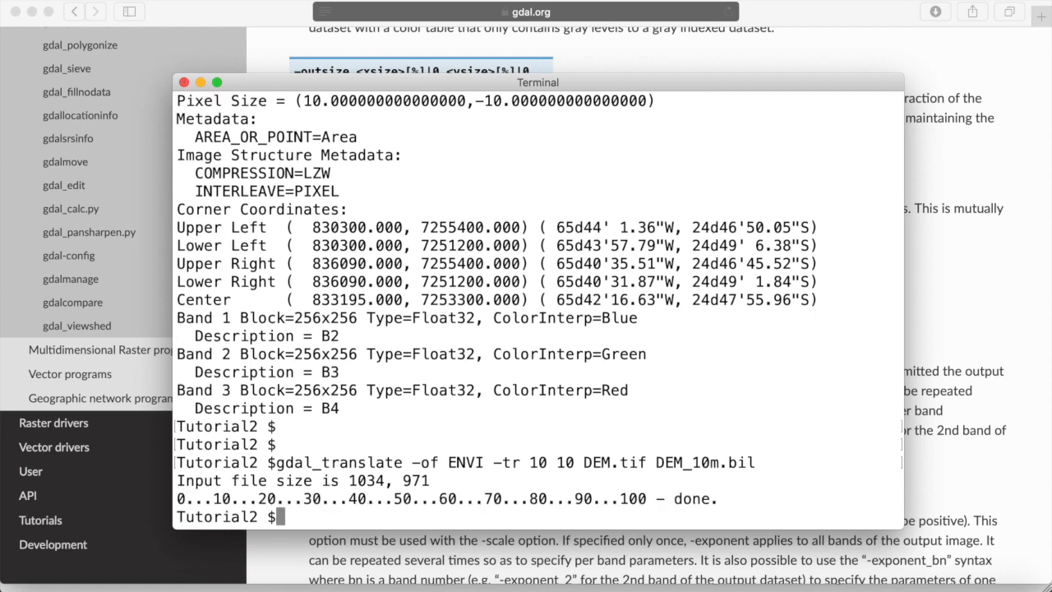
# List the directory to confirm DEM_10m.bil and its header files, then start gdalinfo
pyautogui.write('ls')
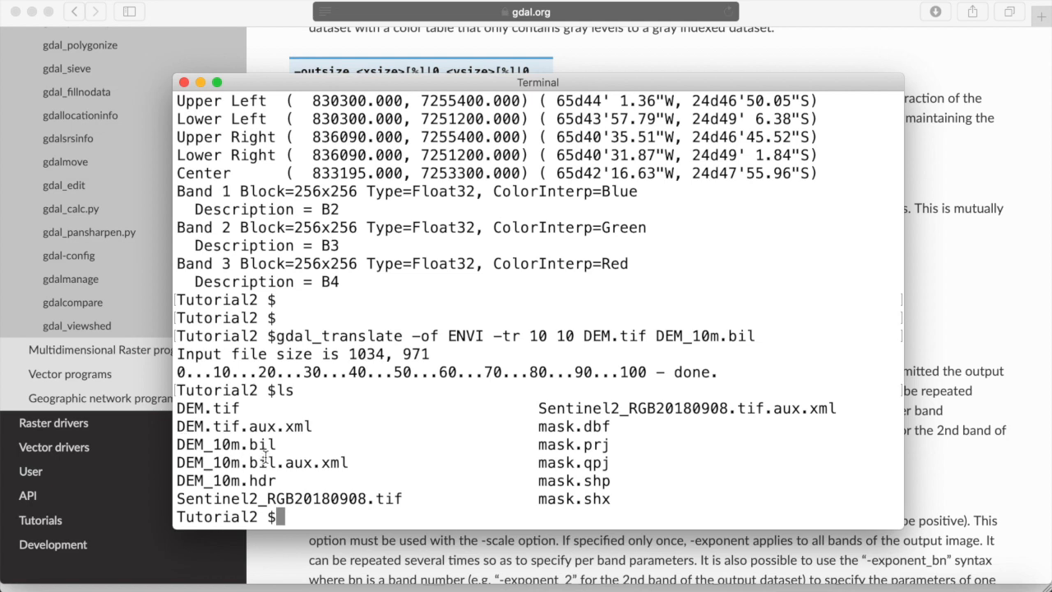
pyautogui.moveTo(277, 447)
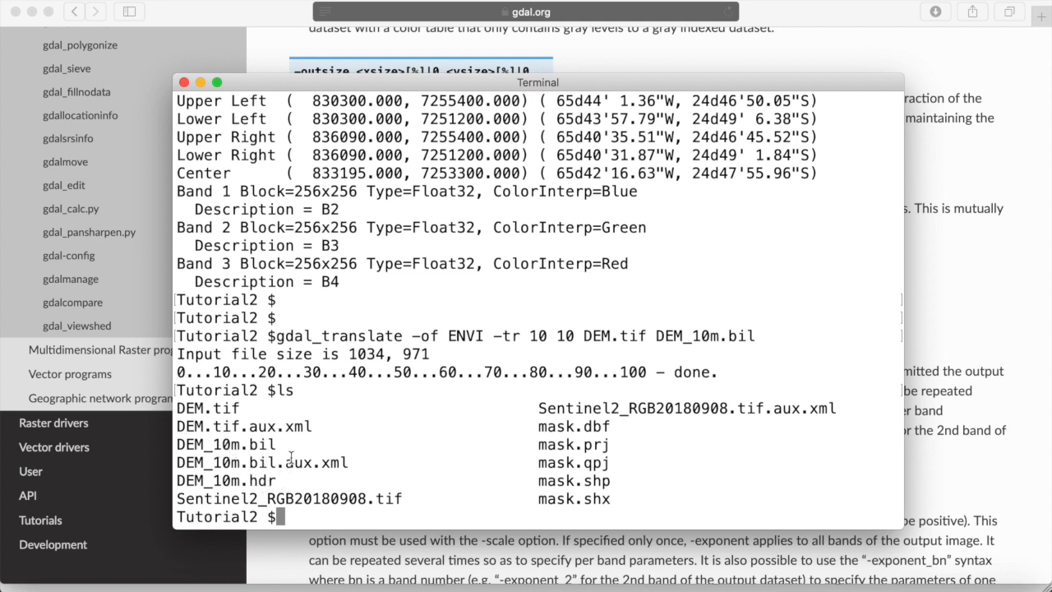
pyautogui.moveTo(450, 336)
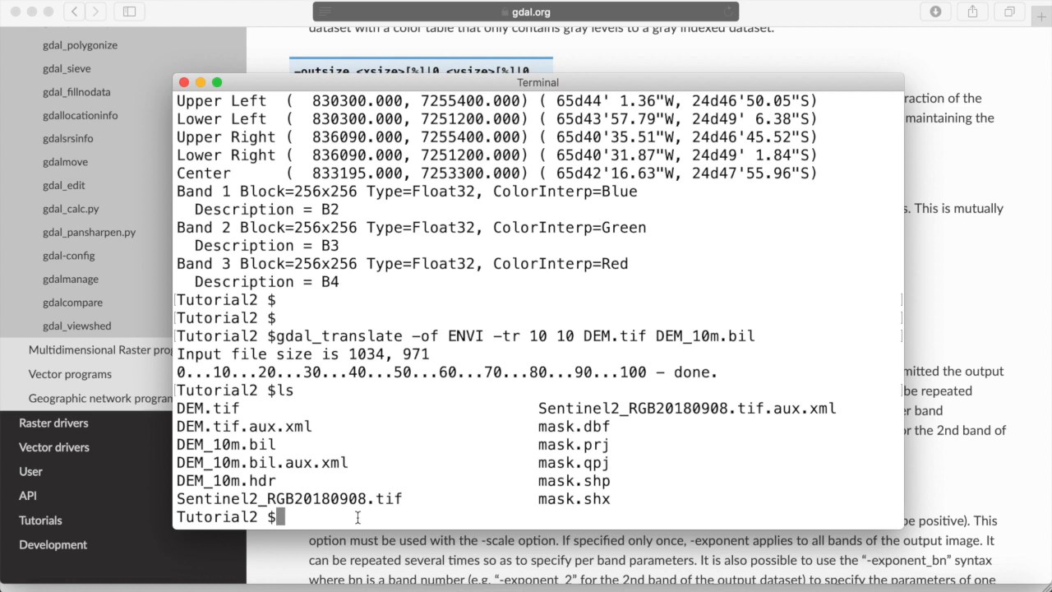
pyautogui.write('gdalinfo')
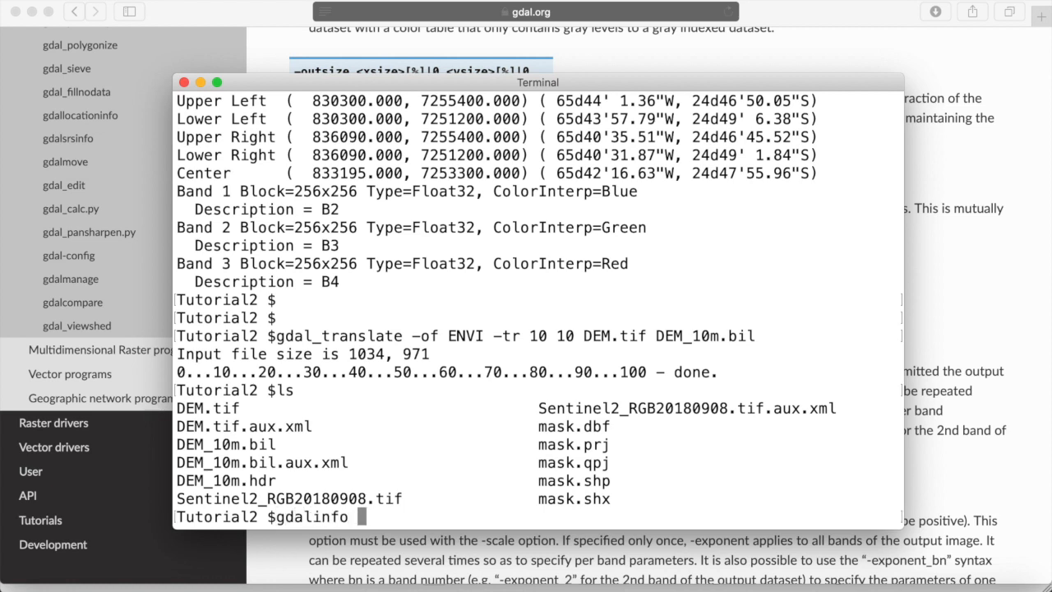
# Report DEM_10m.bil metadata (10 m pixels, one band, NoData -9999) and begin the next gdal_translate -of ENVI command
pyautogui.write('DEM_')
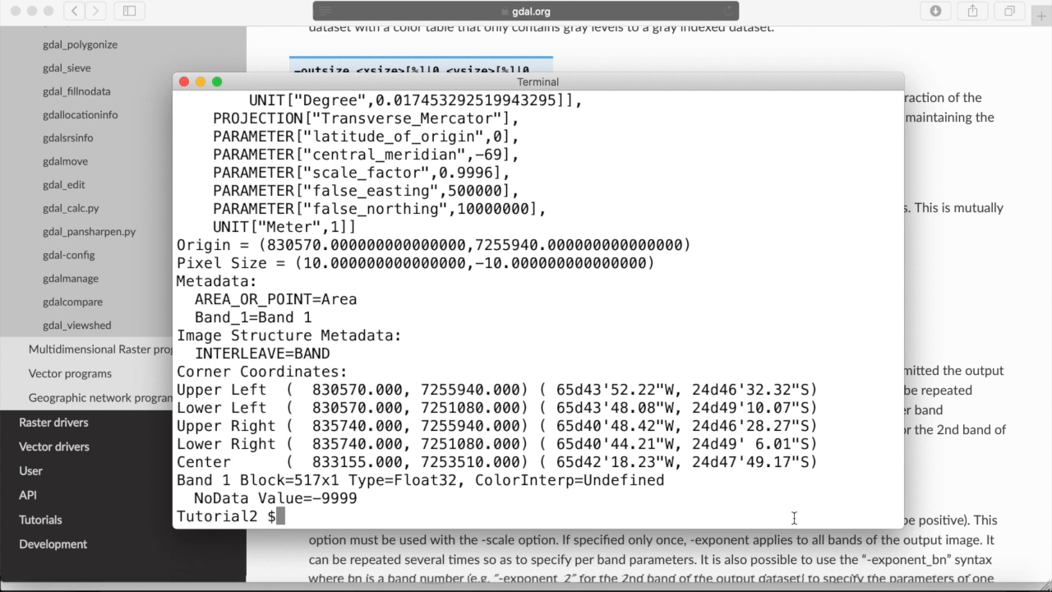
pyautogui.write('gdal_translate -of ENVI -tr 15 15 Sentinel2_RGB20180908.tif Sentinel2_15m.bil')
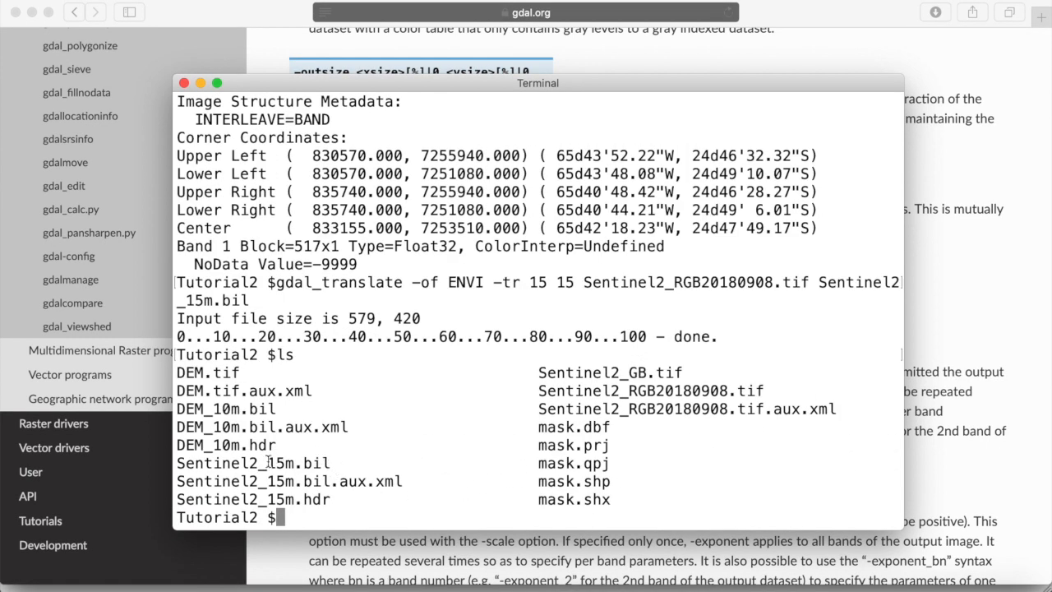
pyautogui.moveTo(310, 501)
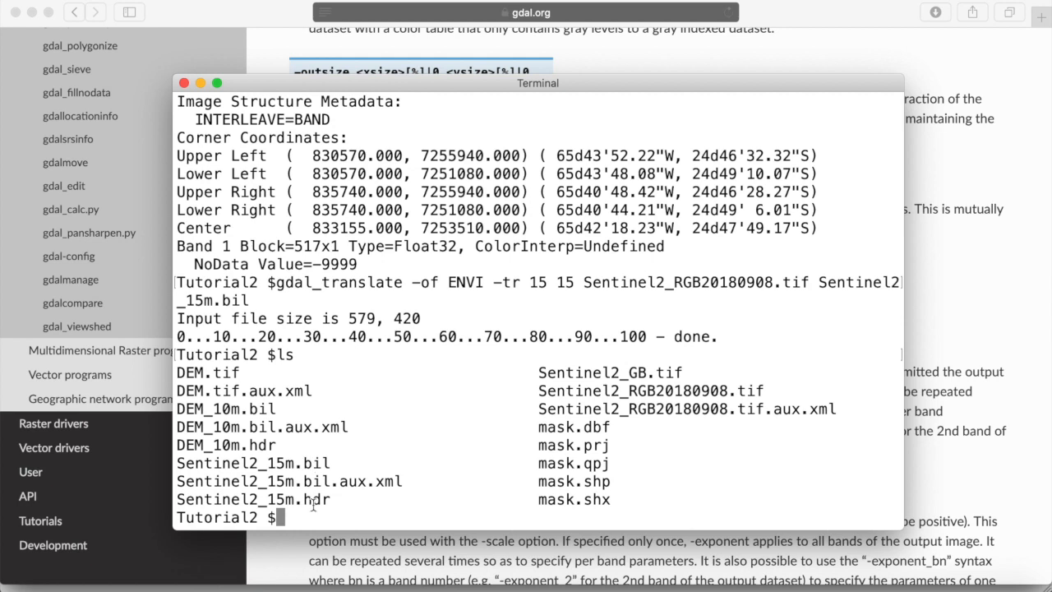
# Resample the Sentinel-2 image to 15 m as Sentinel2_15m.bil and check its metadata with gdalinfo
pyautogui.write('gdalinfo Sentinel2_')
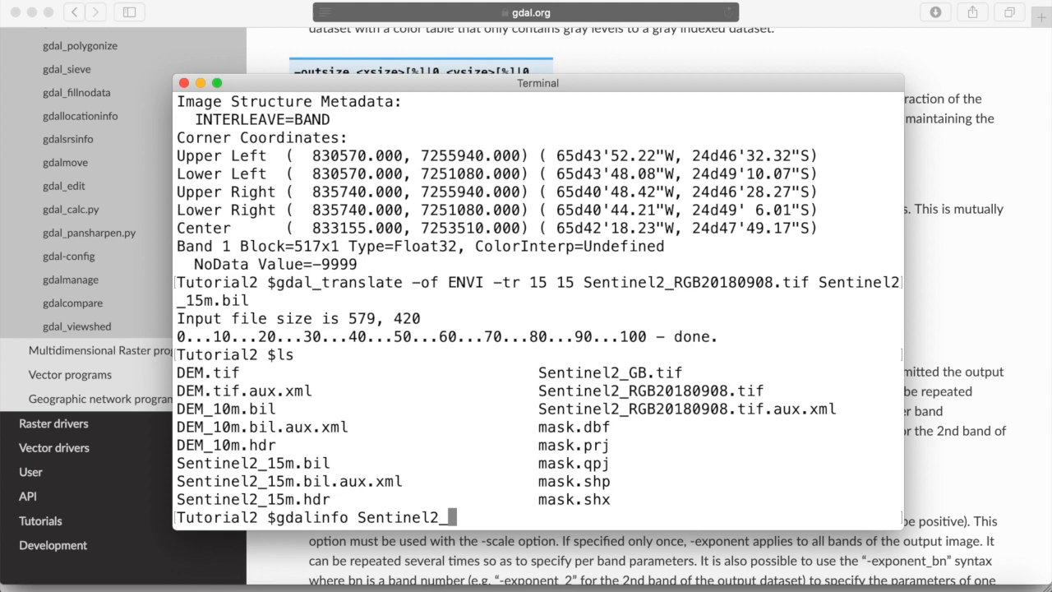
pyautogui.write('15m.')
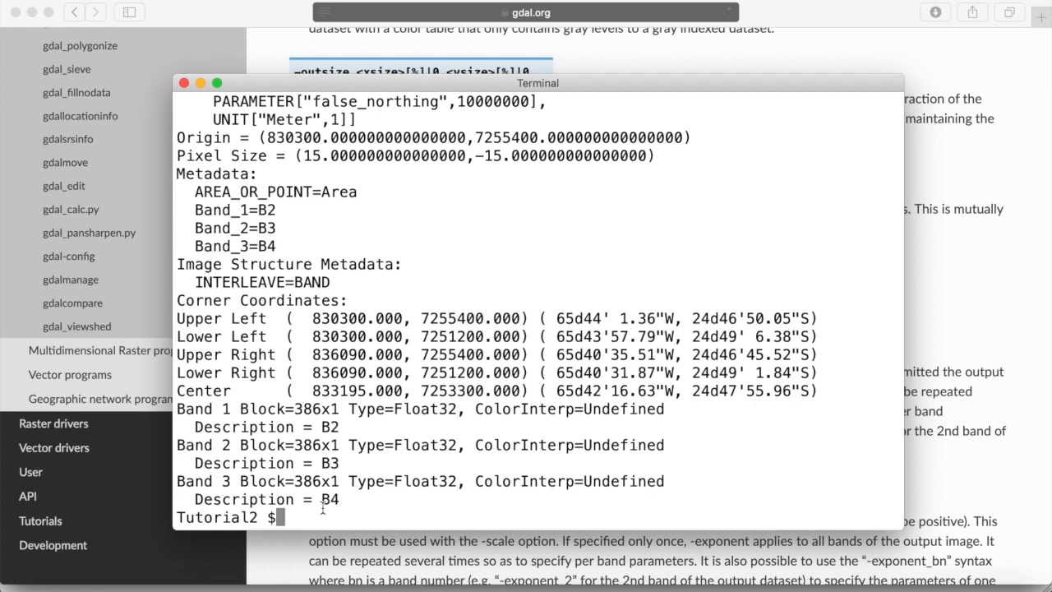
pyautogui.moveTo(337, 403)
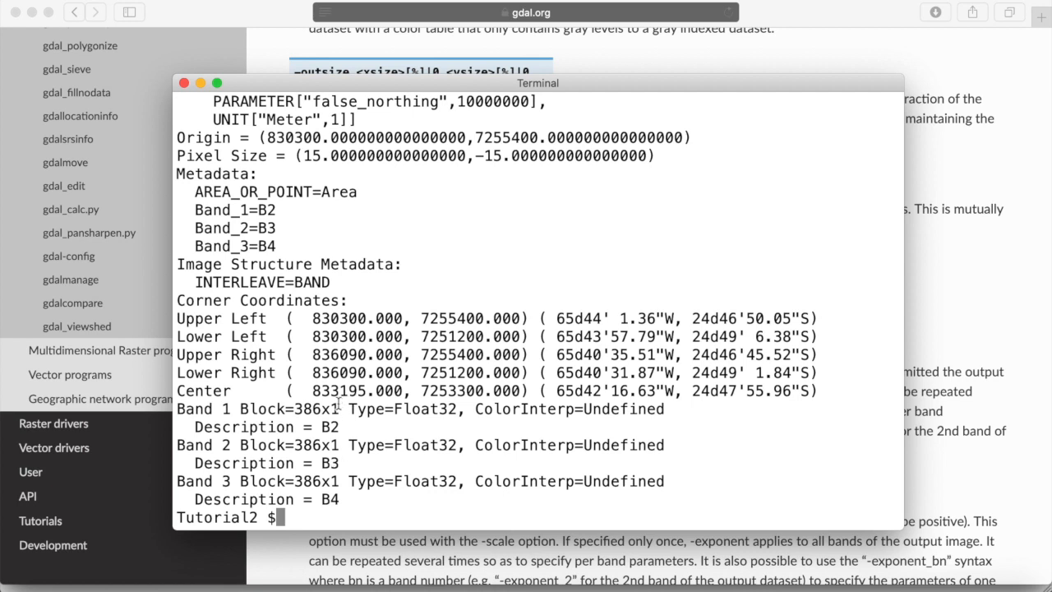
pyautogui.moveTo(598, 419)
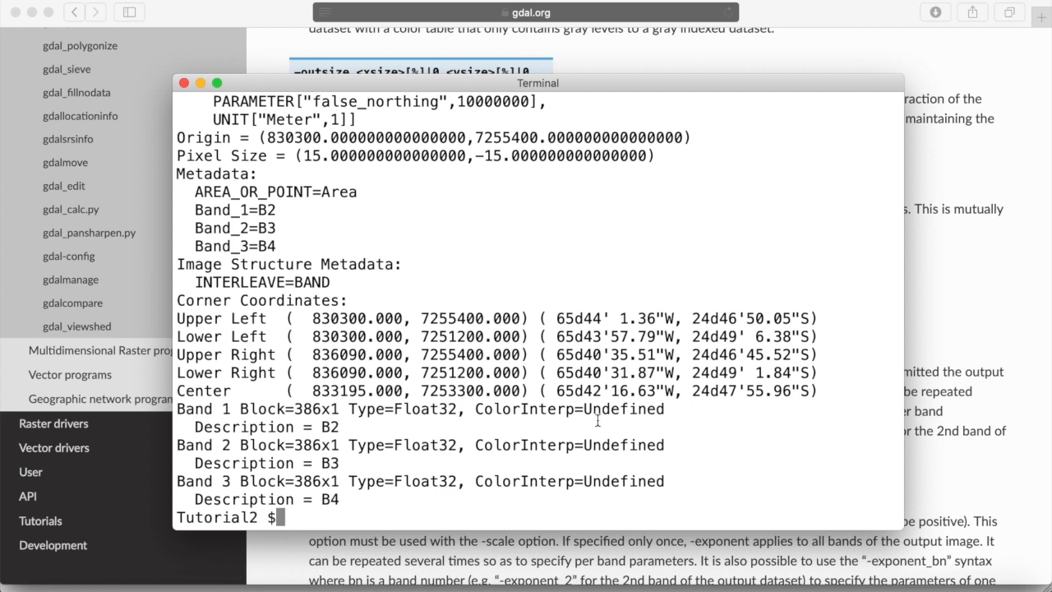
pyautogui.write('-b')
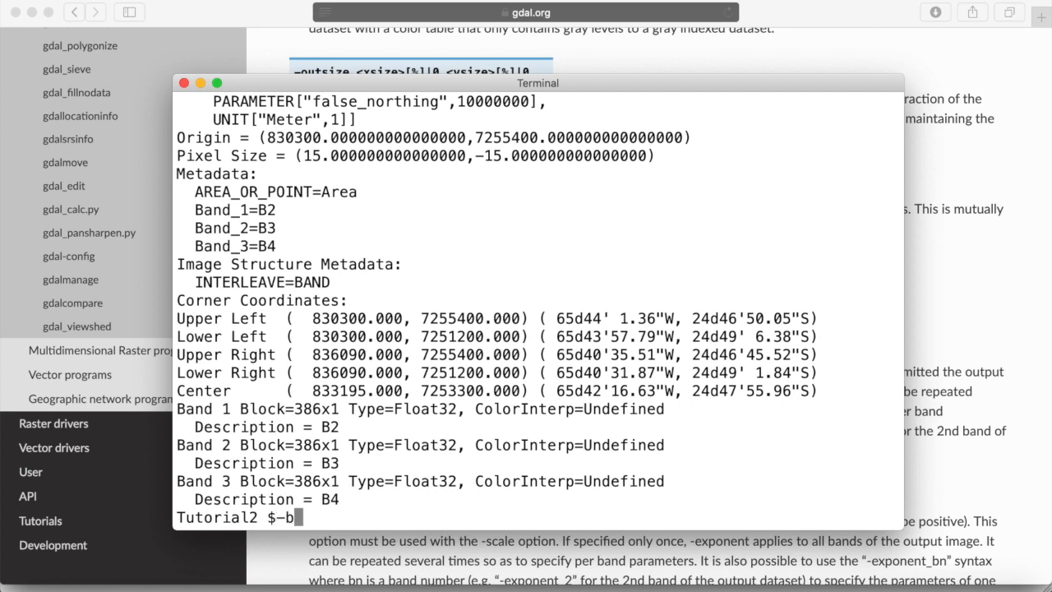
# Extract bands 1 and 2 of Sentinel2_RGB20180908.tif into a GeoTIFF with gdal_translate -of GTiff -b 1 -b 2
pyautogui.write('gdal_translate')
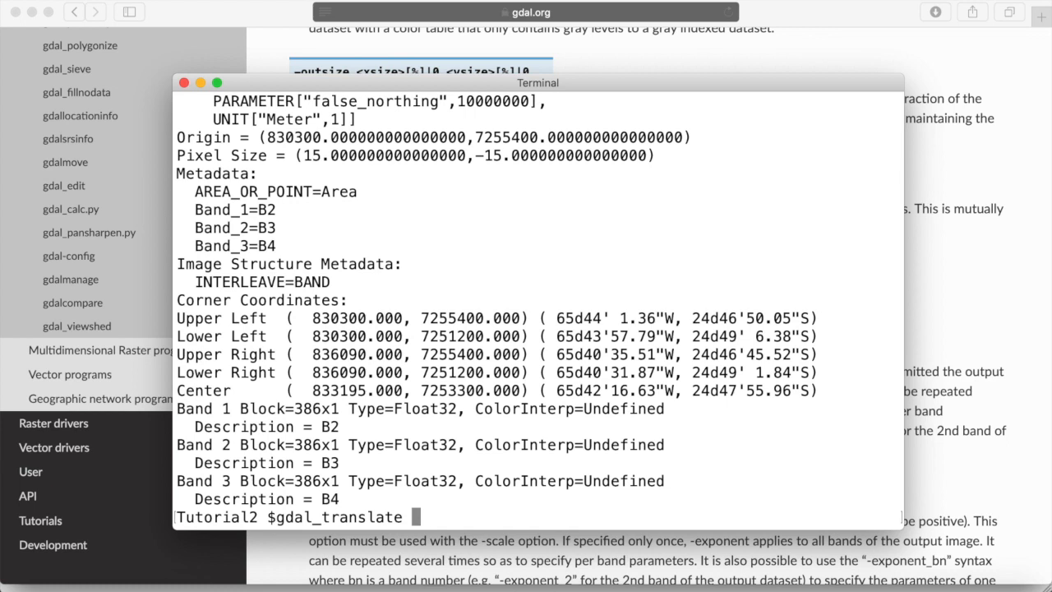
pyautogui.write('-of GTiff')
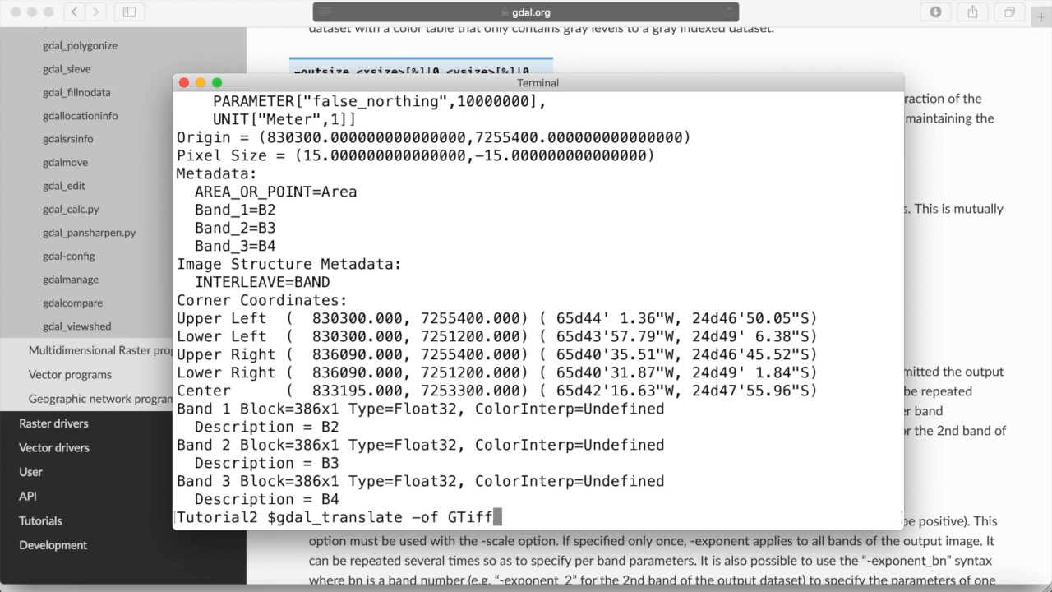
pyautogui.write('-b 1')
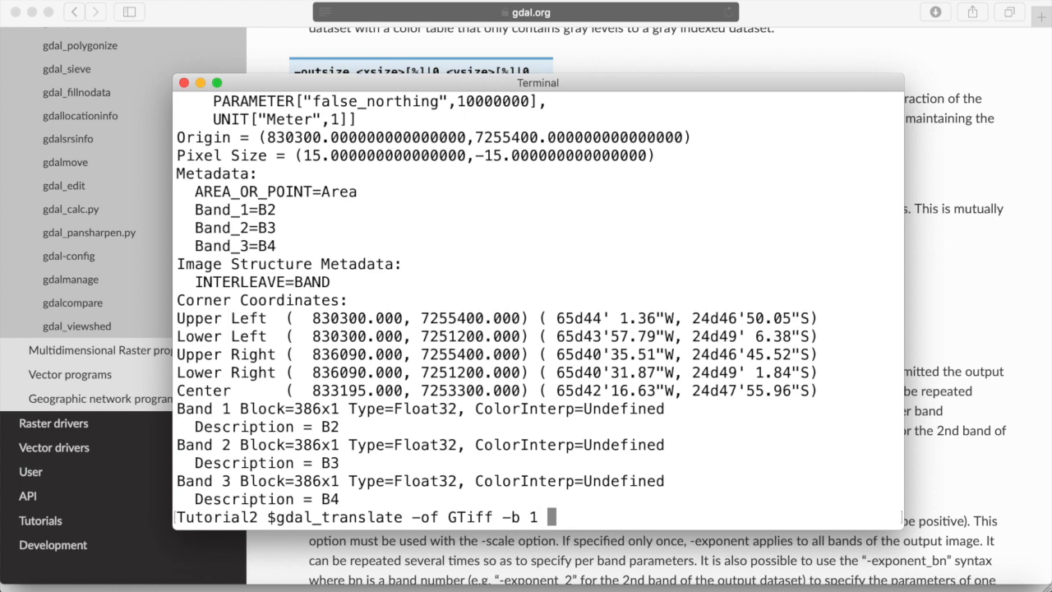
pyautogui.write('-b 2 S')
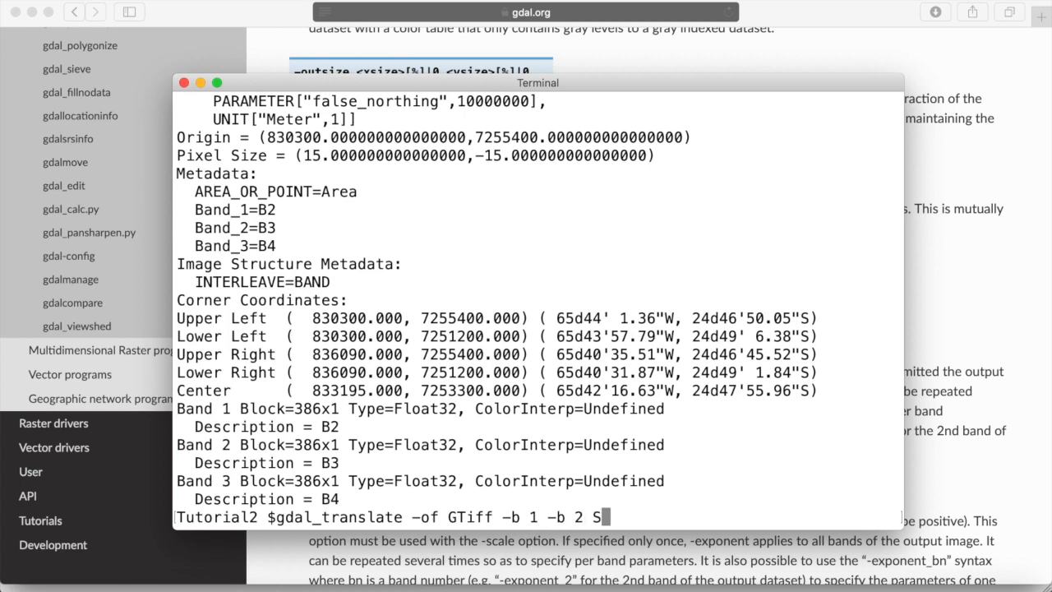
pyautogui.write('entinel2_RGB20180908.tif')
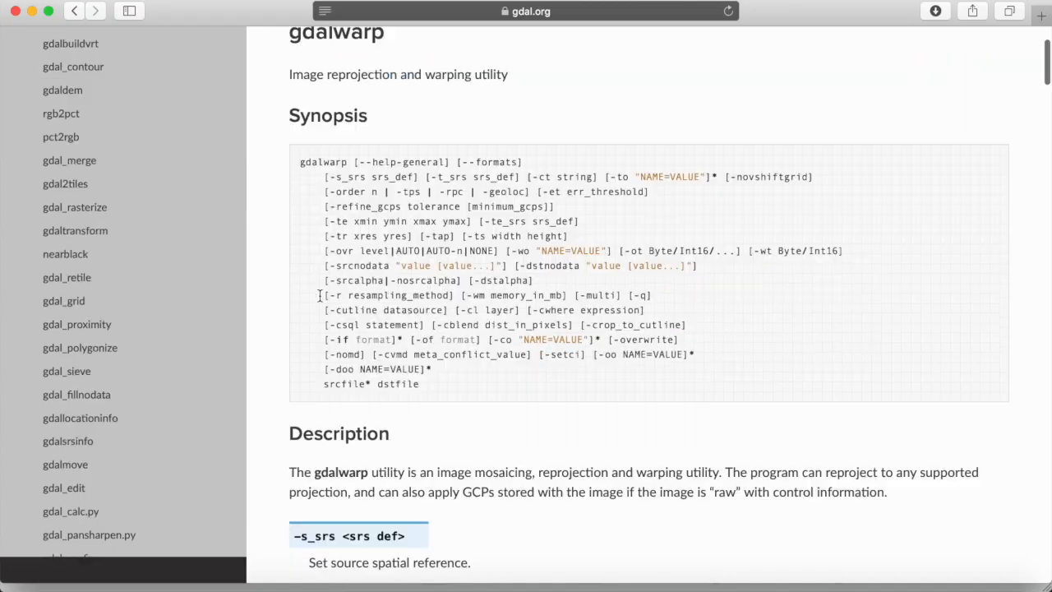
# Scroll the gdalwarp documentation to the -s_srs and -t_srs spatial reference options
pyautogui.scroll(-3)
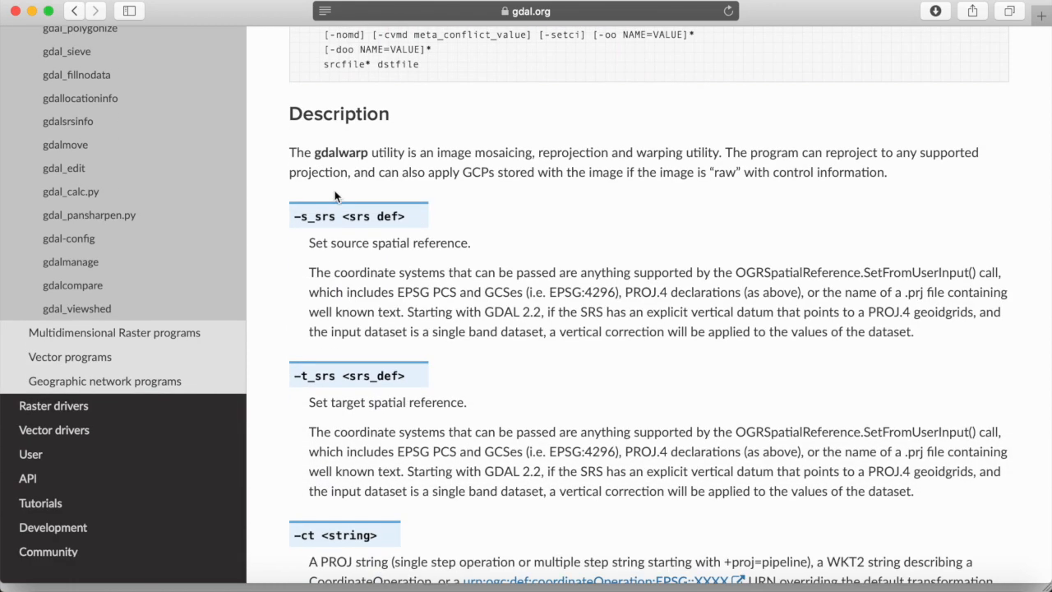
pyautogui.moveTo(329, 190)
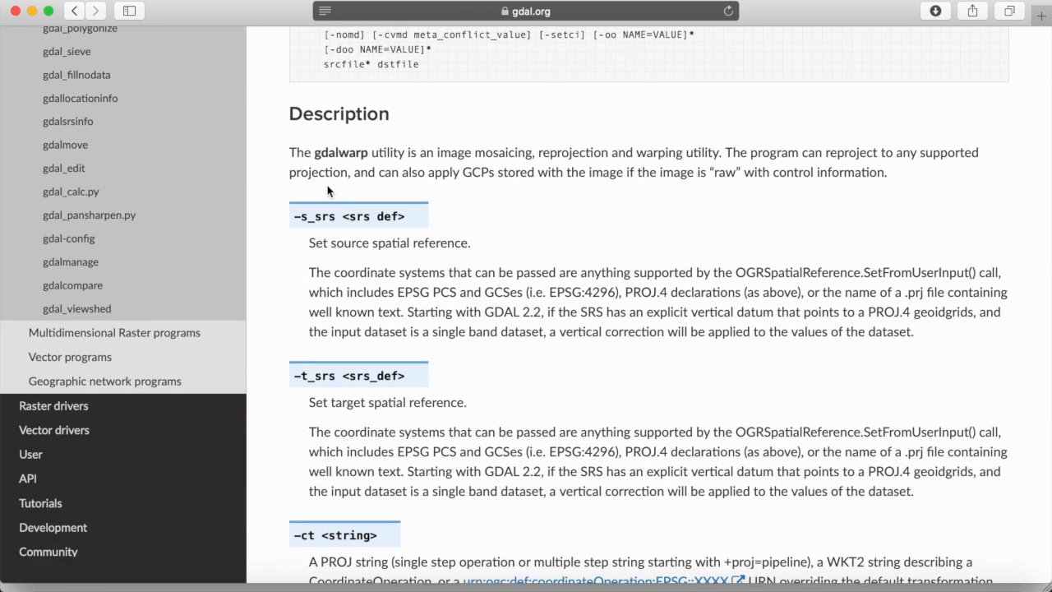
pyautogui.moveTo(434, 217)
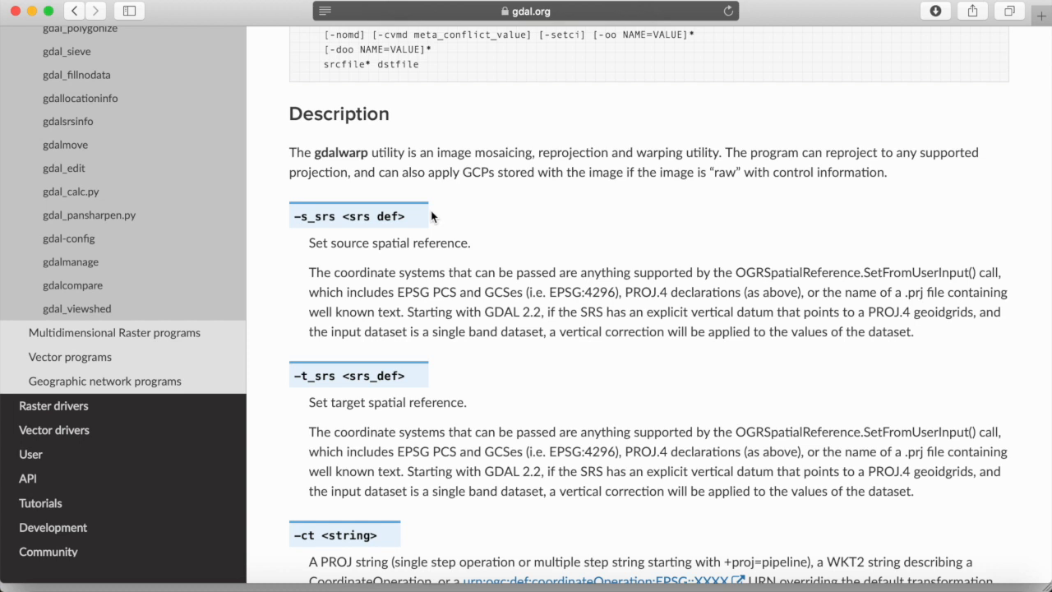
pyautogui.moveTo(404, 283)
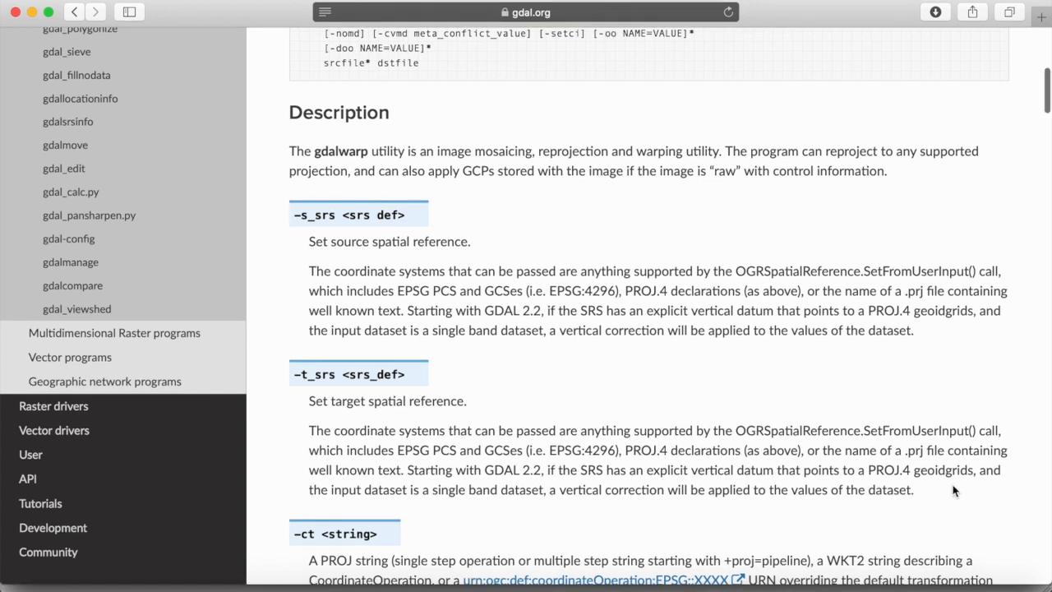
pyautogui.moveTo(930, 524)
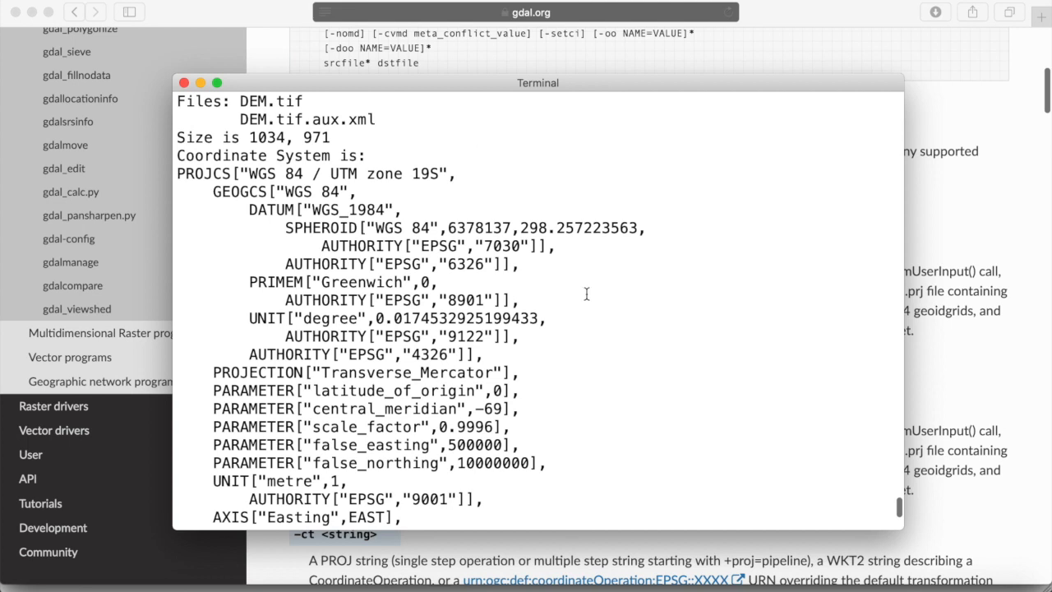
# Pick the DEM's EPSG code 32719 from gdalinfo and start gdalwarp with -s_srs EPSG:32719
pyautogui.scroll(-3)
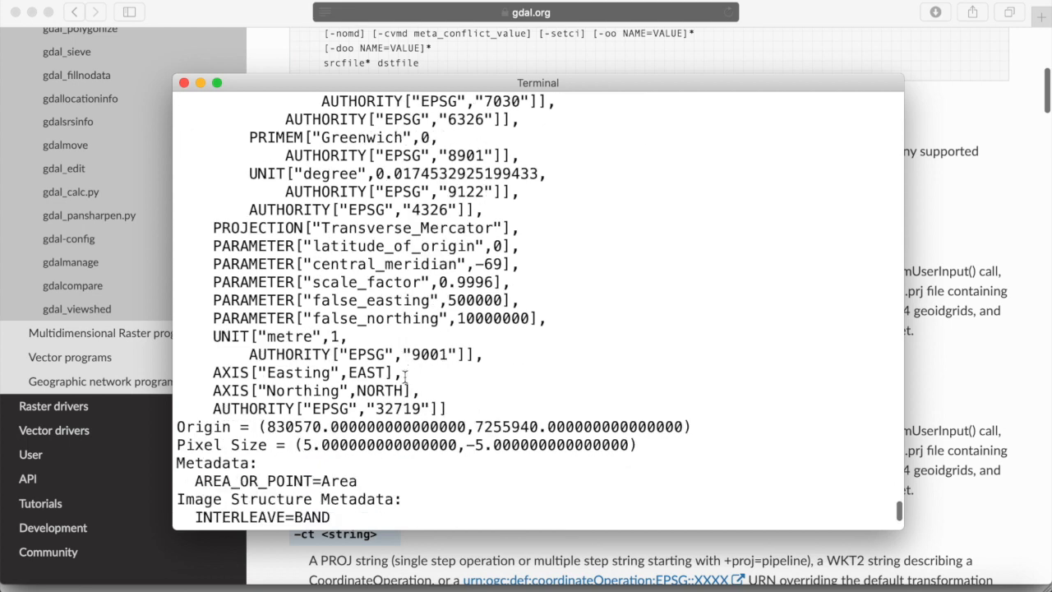
pyautogui.doubleClick(401, 407)
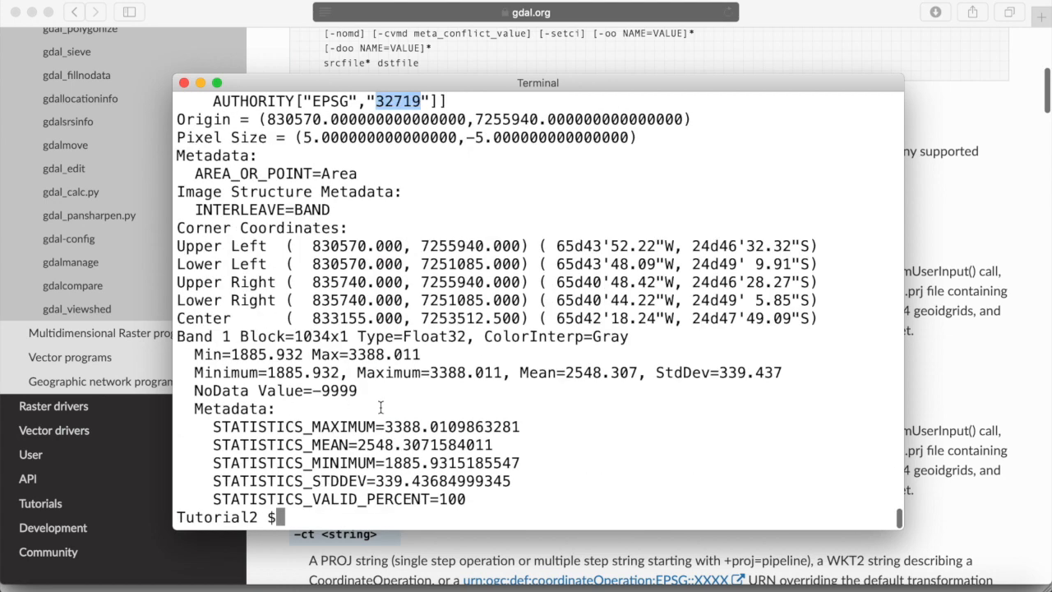
pyautogui.write('gda')
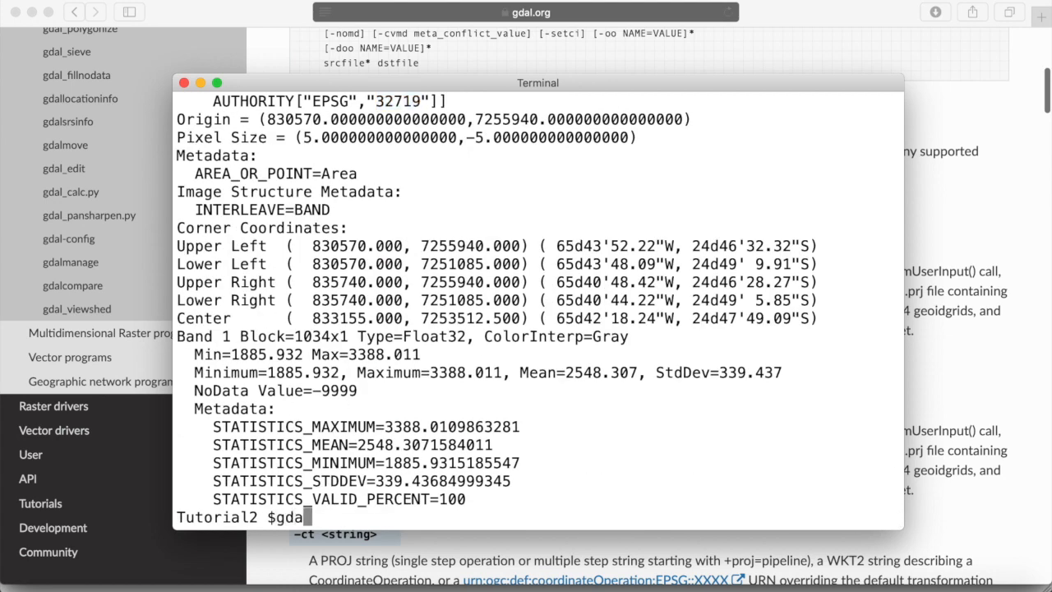
pyautogui.write('lwarp -')
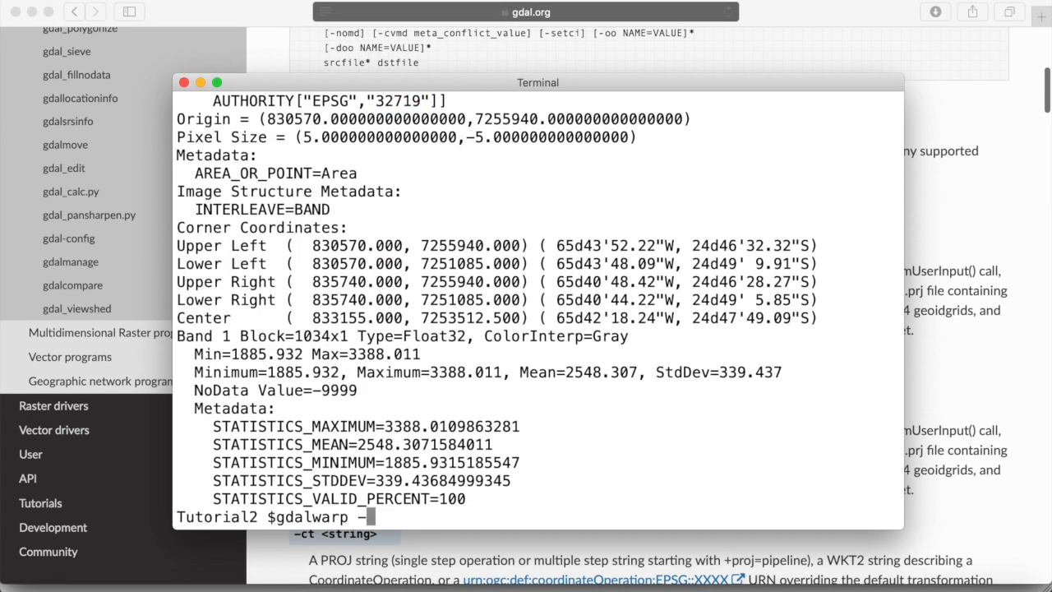
pyautogui.write('s_srs')
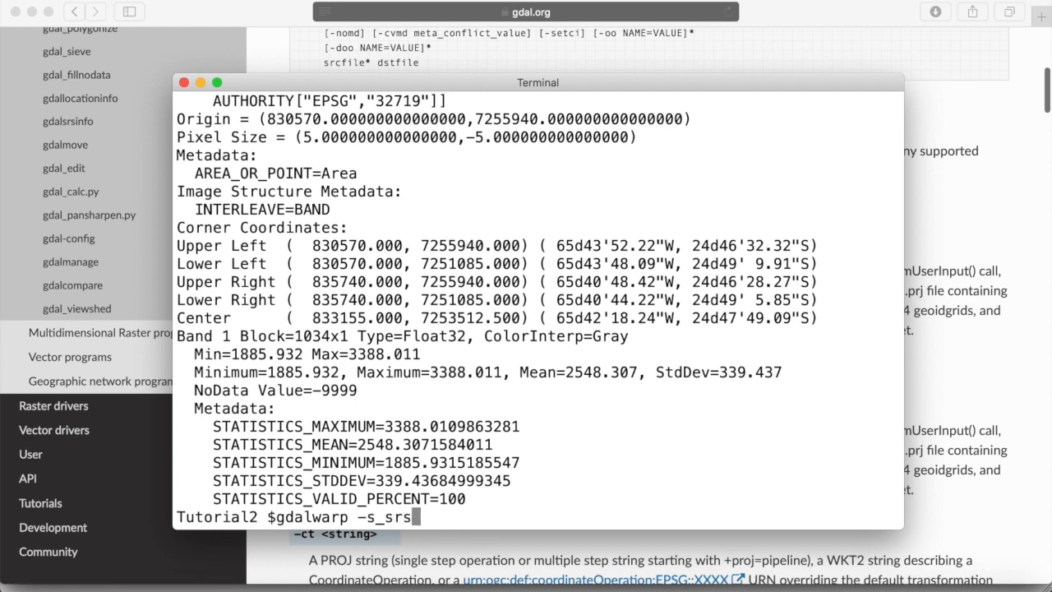
pyautogui.write('EPS')
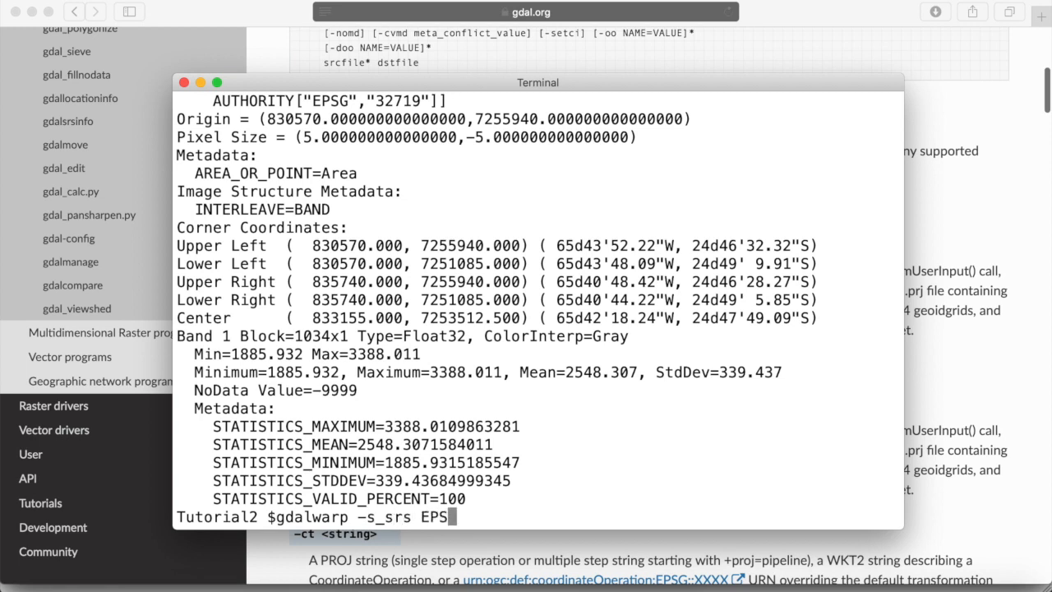
pyautogui.write(':')
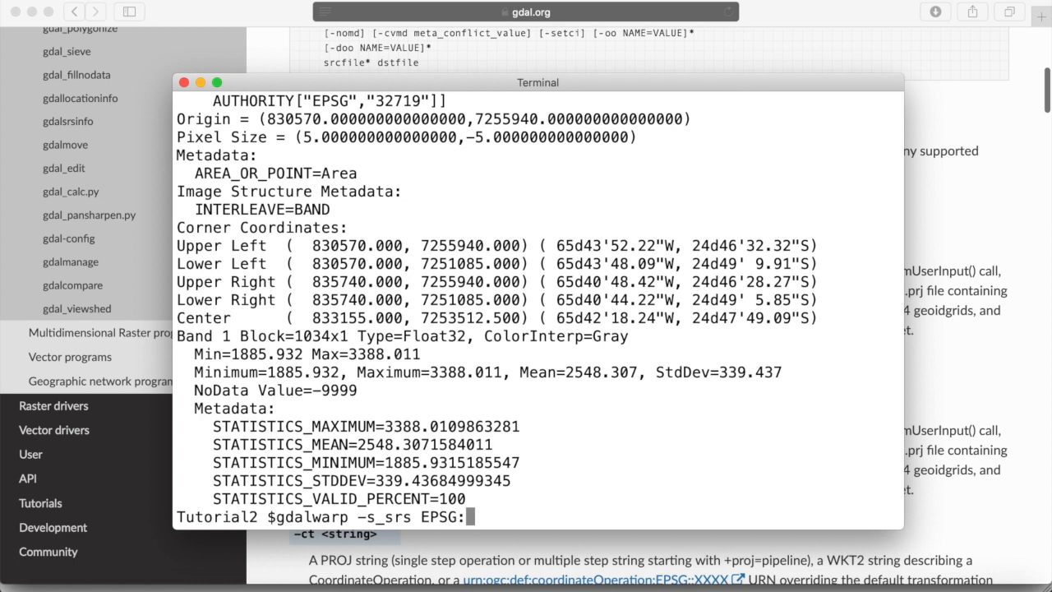
pyautogui.write('32719')
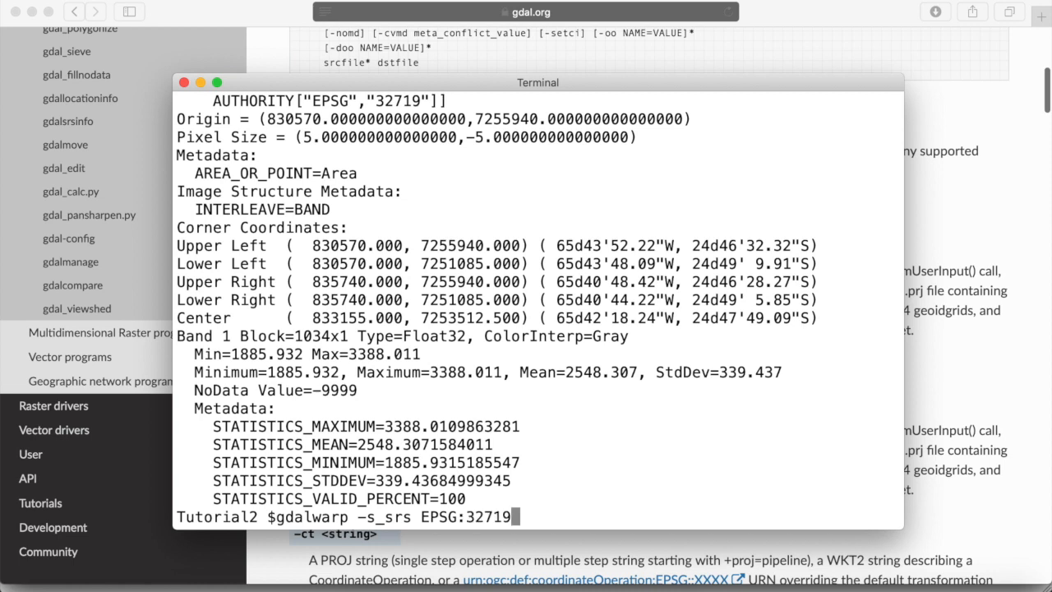
# Complete the reprojection to -t_srs EPSG:4326, writing DEM.tif to DEM_WGS84.tif, and begin gdalinfo on it
pyautogui.write('-t')
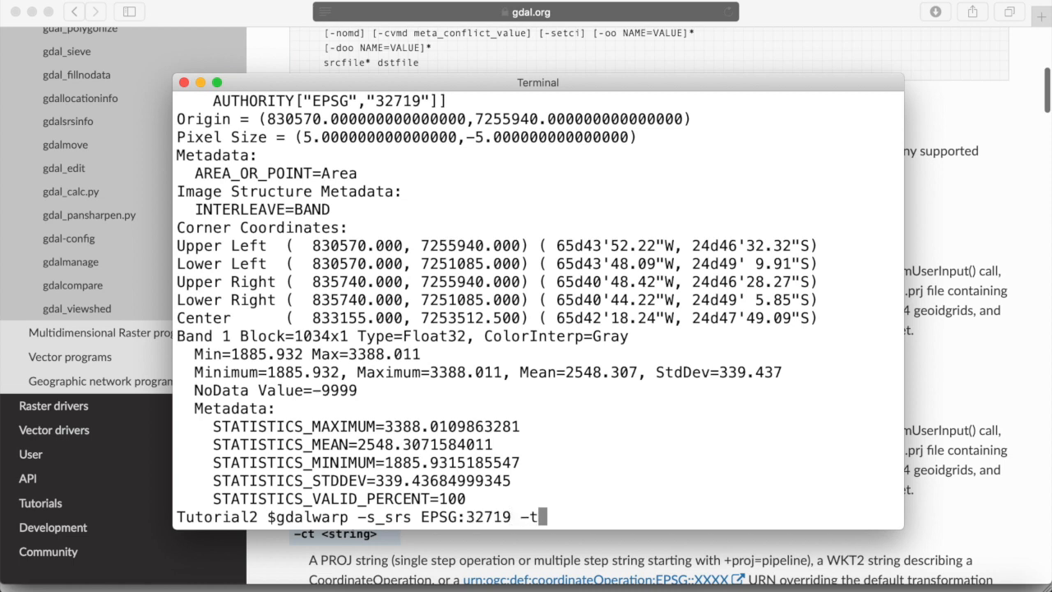
pyautogui.write('_srs')
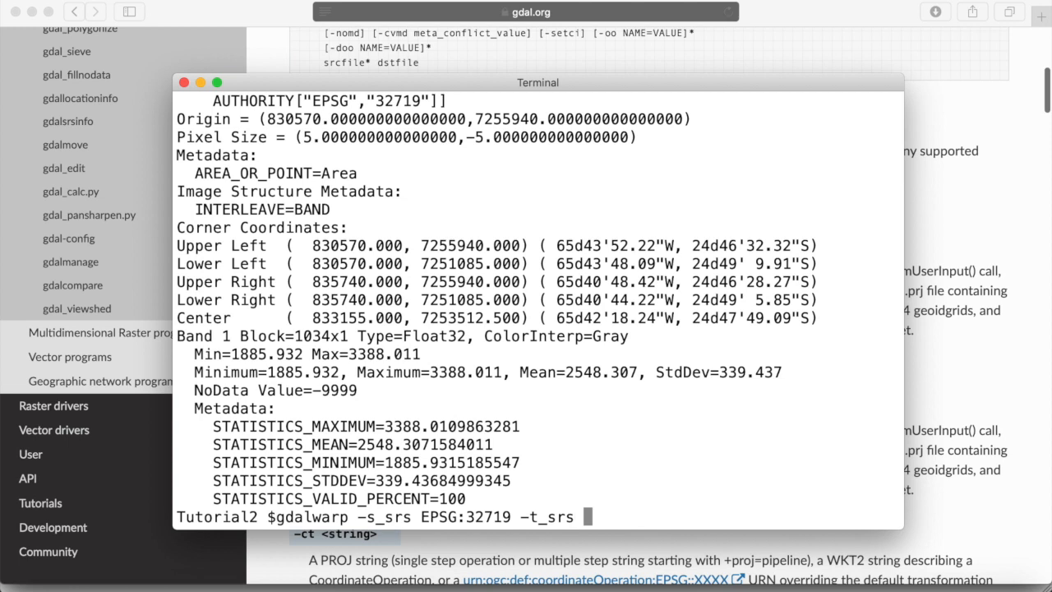
pyautogui.write('E')
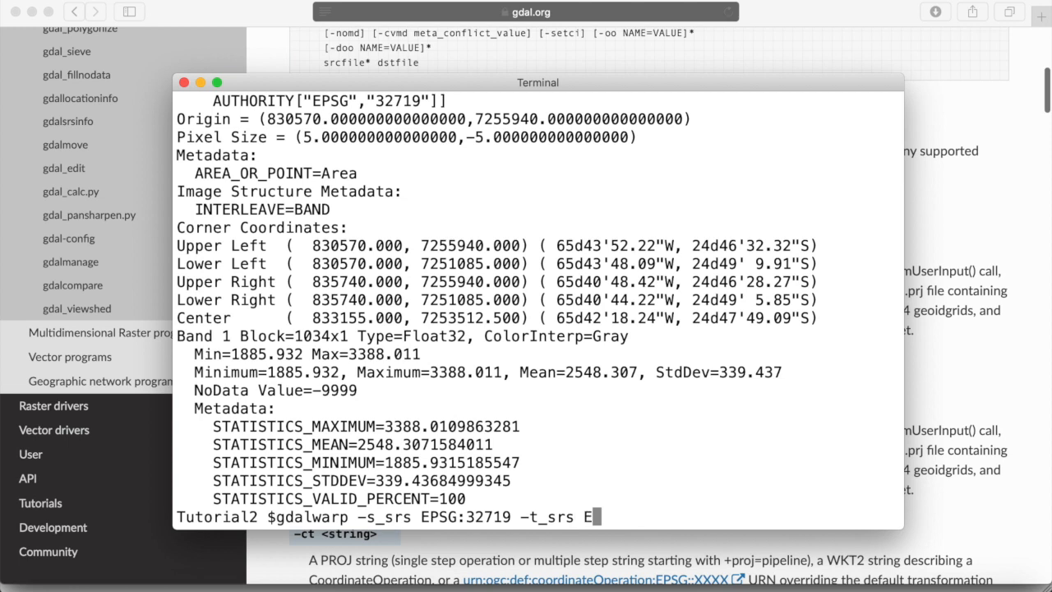
pyautogui.write('PSG:4326')
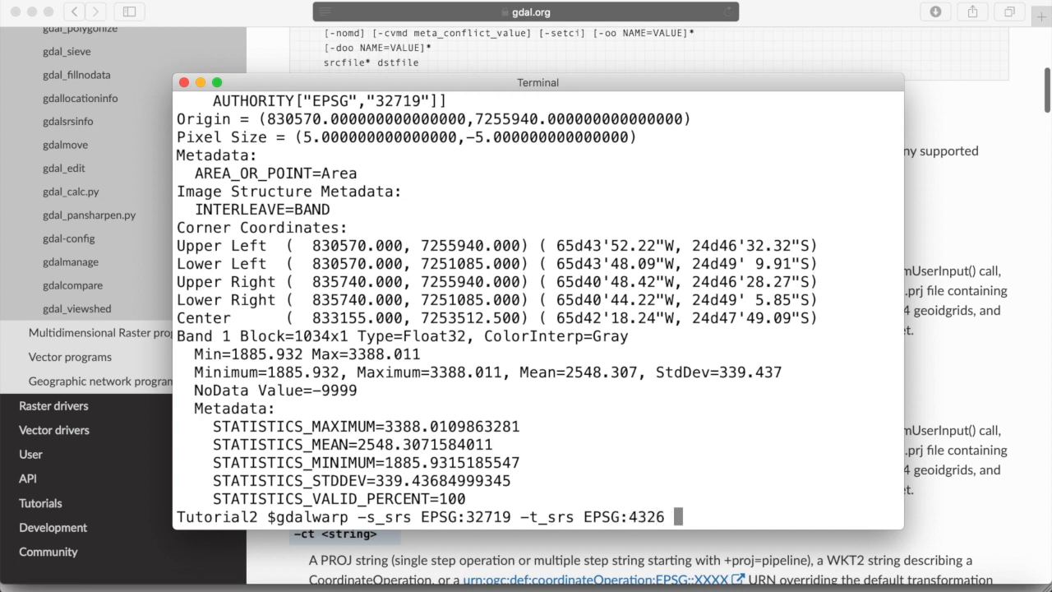
pyautogui.write('DEM.tif DEM')
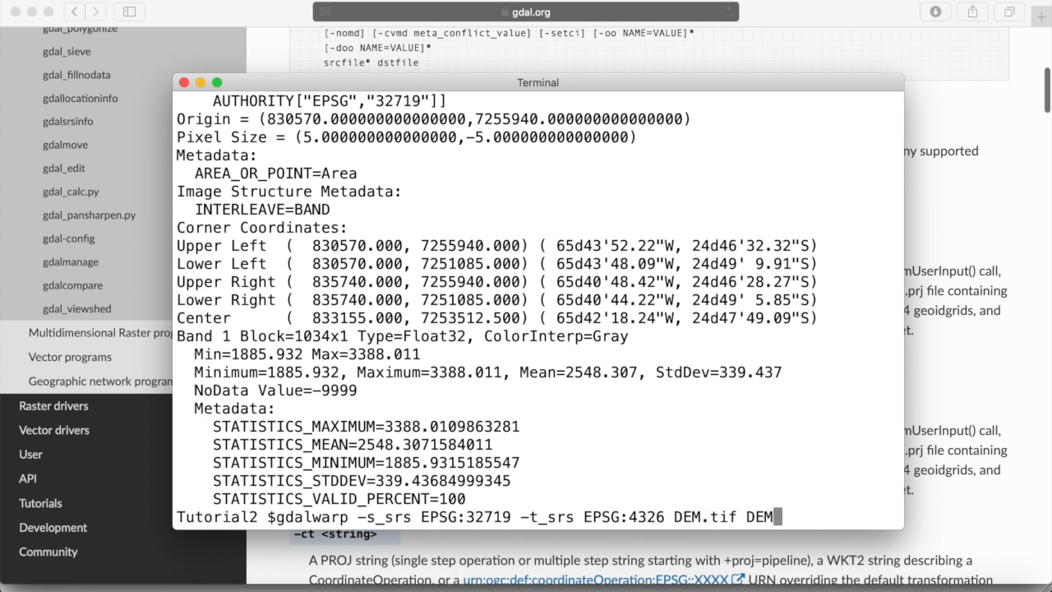
pyautogui.write('_WGS')
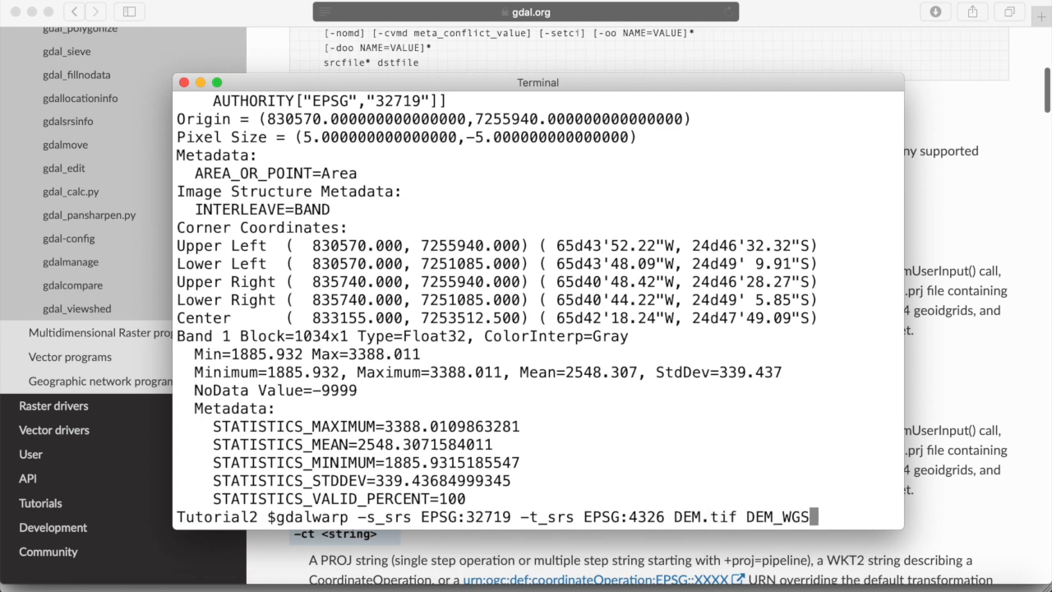
pyautogui.write('84.tif')
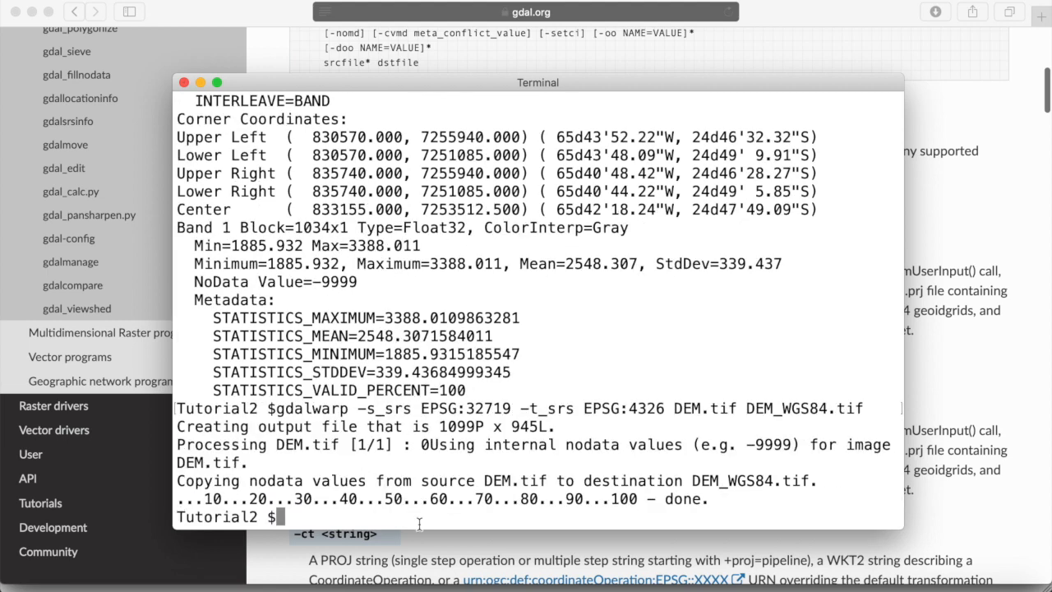
pyautogui.moveTo(670, 451)
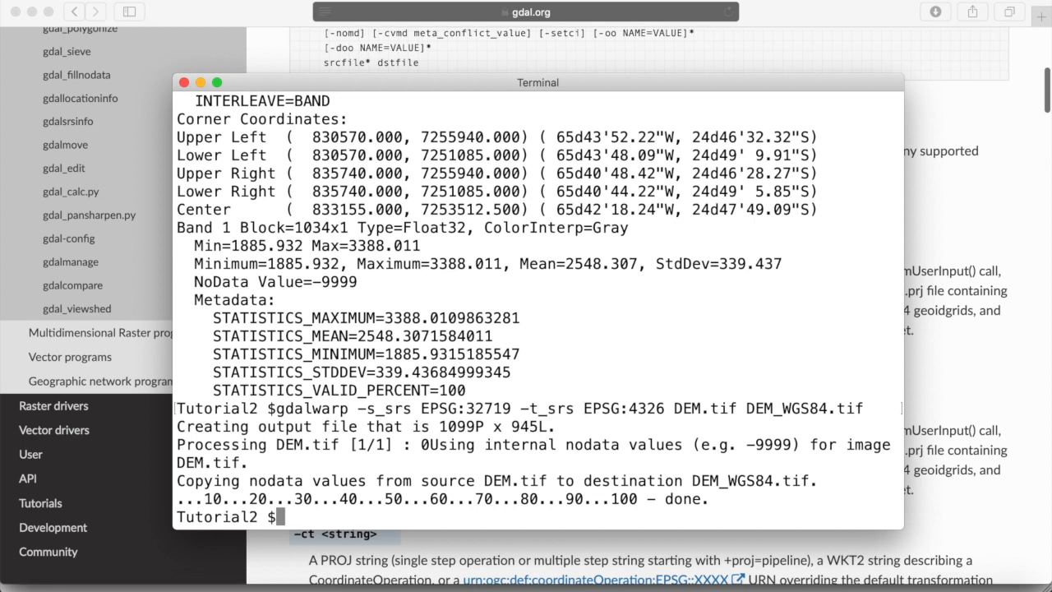
pyautogui.write('gdalin')
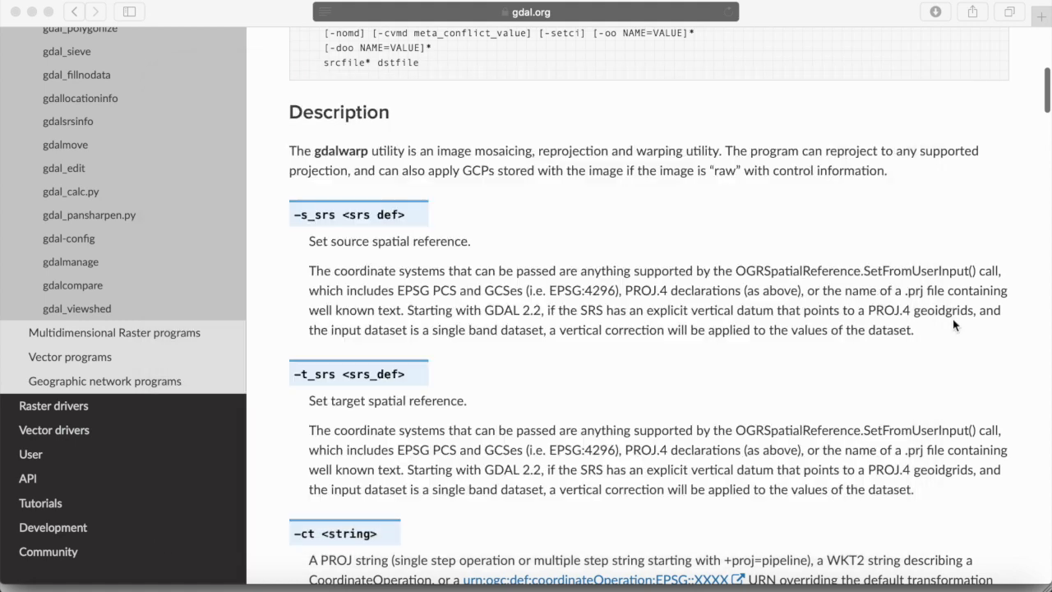
# Scroll the gdalwarp page down to the -cutline and -cl clipping options
pyautogui.scroll(-3)
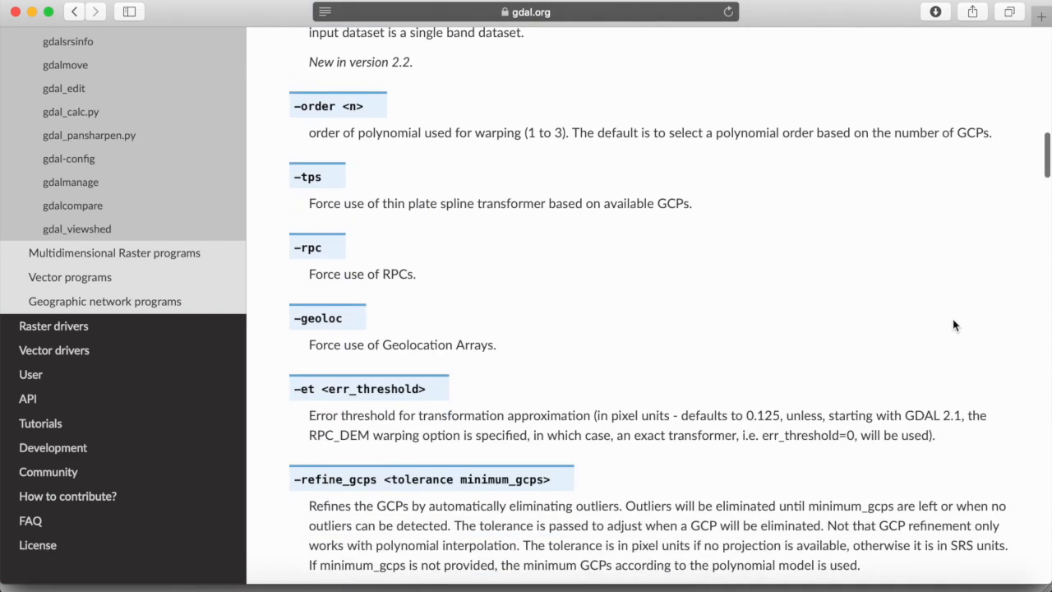
pyautogui.scroll(-3)
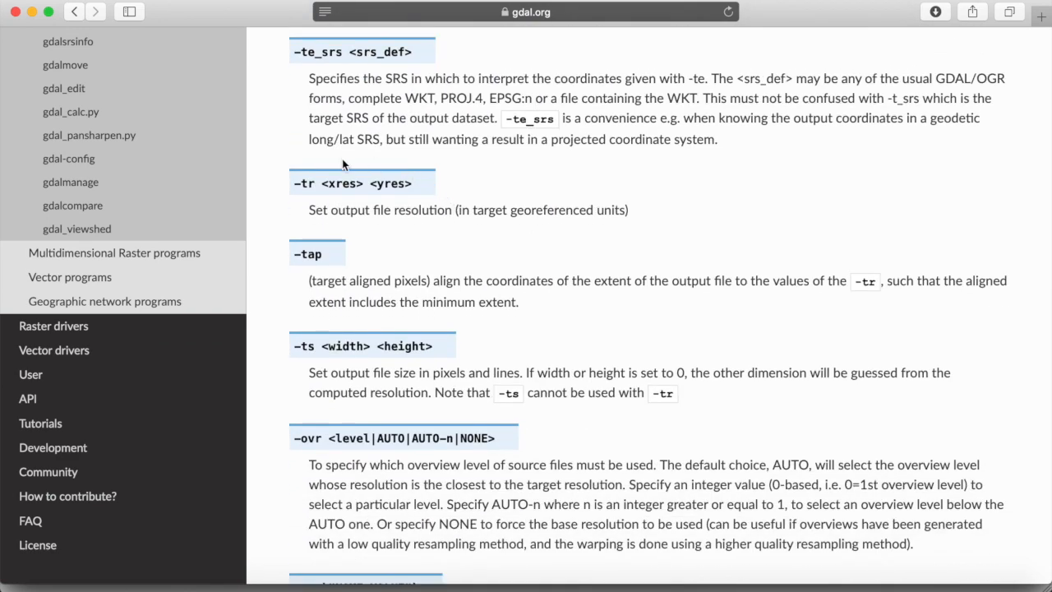
pyautogui.moveTo(404, 245)
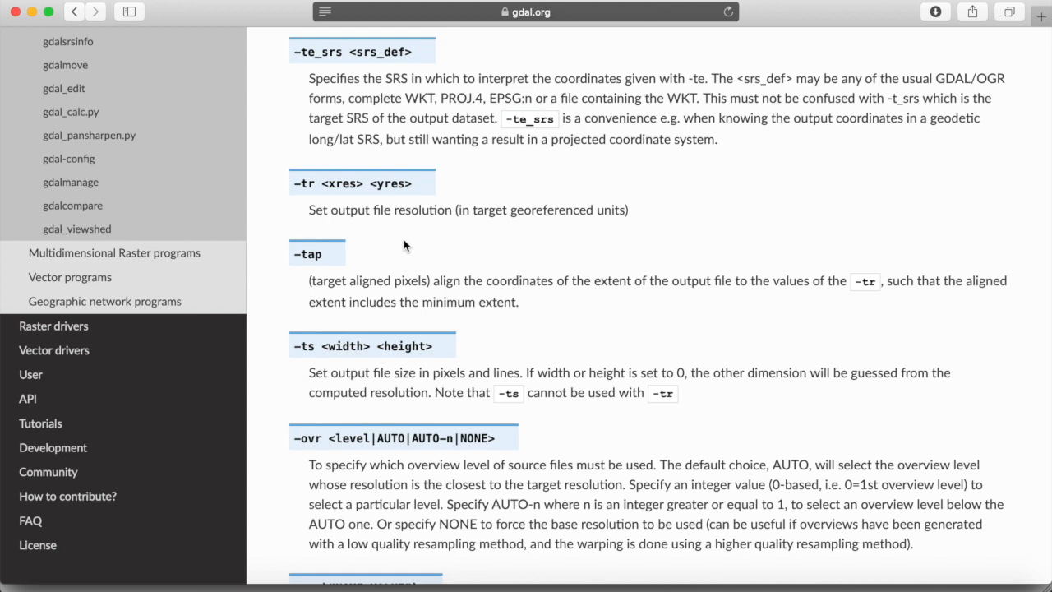
pyautogui.scroll(-3)
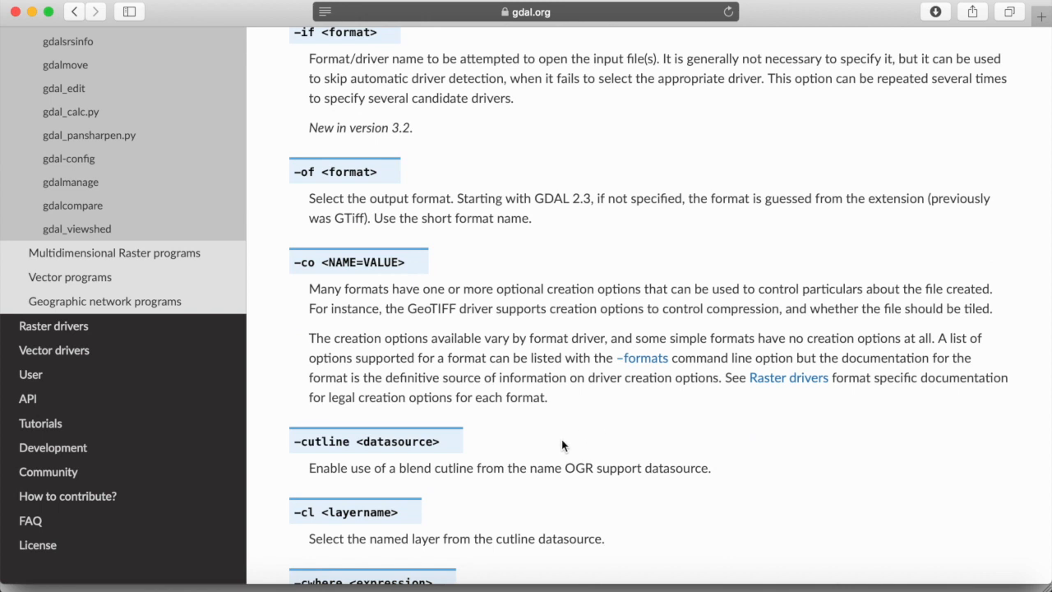
pyautogui.scroll(-3)
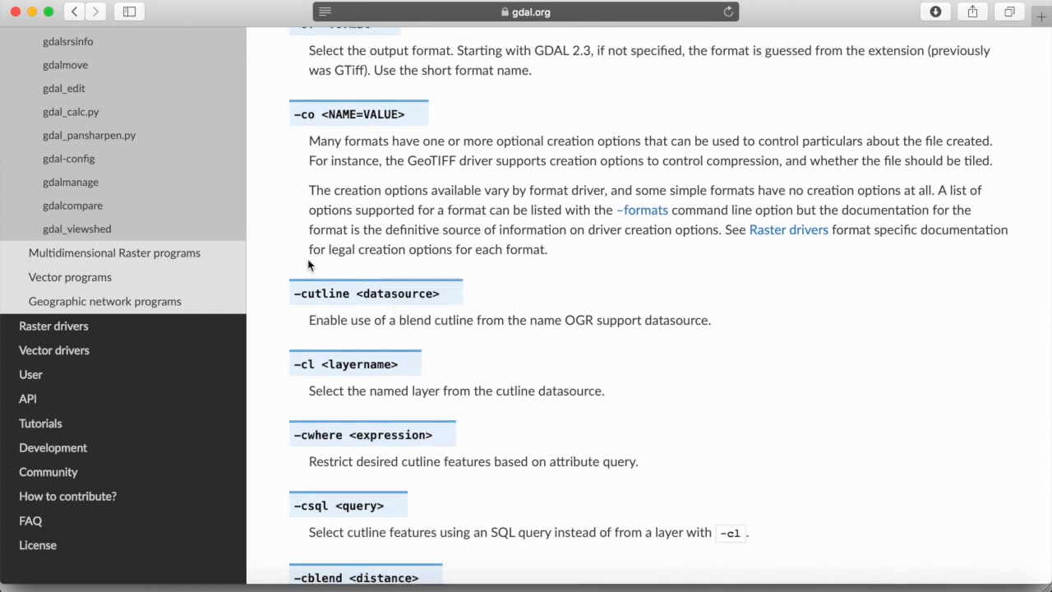
pyautogui.scroll(-3)
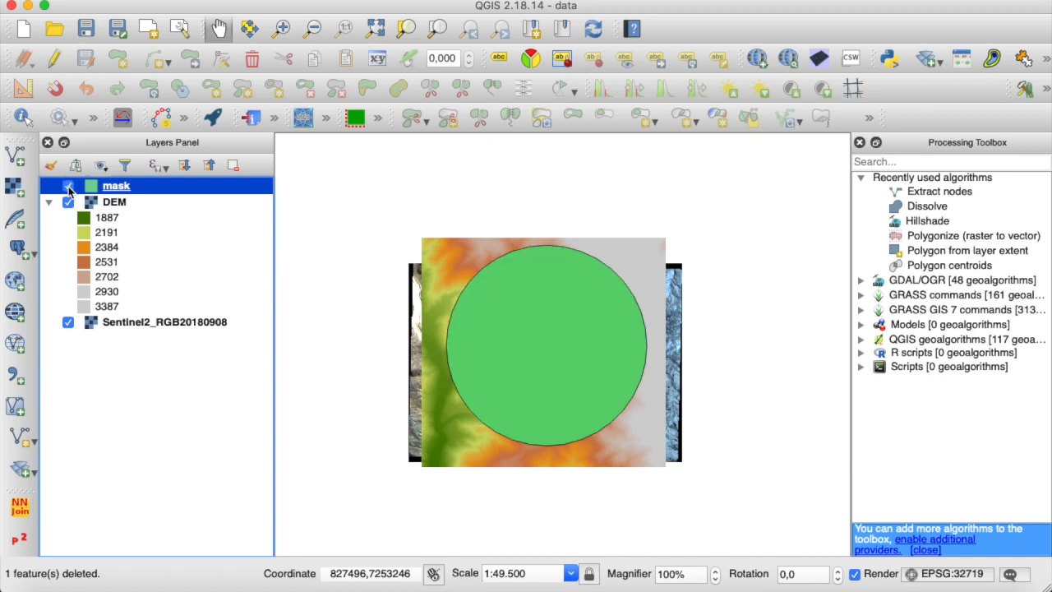
# Toggle the circular mask layer off and on in the QGIS Layers Panel to view the DEM beneath
pyautogui.click(69, 184)
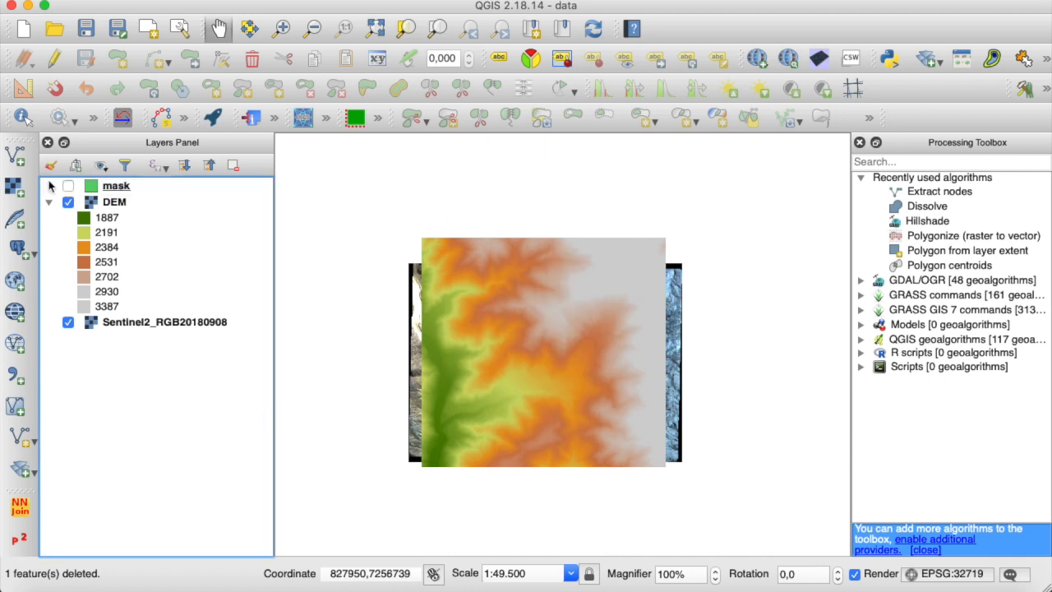
pyautogui.click(69, 184)
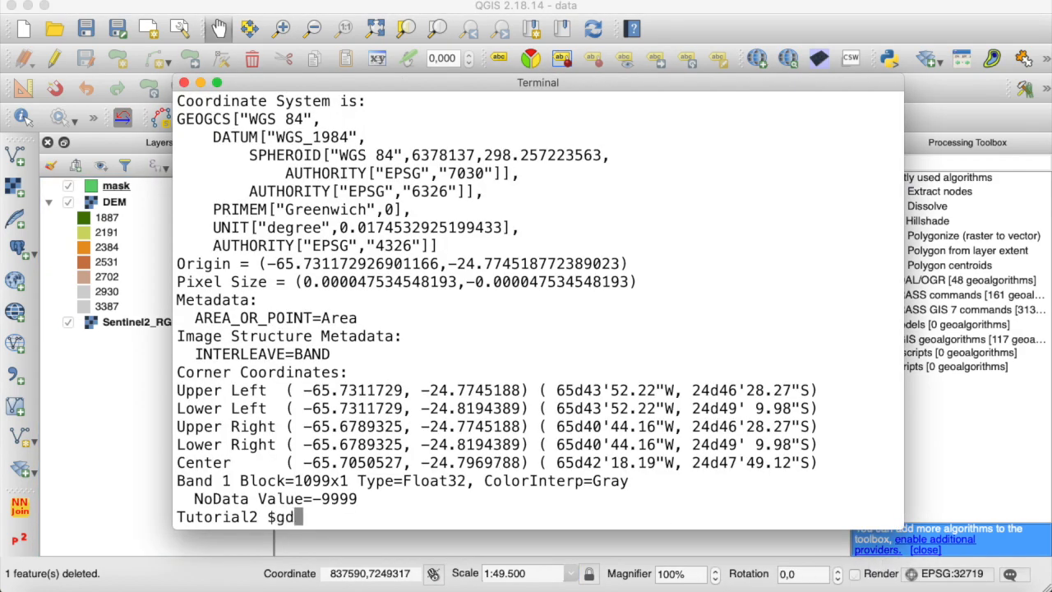
# Compose gdalwarp -cutline mask.shp -crop_to_cutline -dstnodata -9999 for the circular mask clip
pyautogui.write('alwarp')
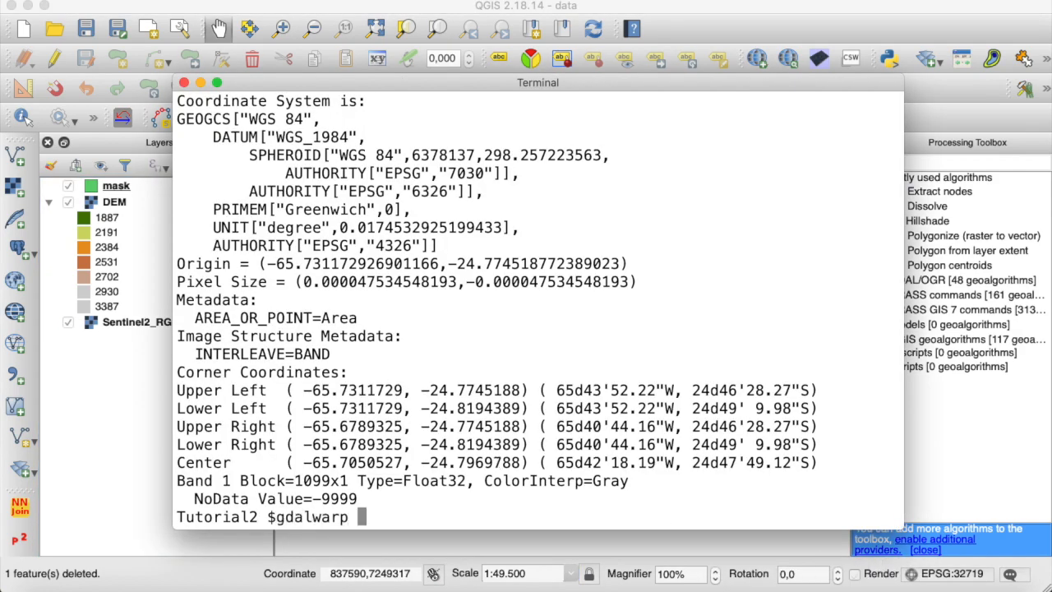
pyautogui.write('-cutline')
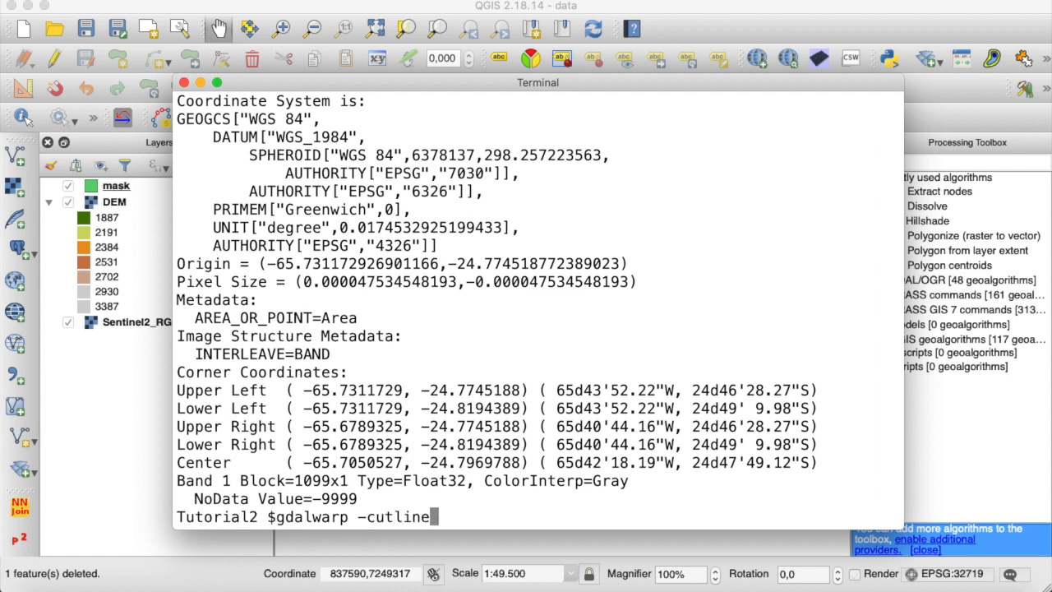
pyautogui.write('mask.sh')
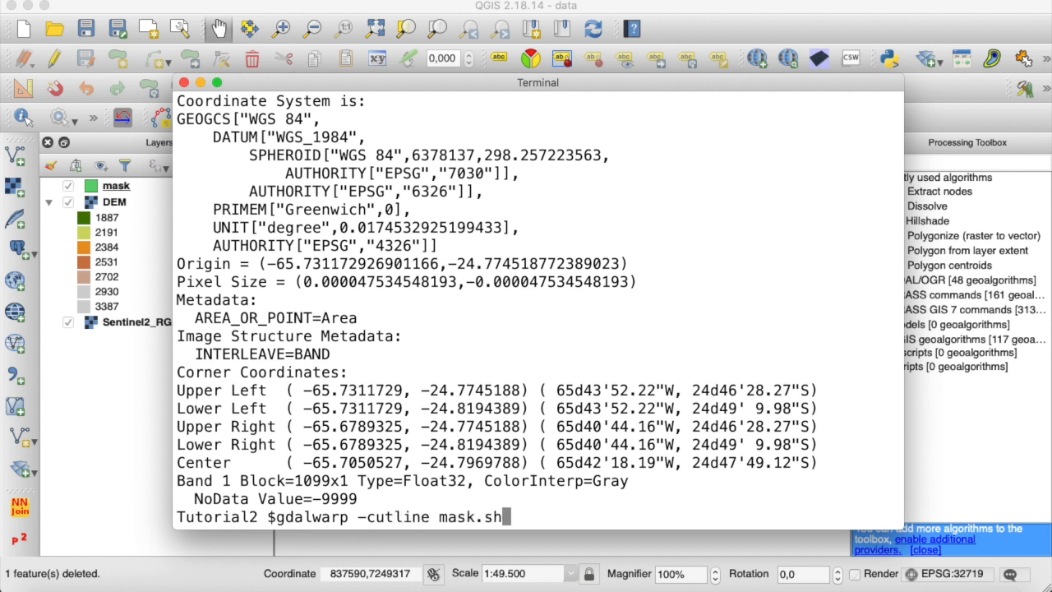
pyautogui.write('-c')
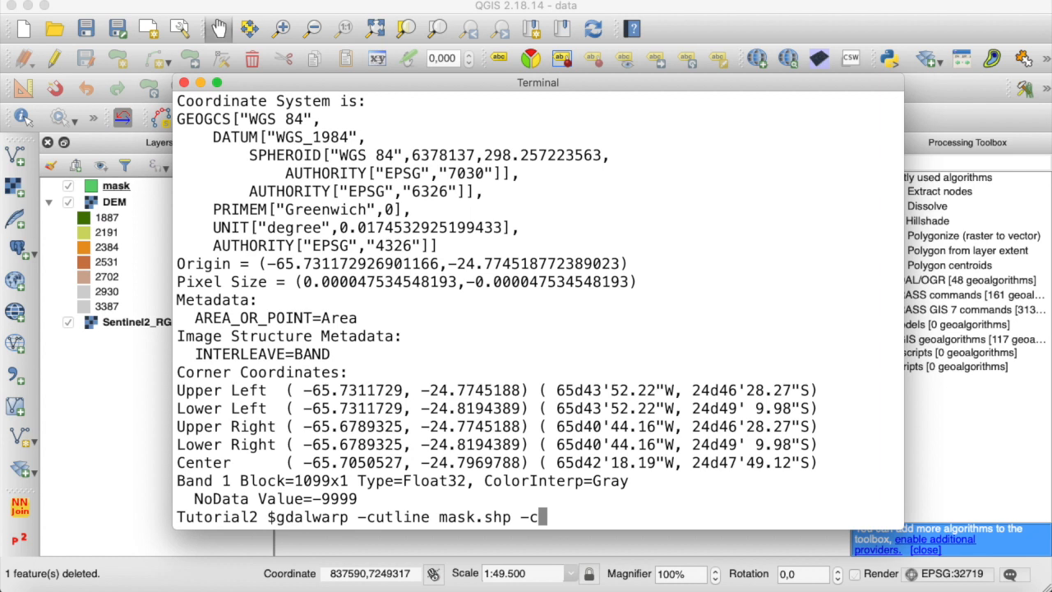
pyautogui.write('rop_to_')
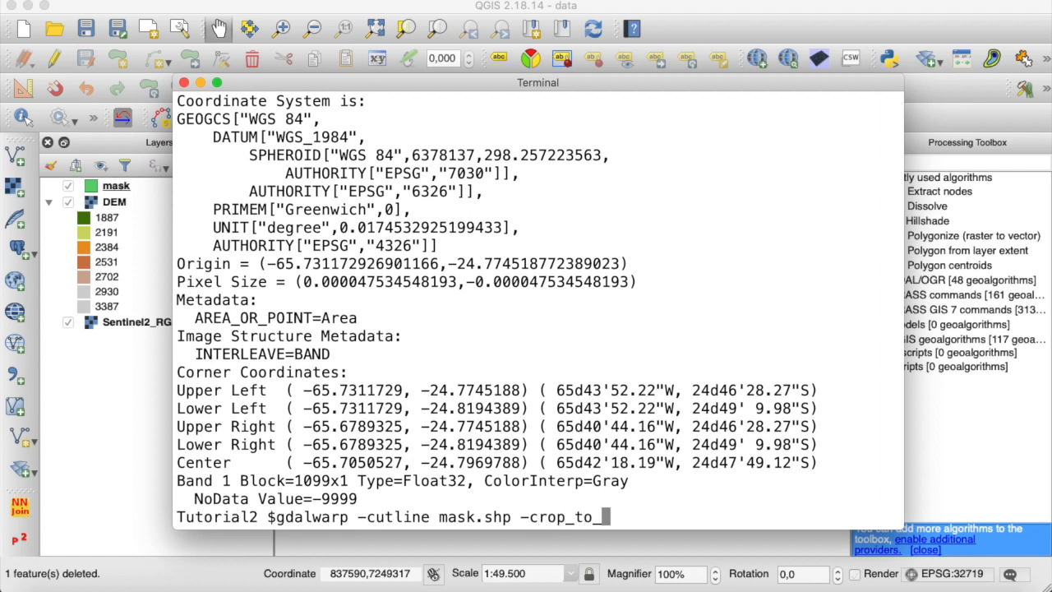
pyautogui.write('cutline')
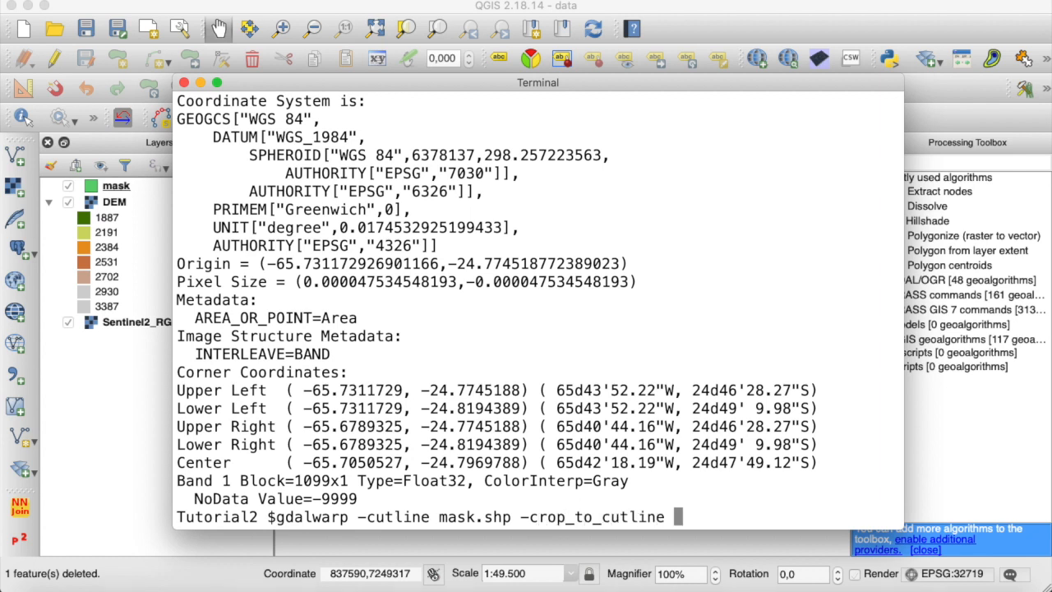
pyautogui.write('-dst')
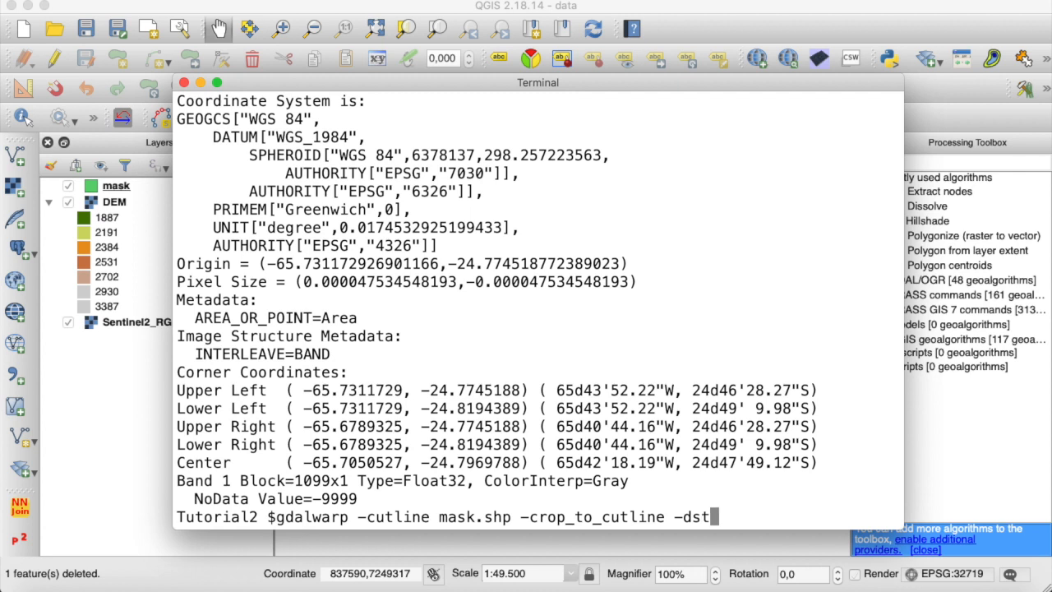
pyautogui.write('nodata')
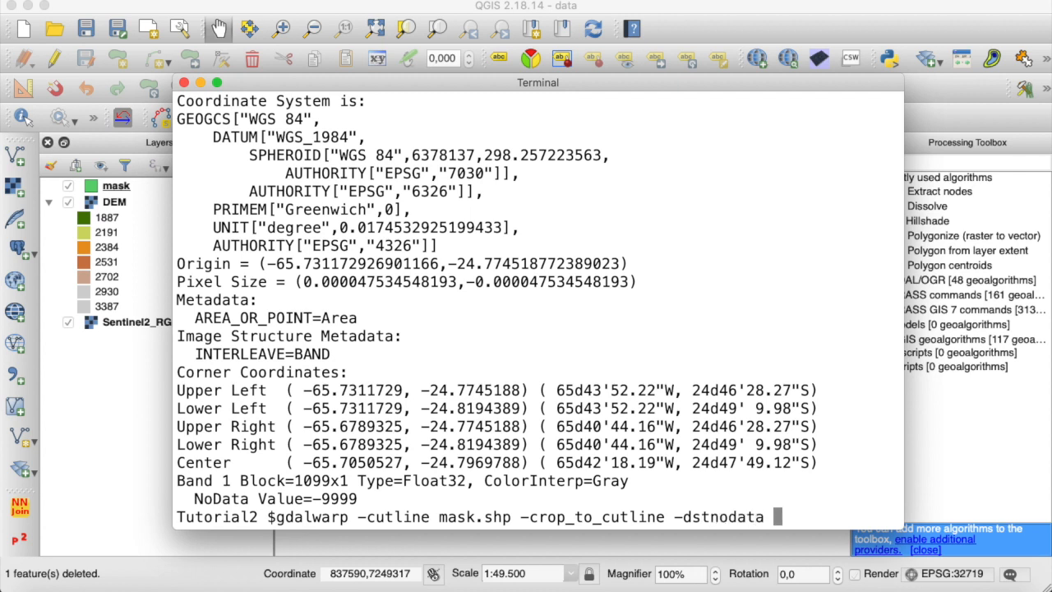
pyautogui.write('-9999')
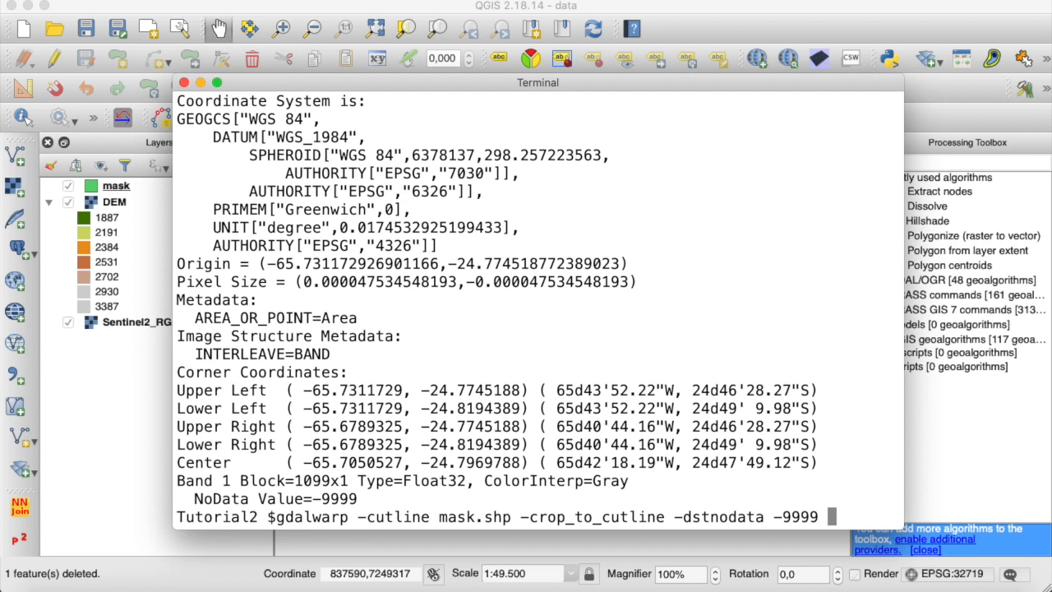
# Add -dstalpha, input DEM.tif and output DEM_clip.tif, and run the clip
pyautogui.write('-ds')
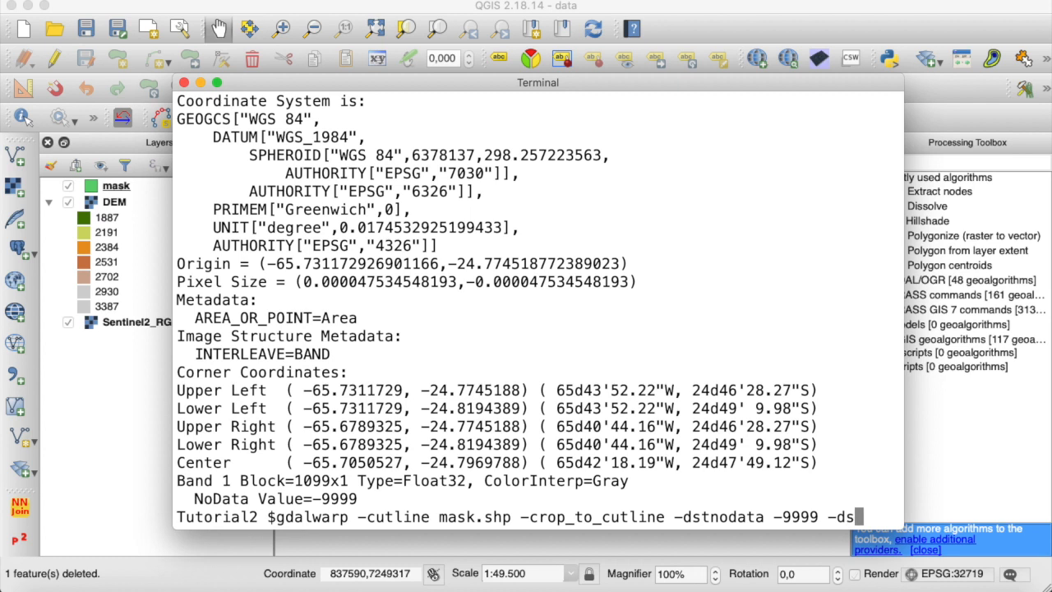
pyautogui.write('talpha')
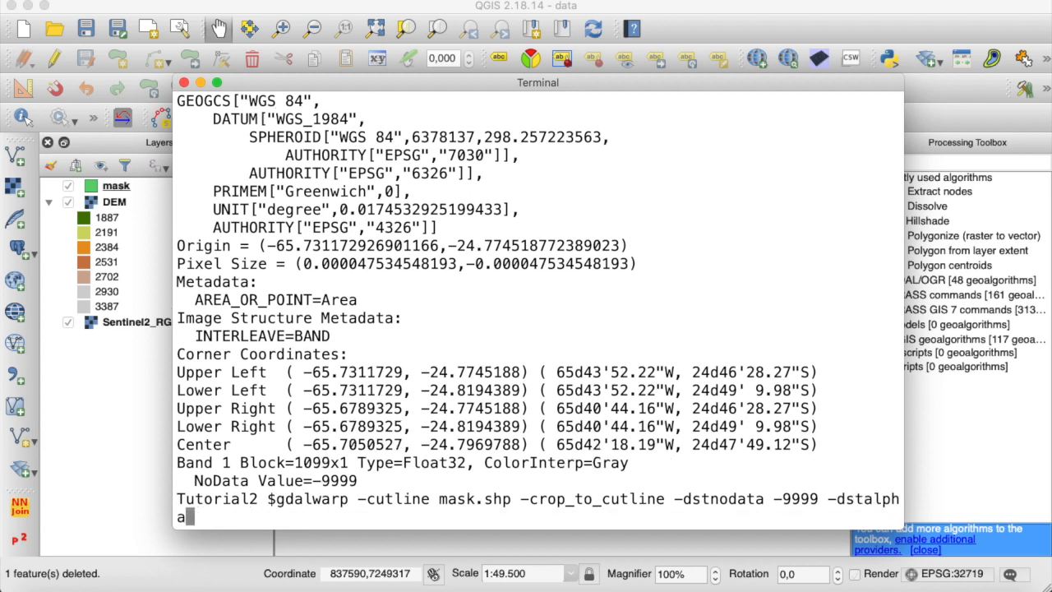
pyautogui.write('DEM')
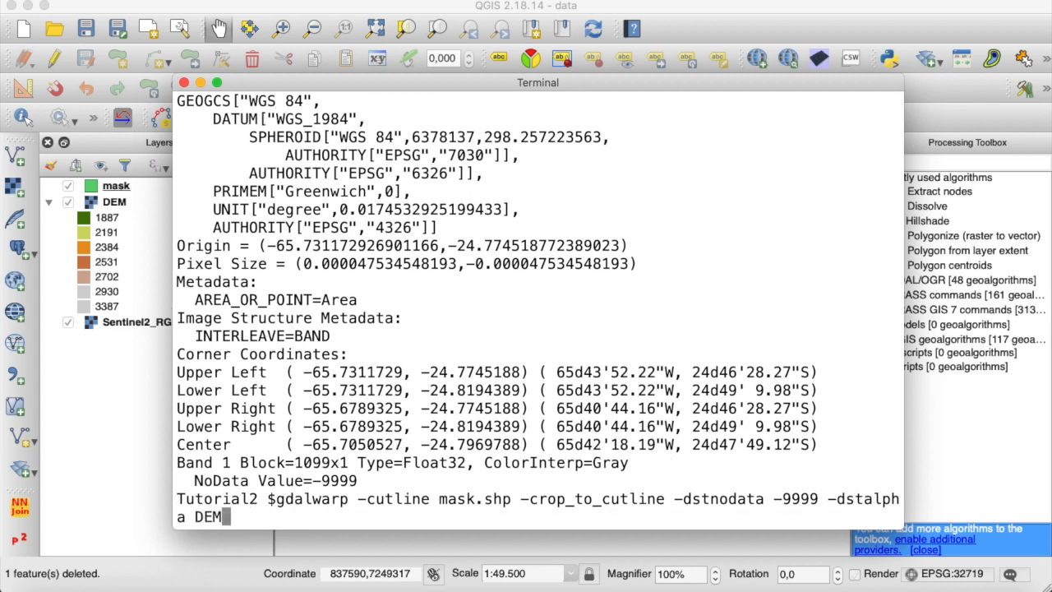
pyautogui.write('.tif')
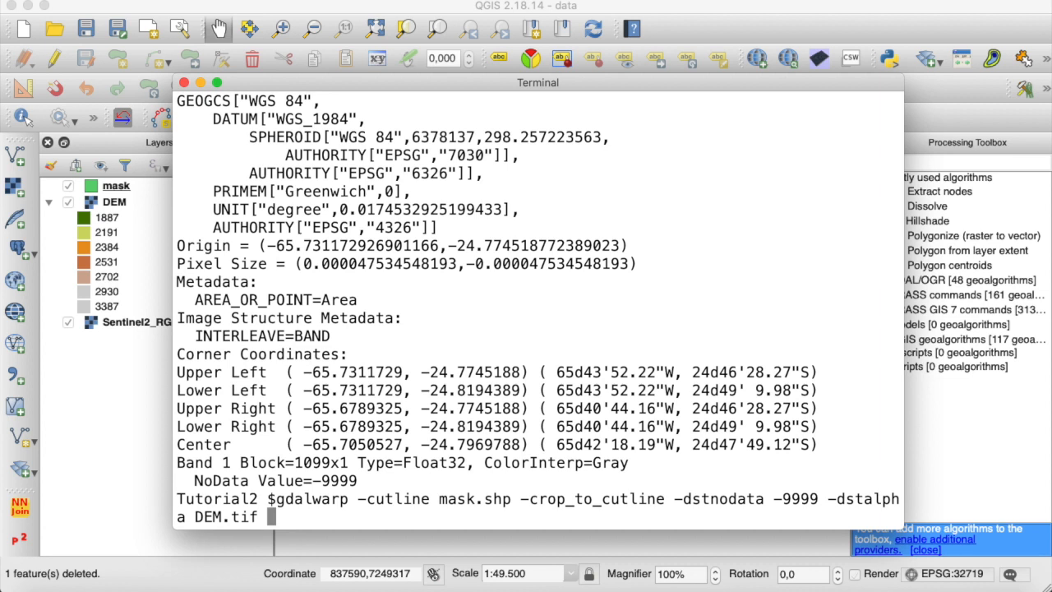
pyautogui.write('DEM_c')
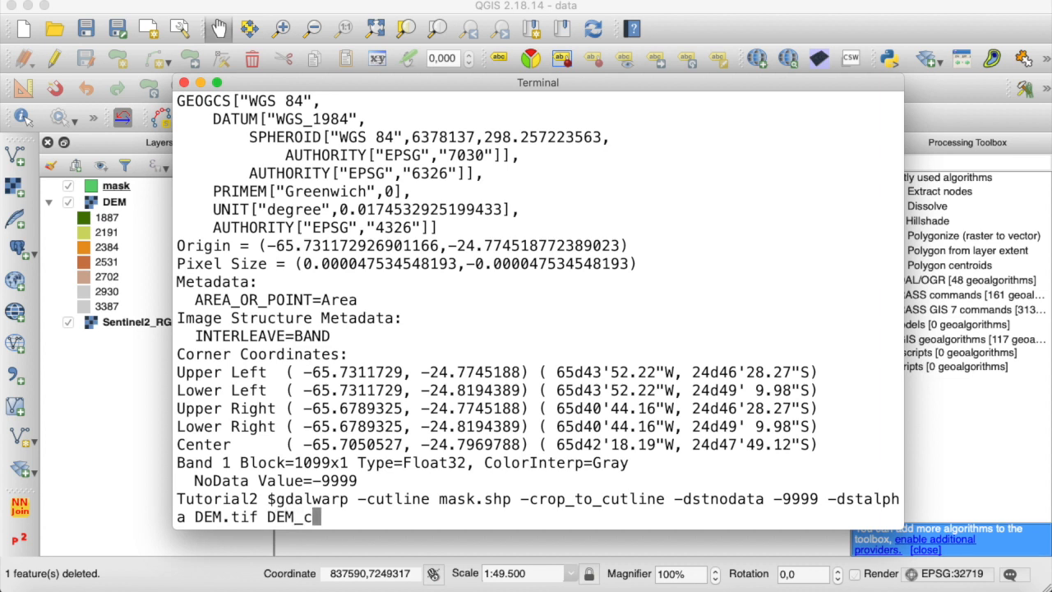
pyautogui.write('lip.tif')
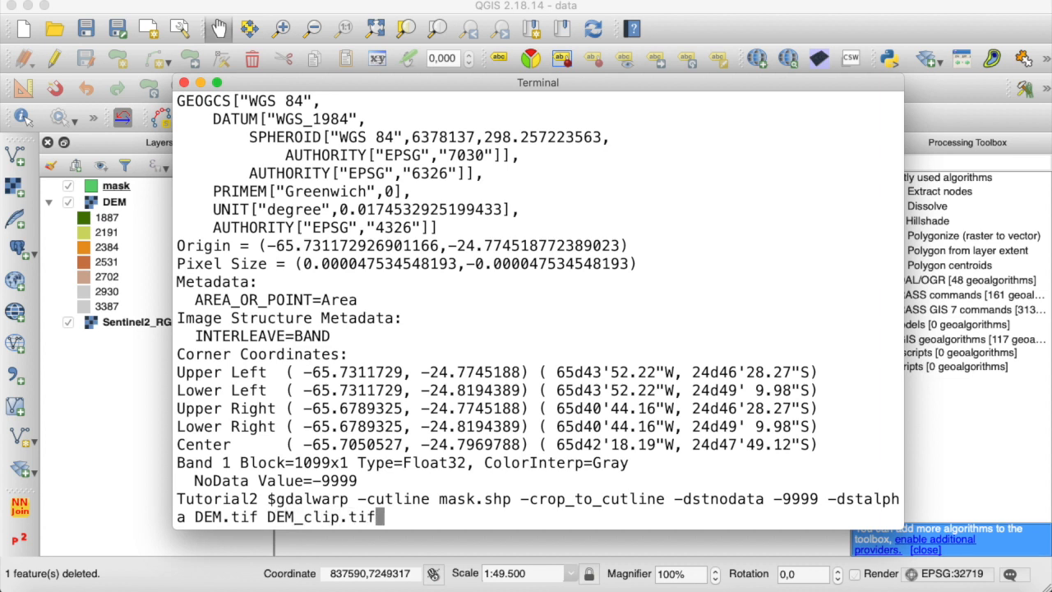
pyautogui.press('Return')
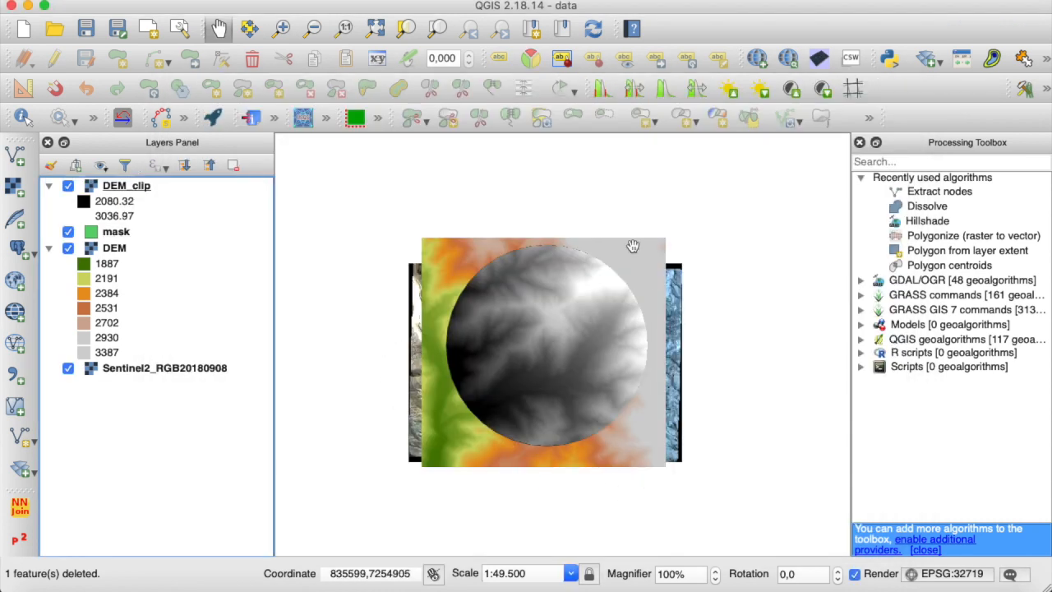
pyautogui.moveTo(184, 194)
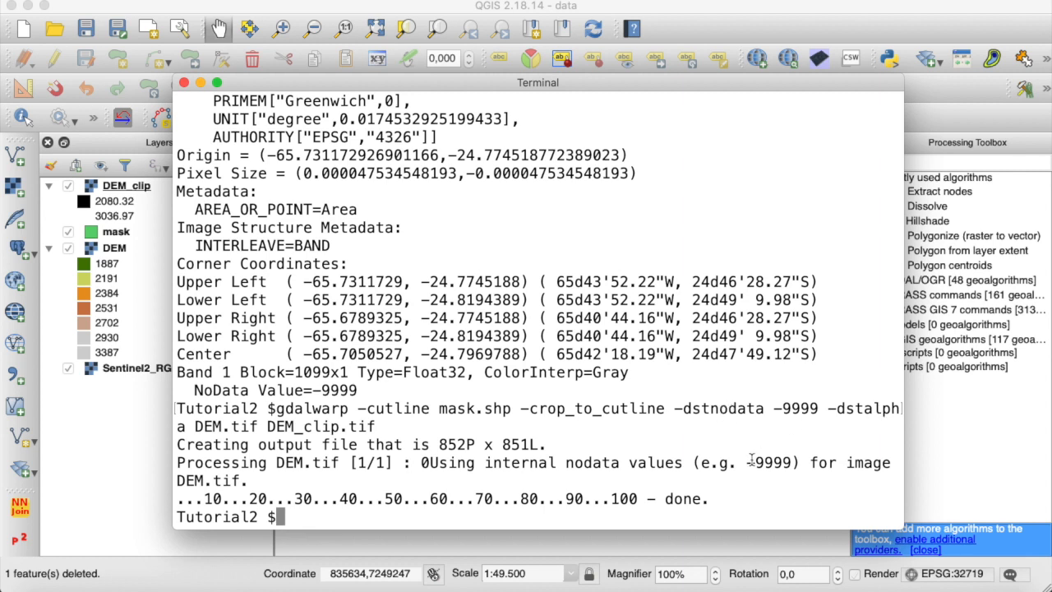
# Report DEM_clip.tif metadata (Gray and Alpha bands, NoData -9999) and start the next gdalwarp command
pyautogui.write('gdalinfo')
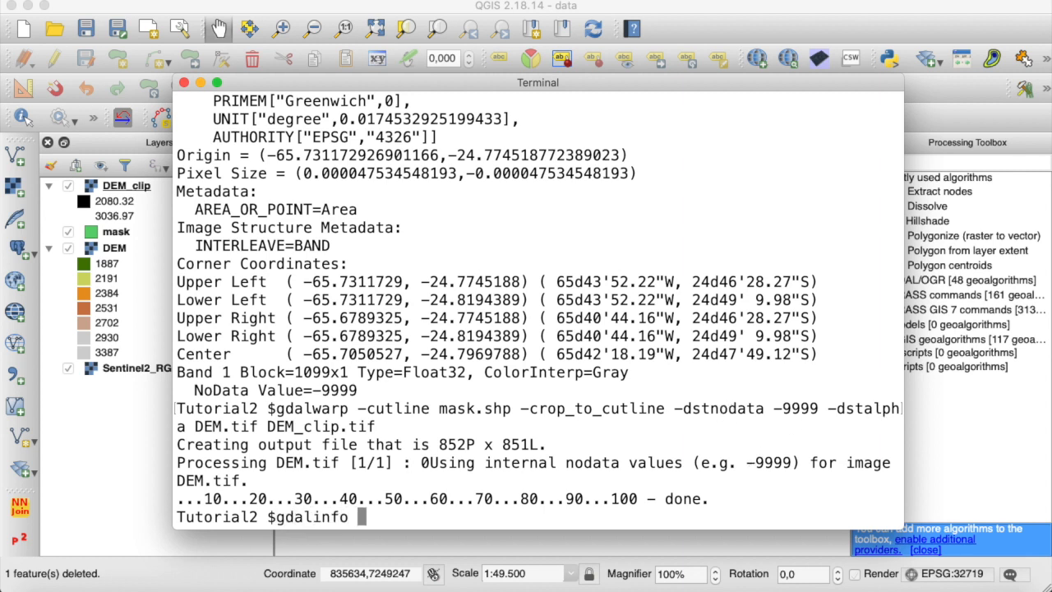
pyautogui.write('DEM_cli')
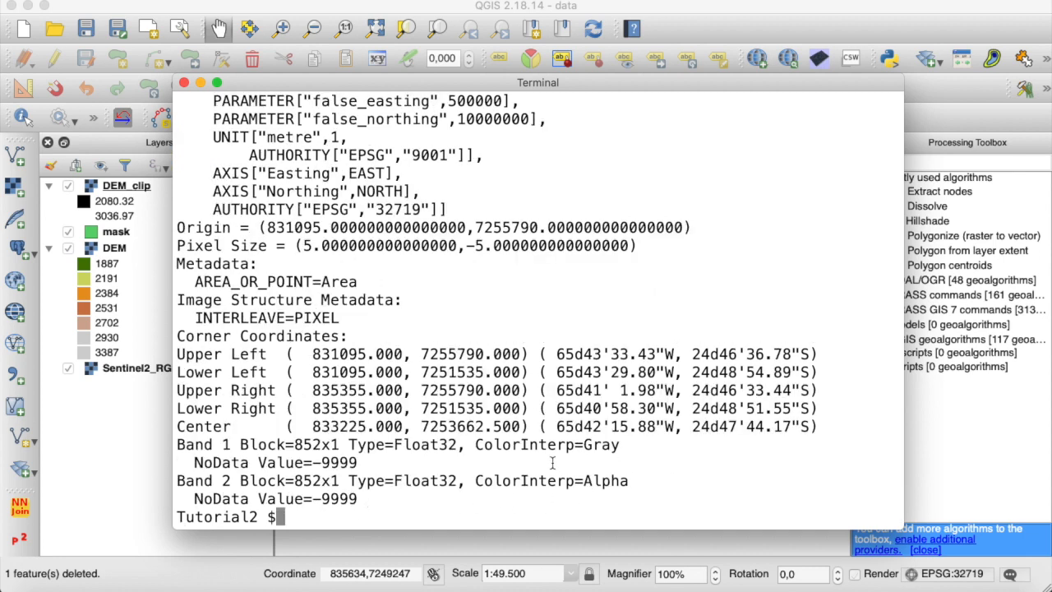
pyautogui.moveTo(503, 482)
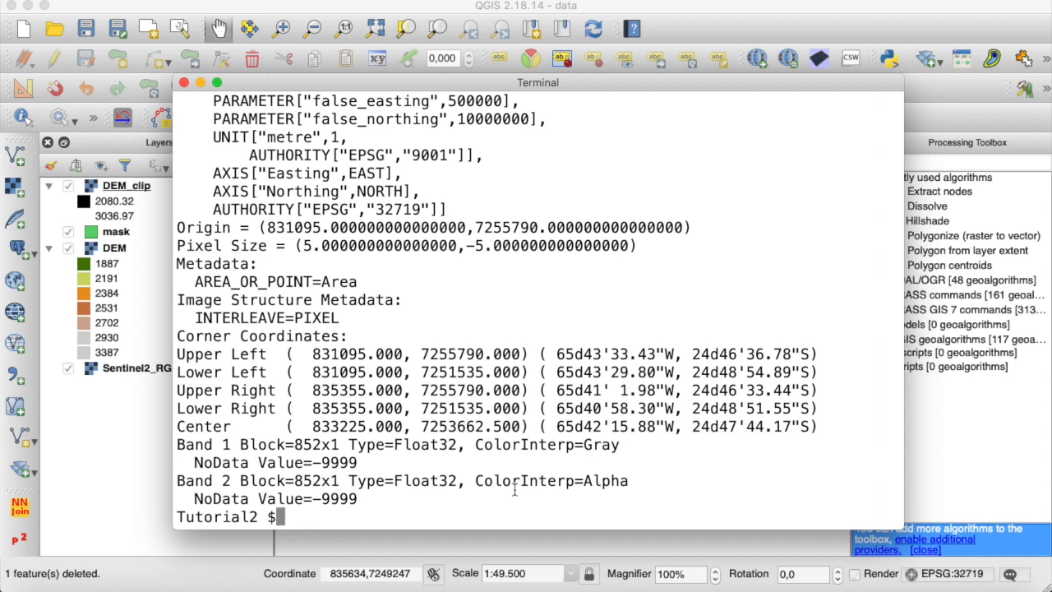
pyautogui.write('gdalwarp -te')
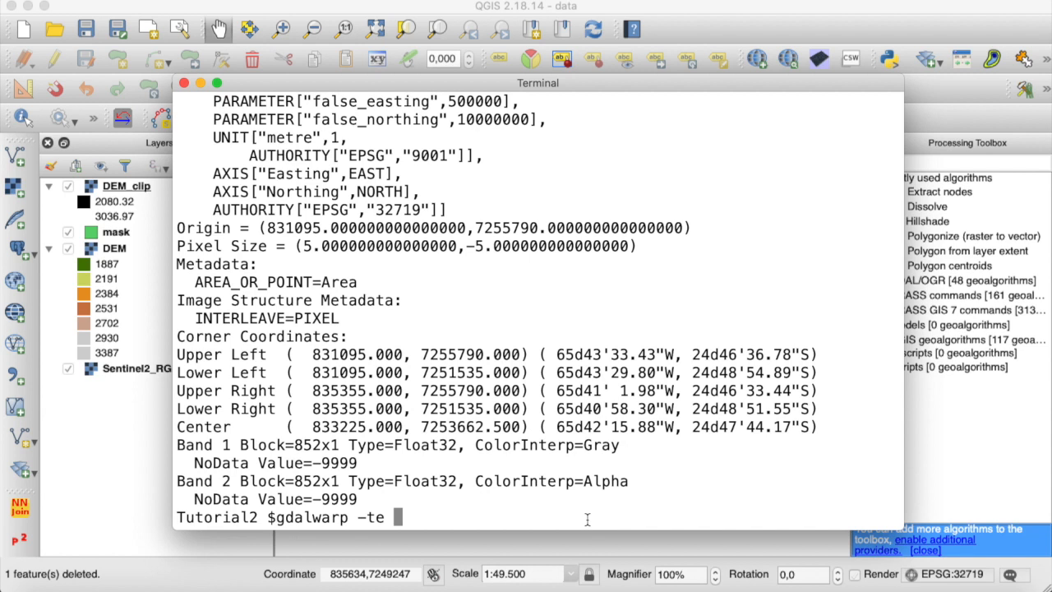
pyautogui.moveTo(390, 345)
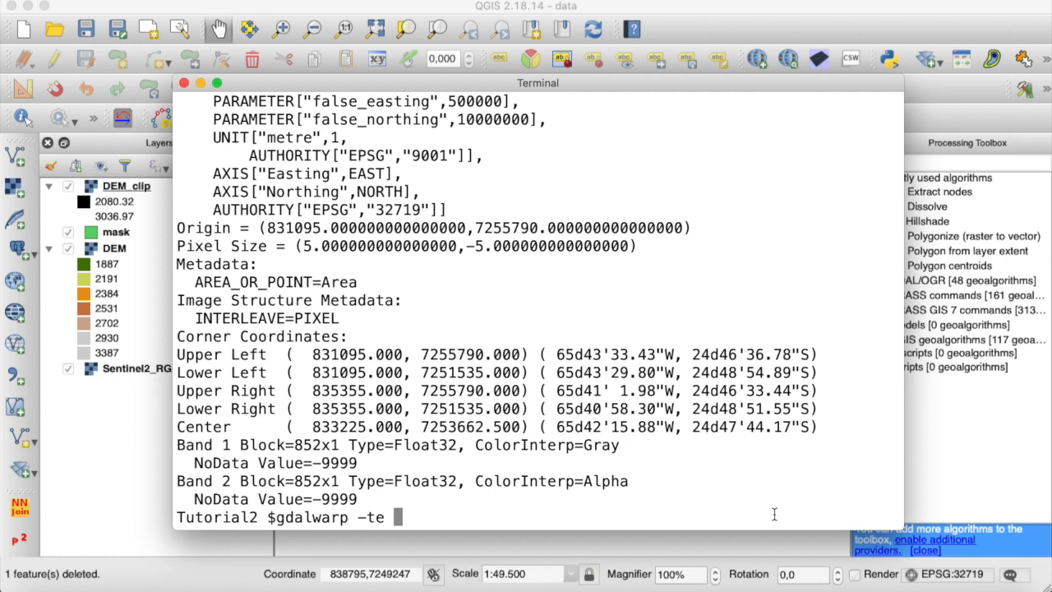
pyautogui.moveTo(473, 542)
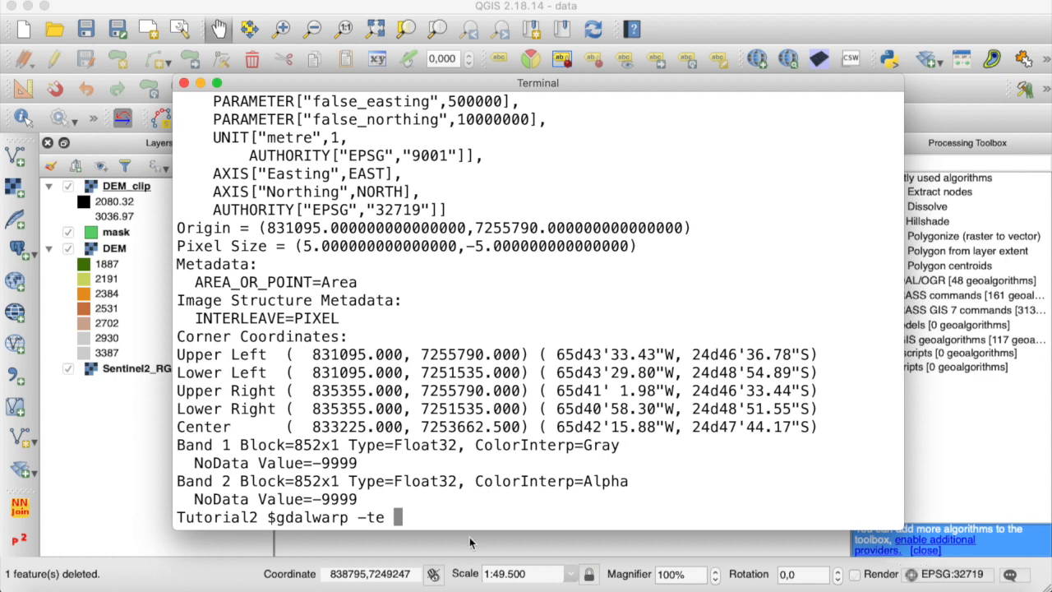
pyautogui.write('831500 7255000 834600 7252400 -dstalpha -')
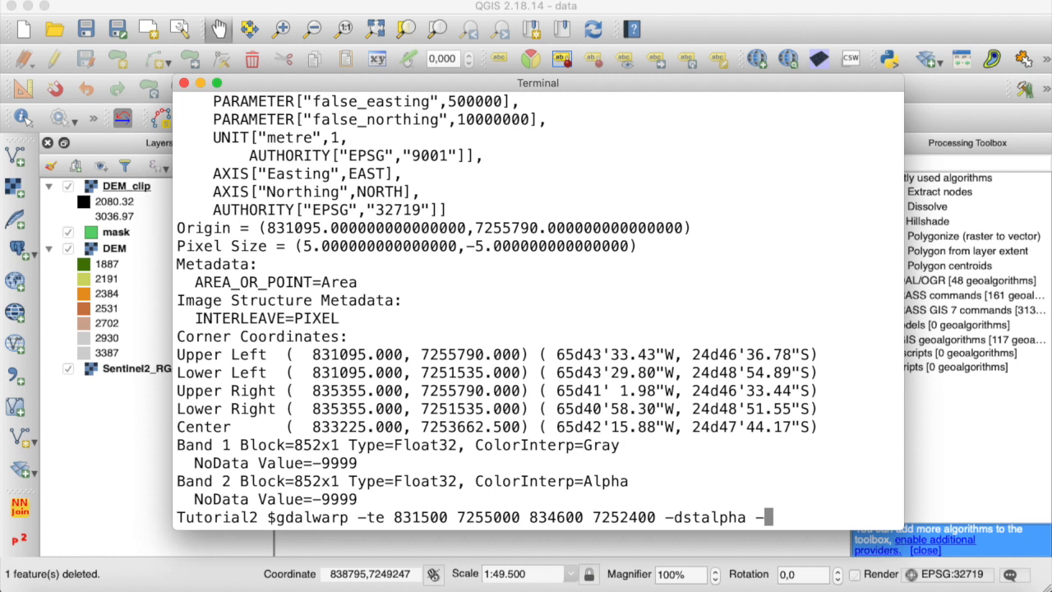
pyautogui.write('dstnot')
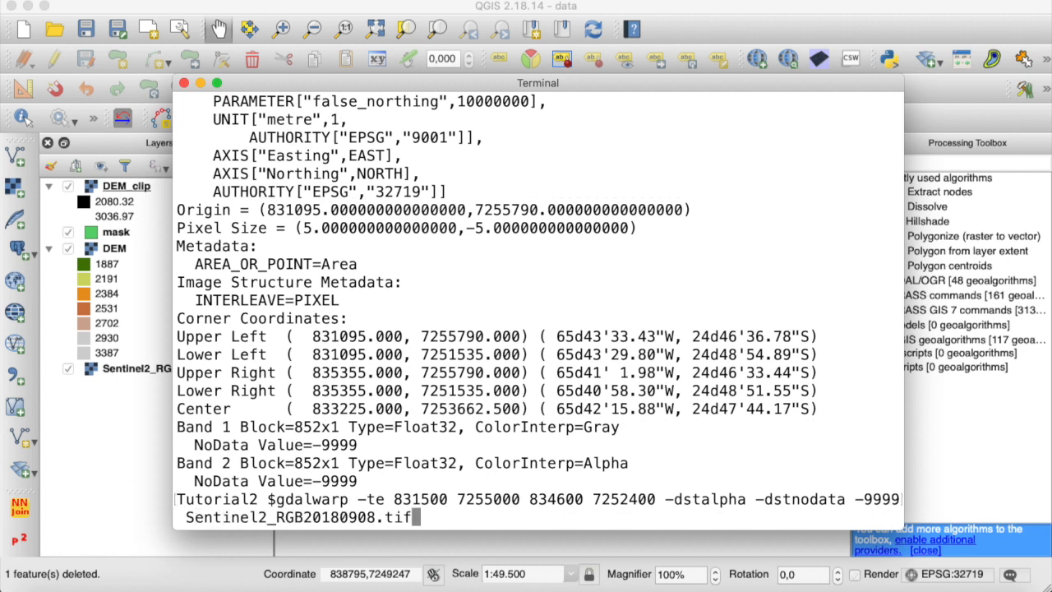
pyautogui.write('Sentinel2_')
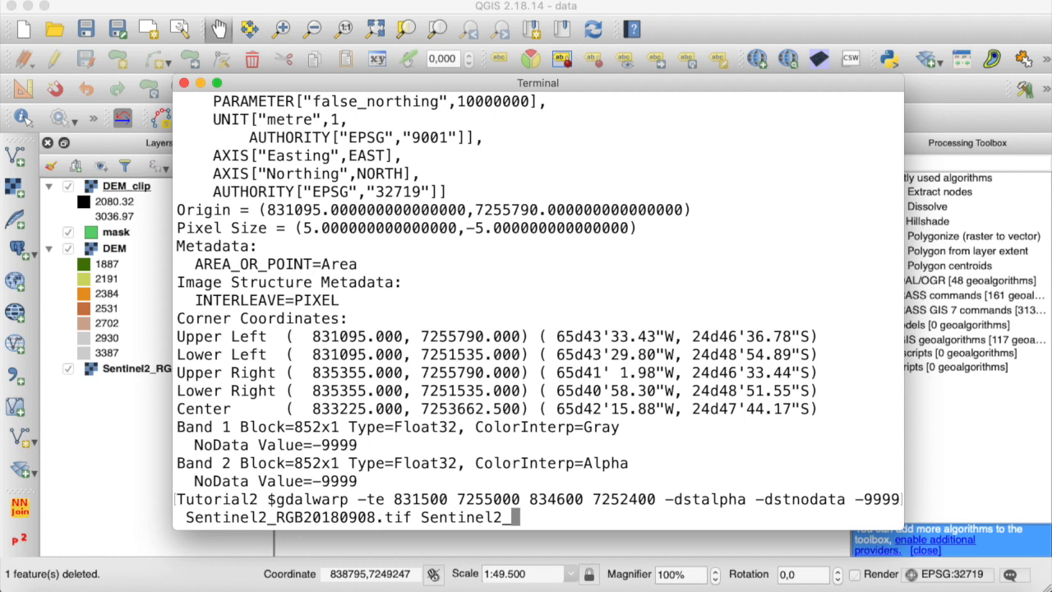
pyautogui.write('clip.tif')
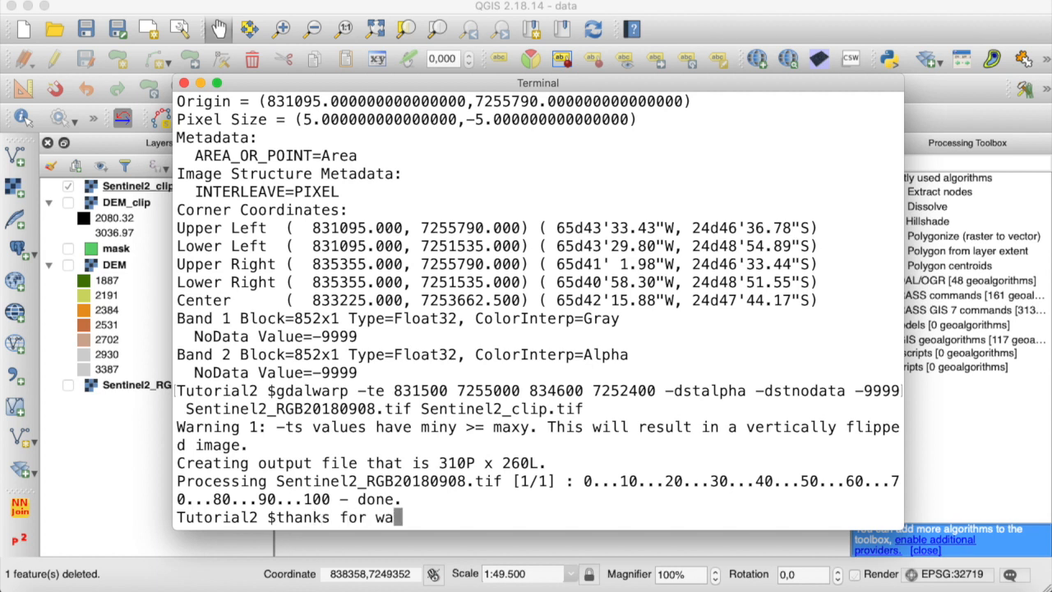
pyautogui.write('tching')
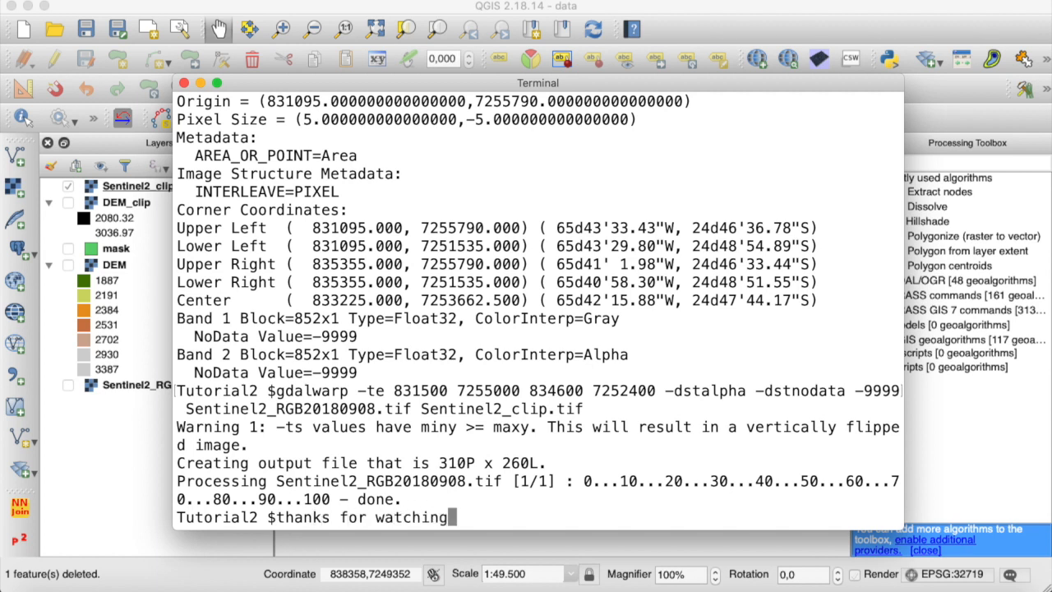